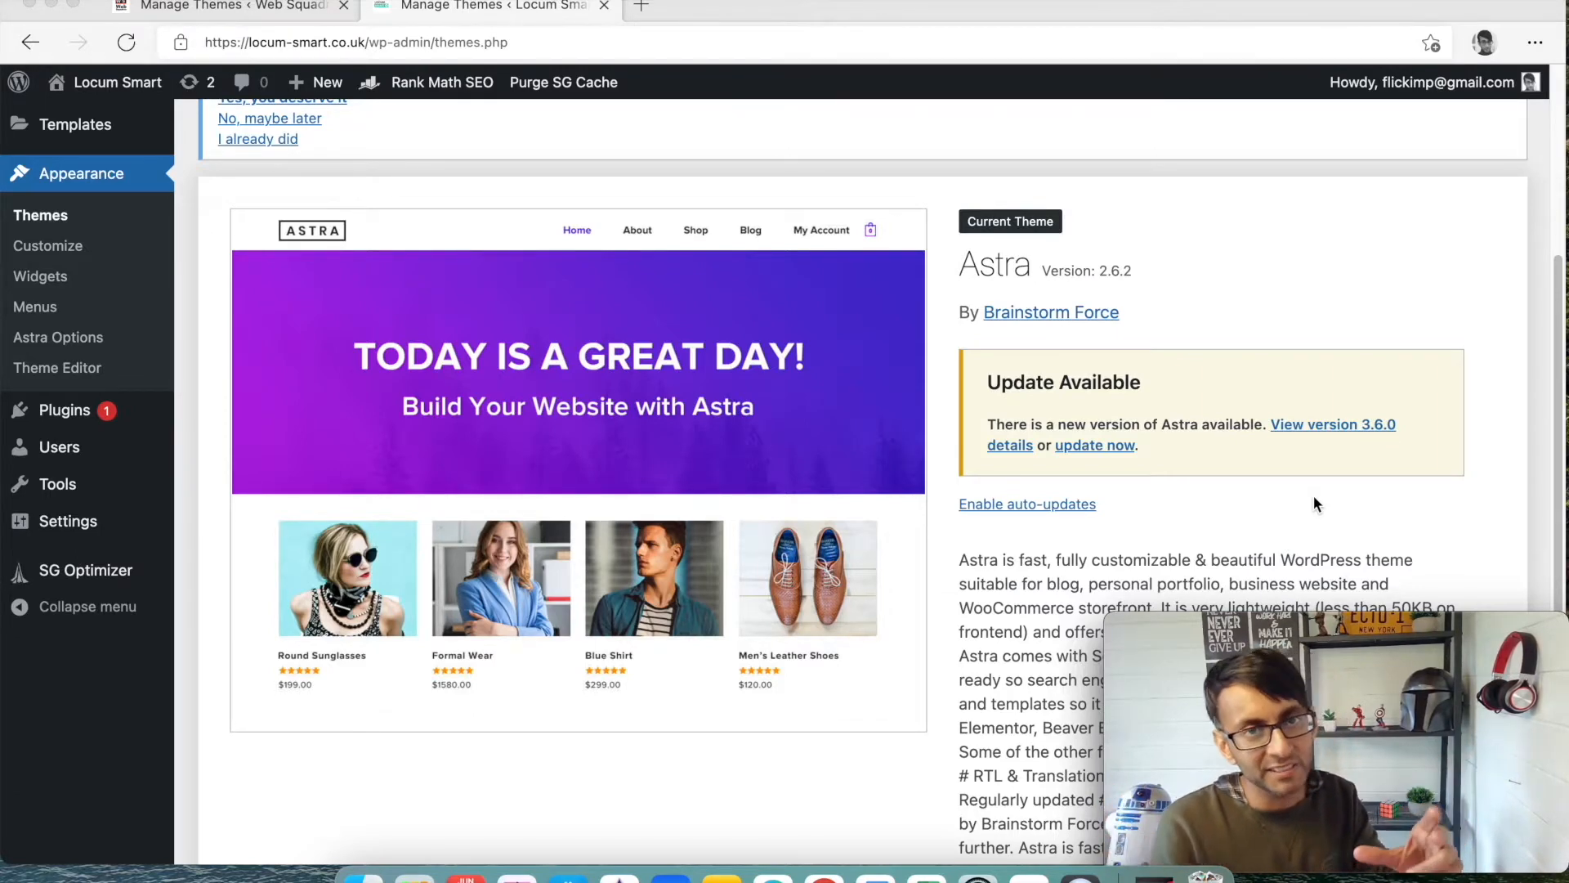
mouse_move(1285, 451)
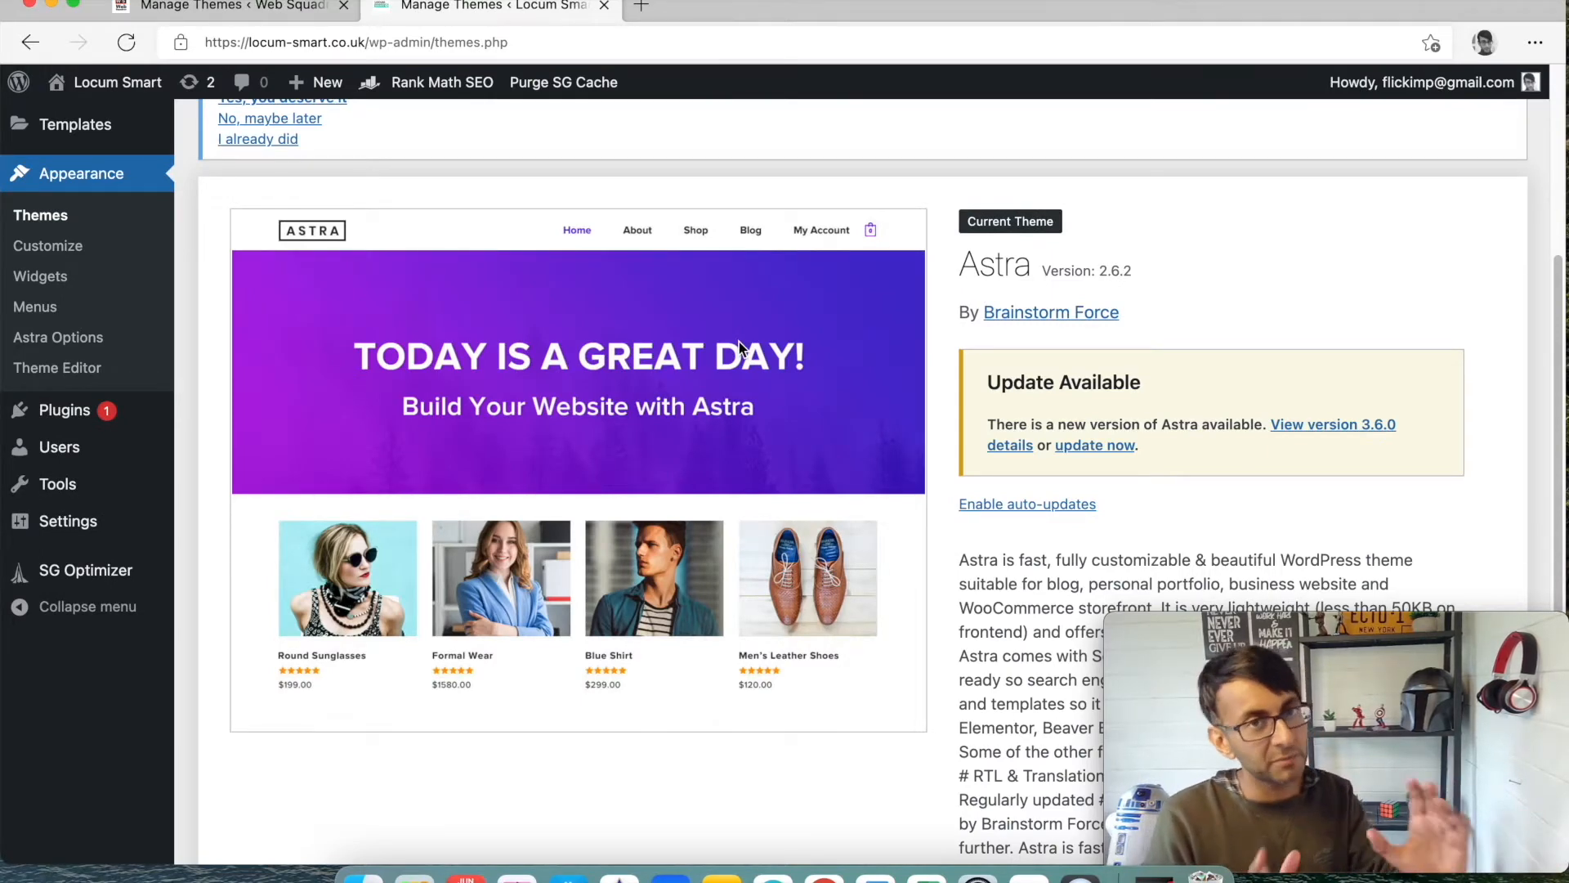
Open Locum Smart's Customizer, browse Global and Site Identity, then return to Header
click(235, 5)
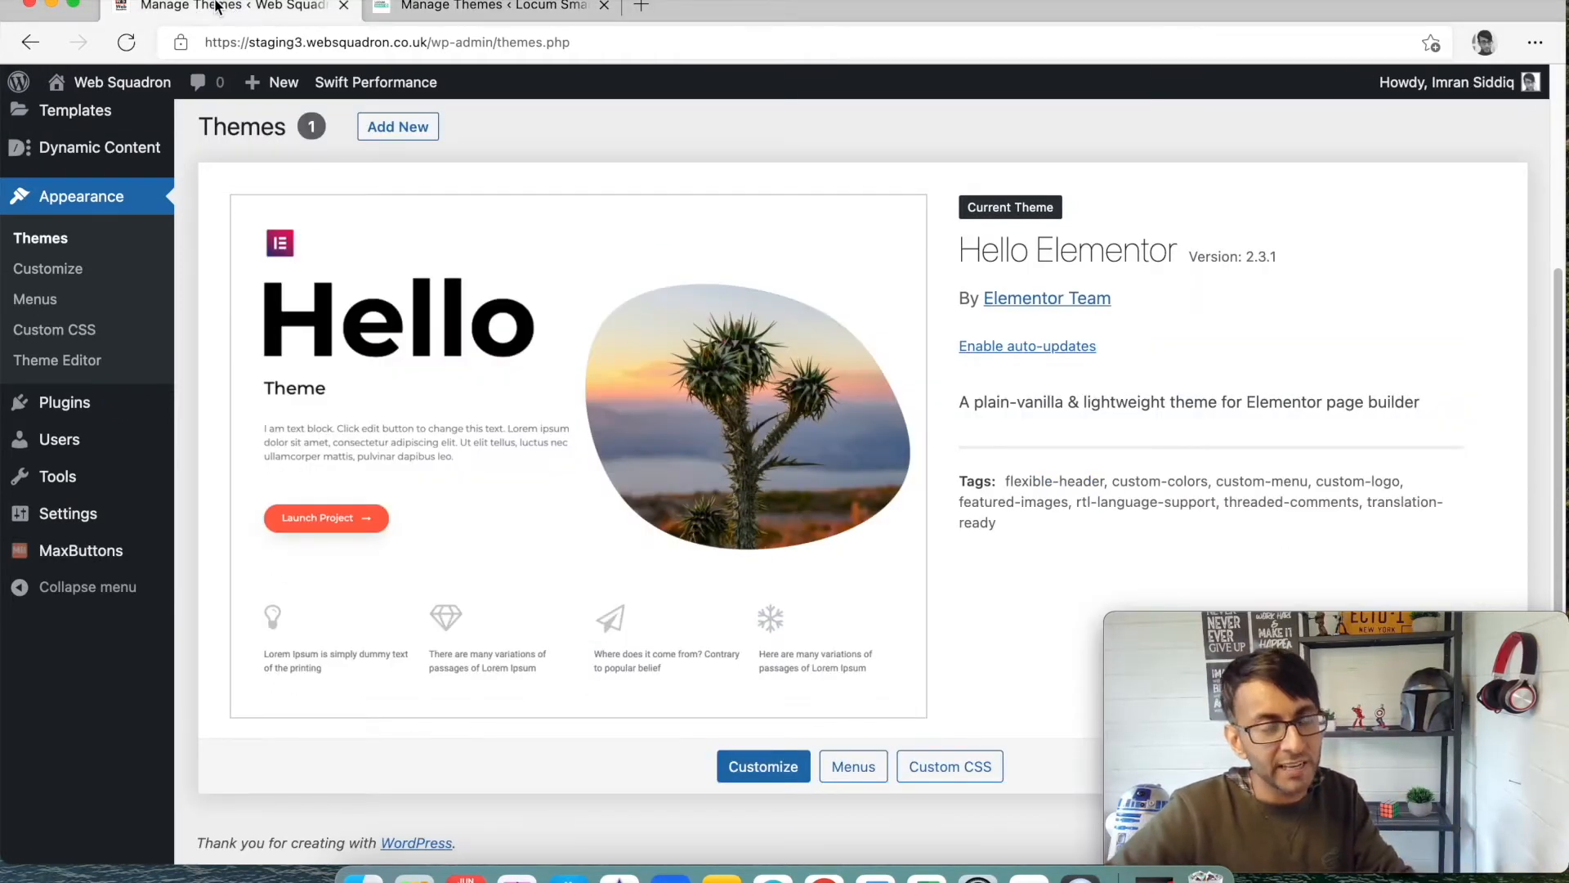
click(486, 7)
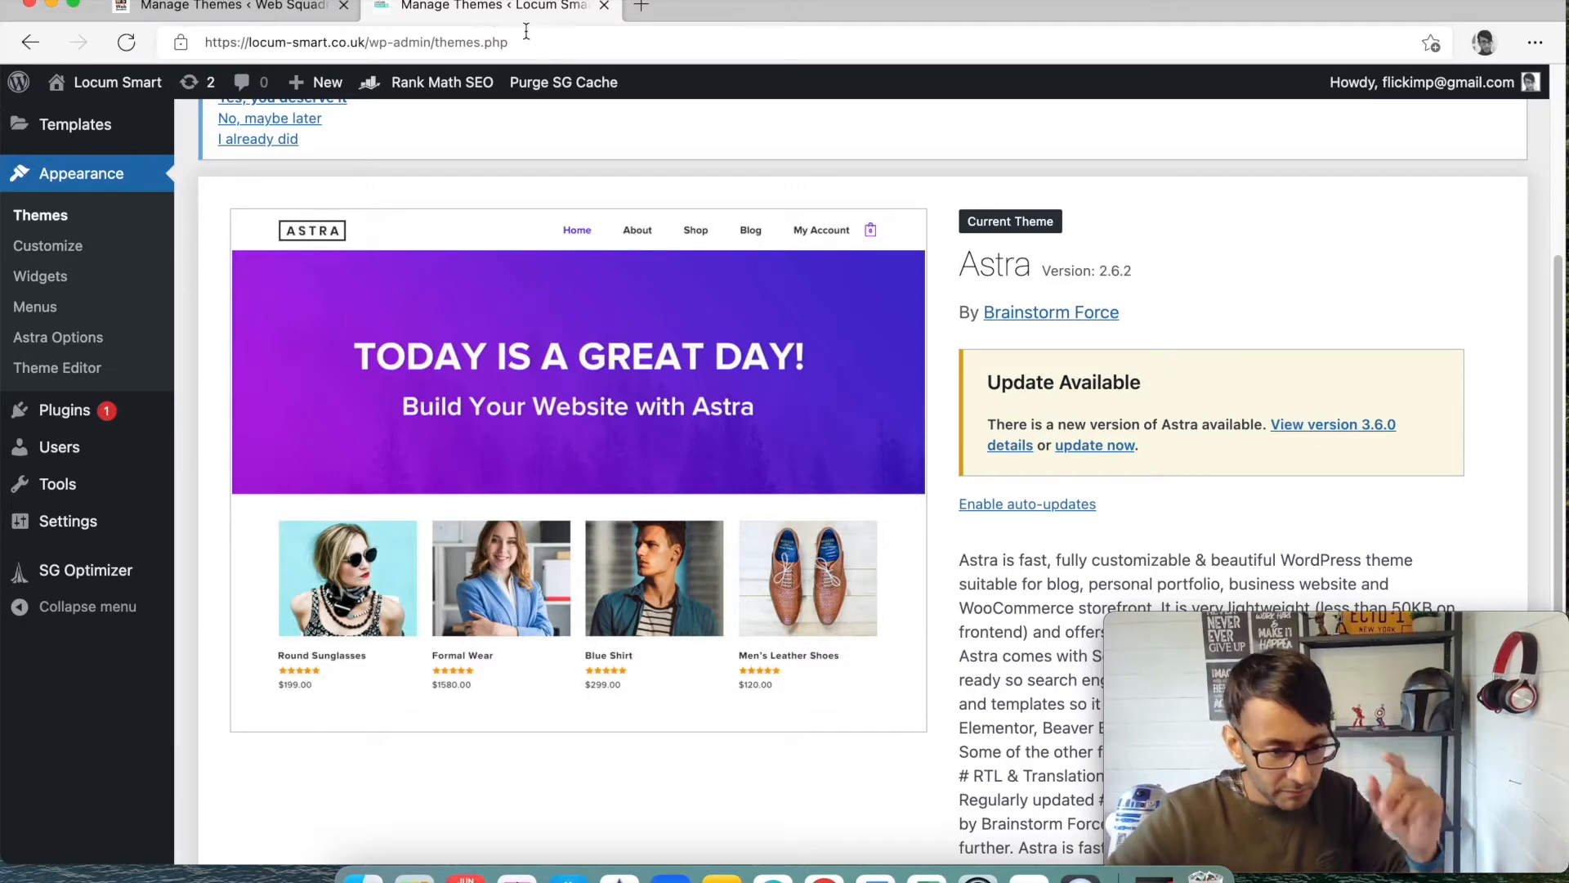
click(48, 245)
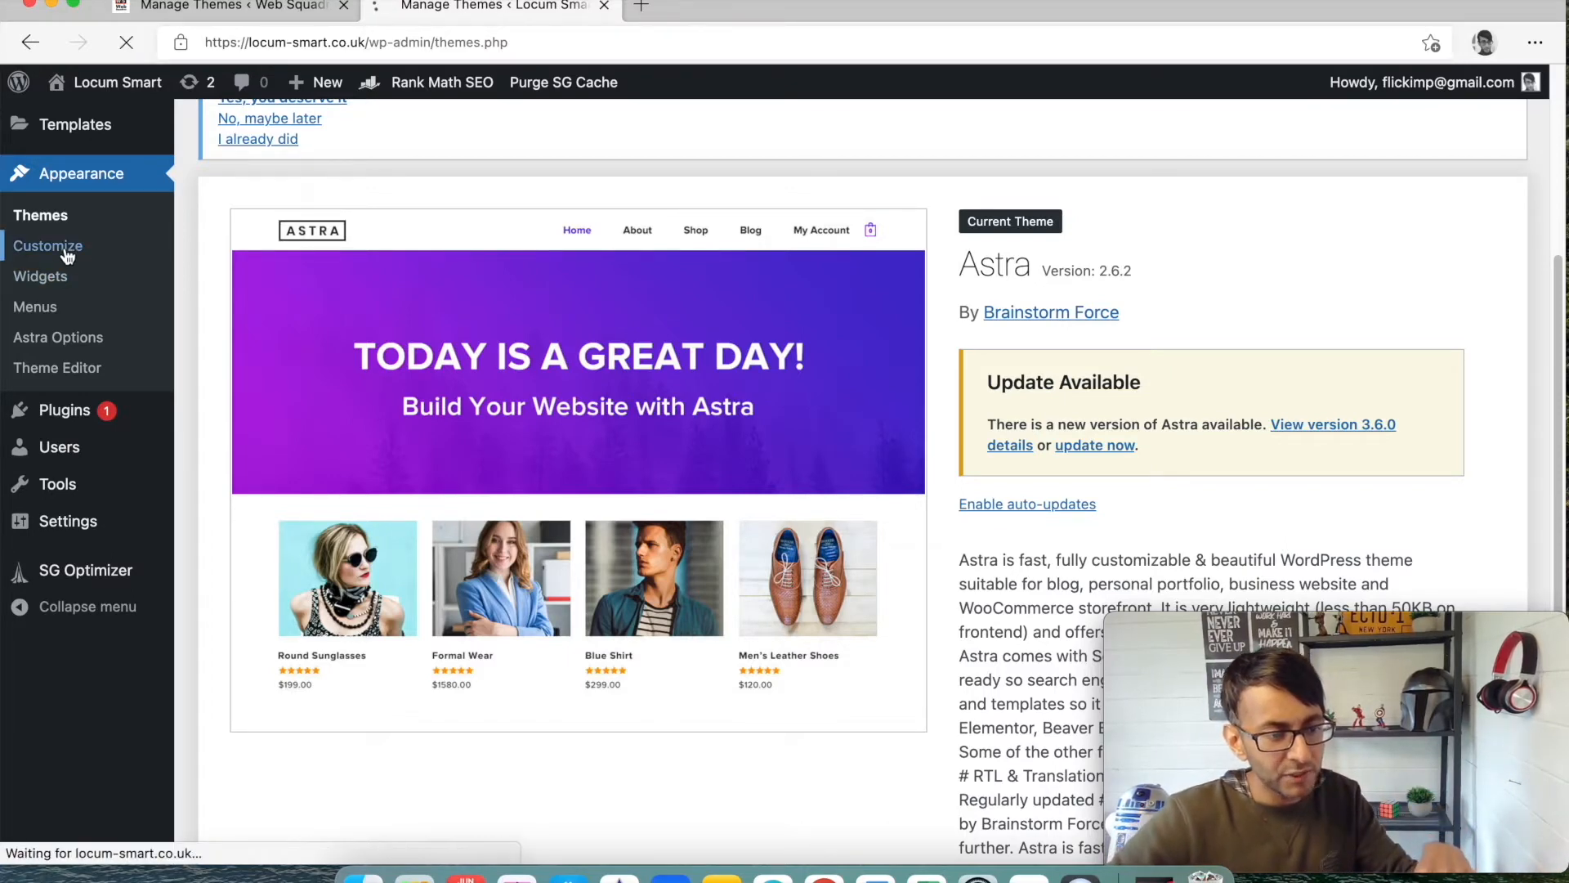
click(48, 245)
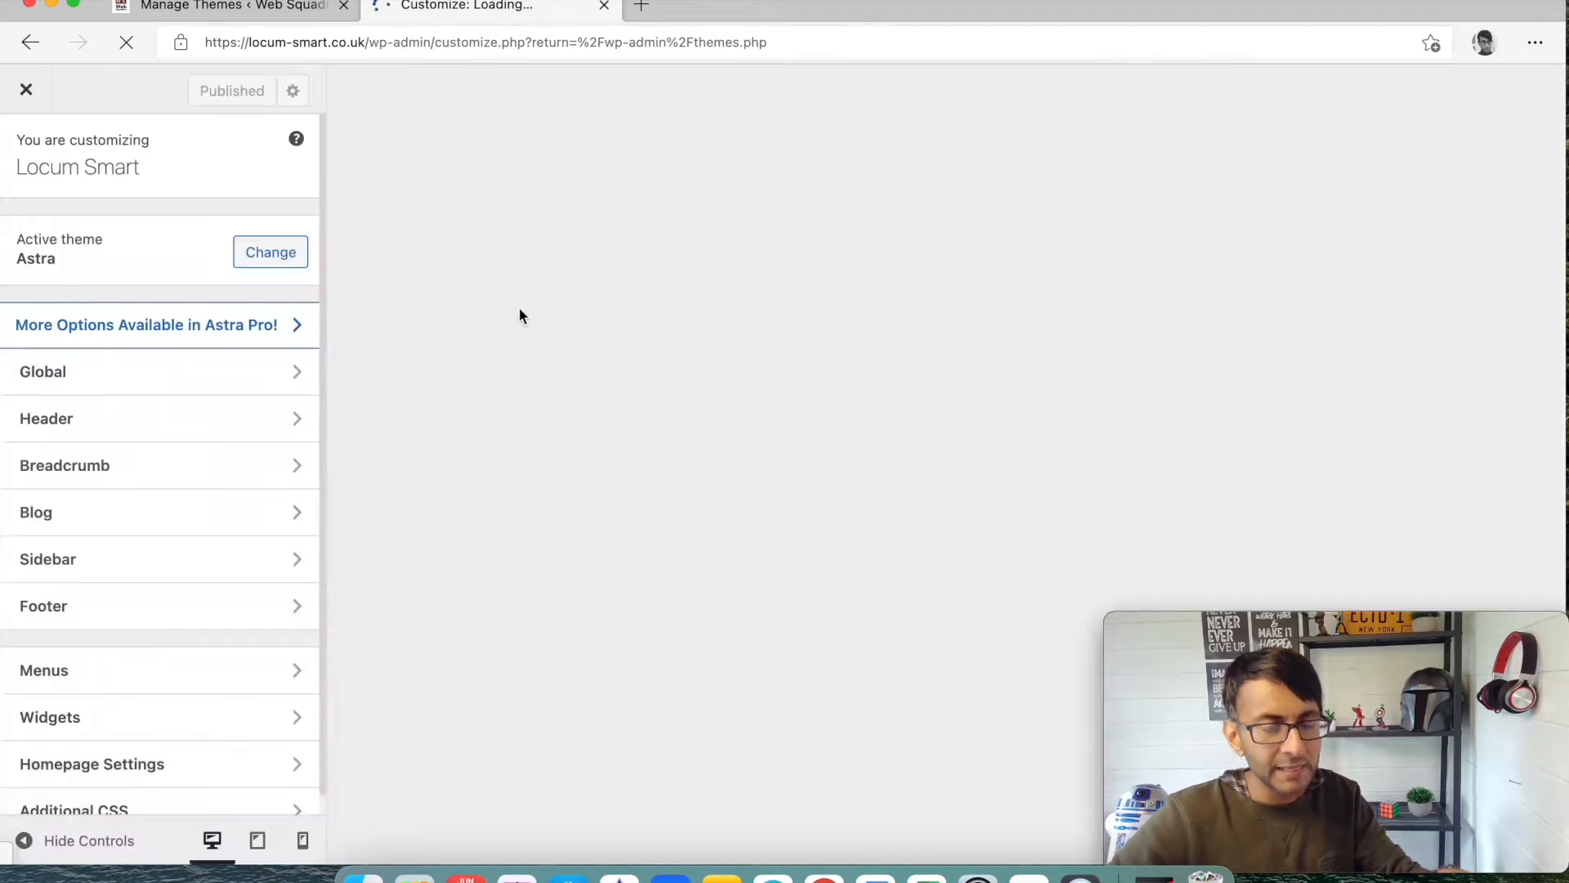
mouse_move(218, 378)
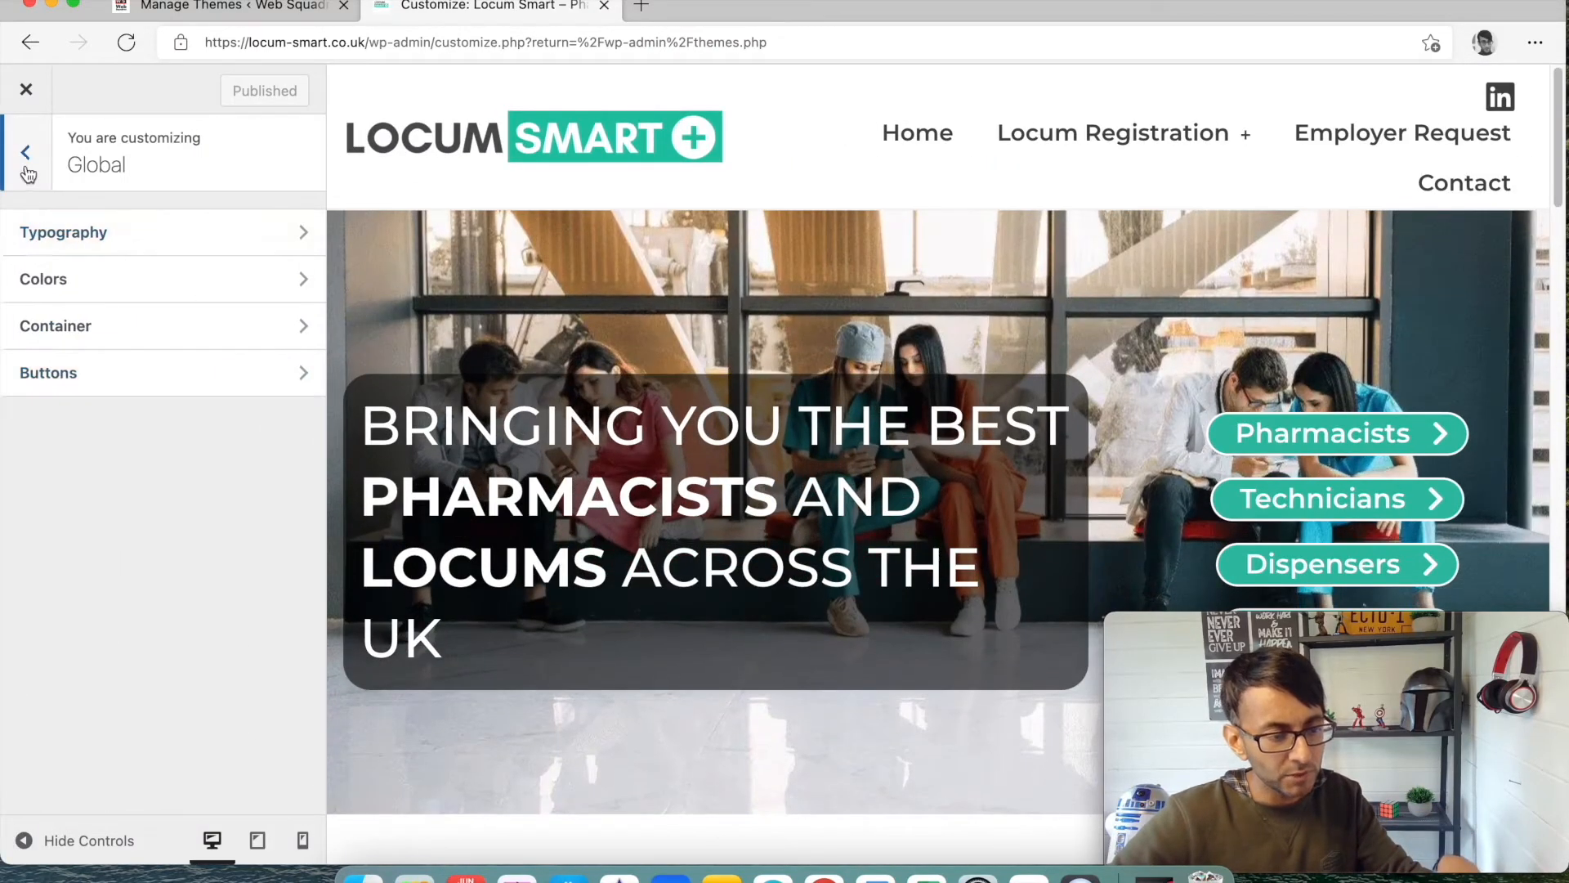
click(27, 152)
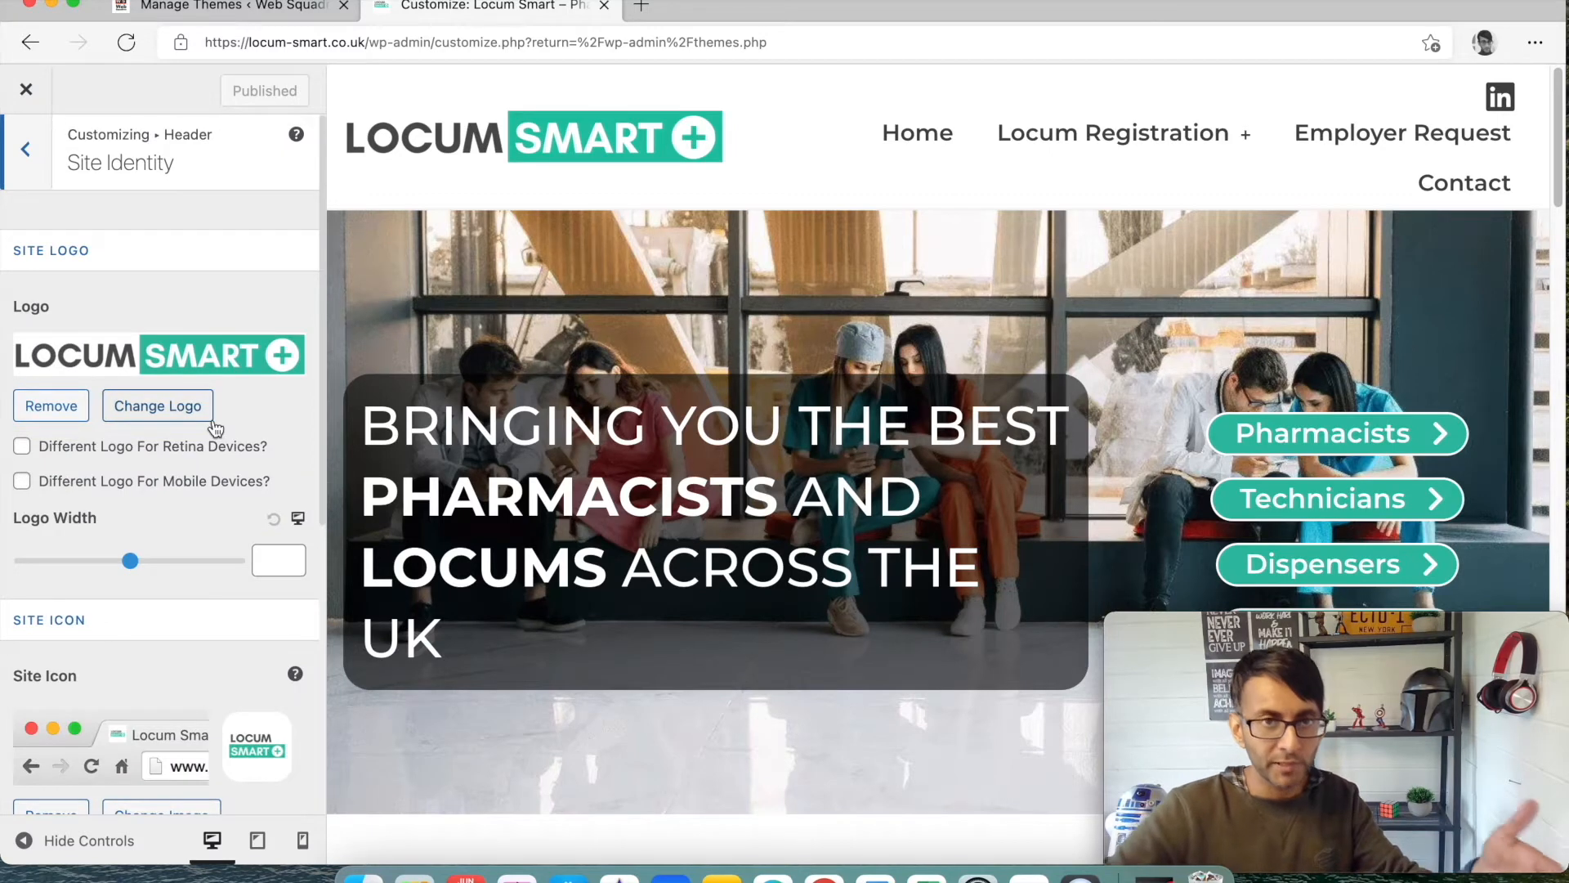
scroll(down, 3)
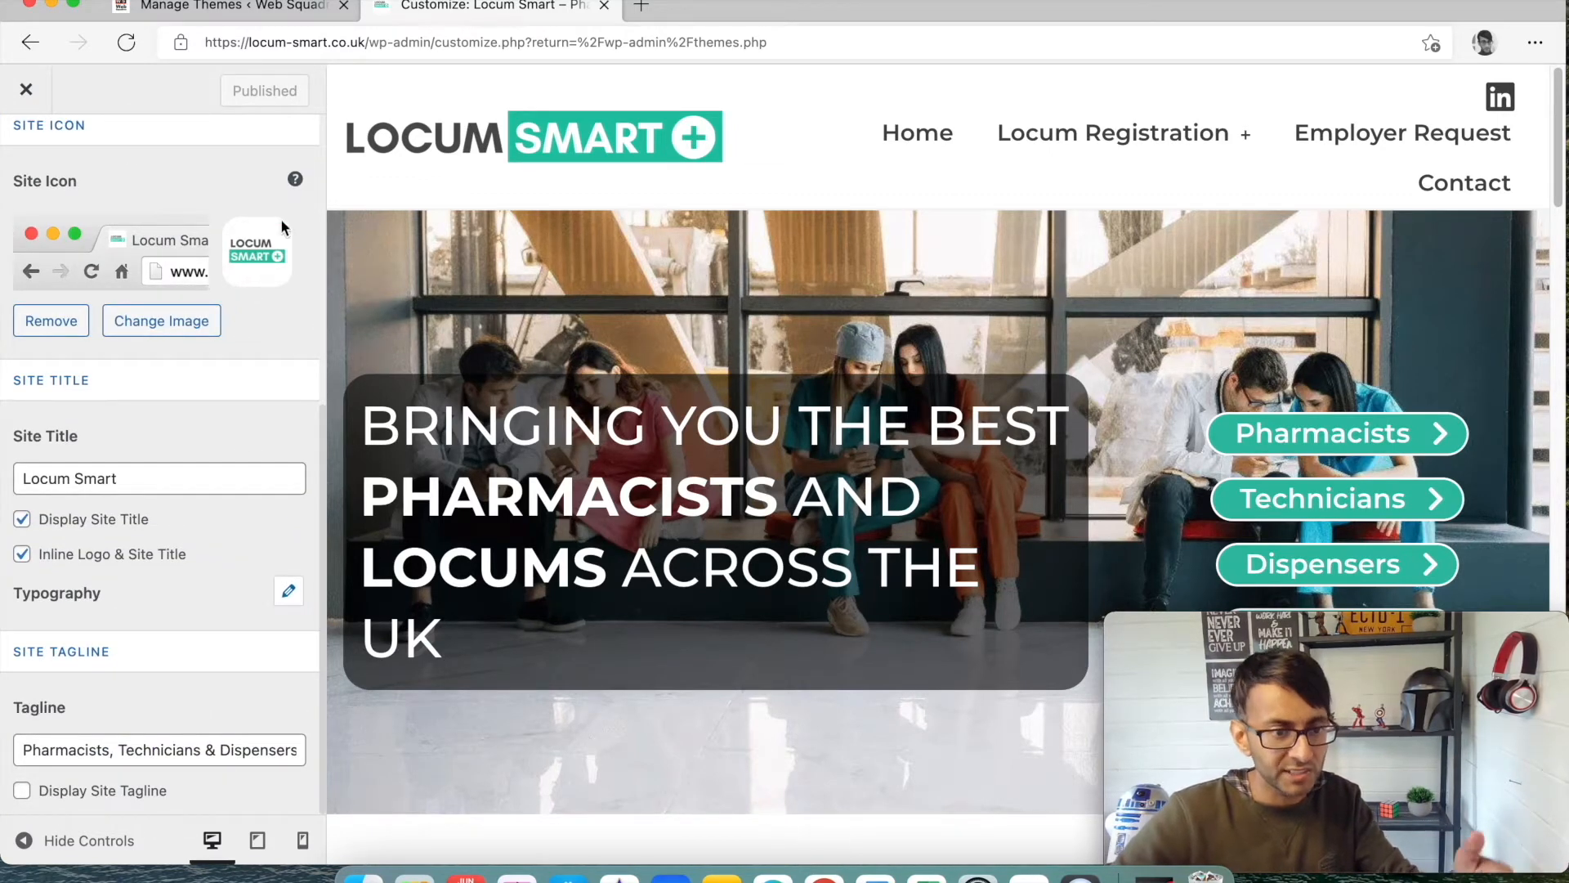
mouse_move(193, 619)
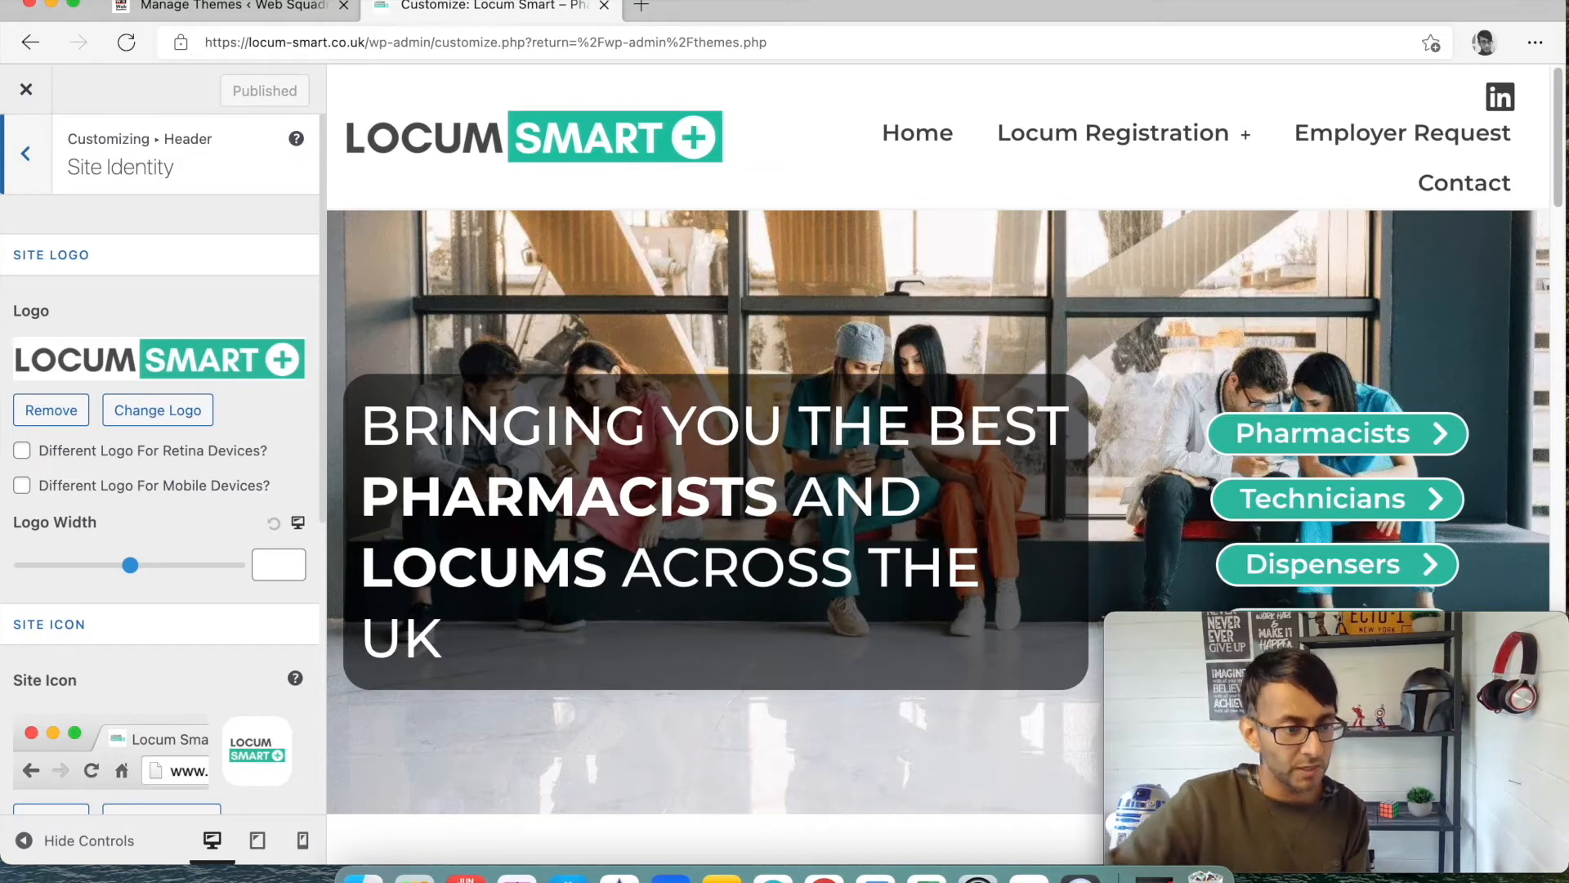
click(26, 152)
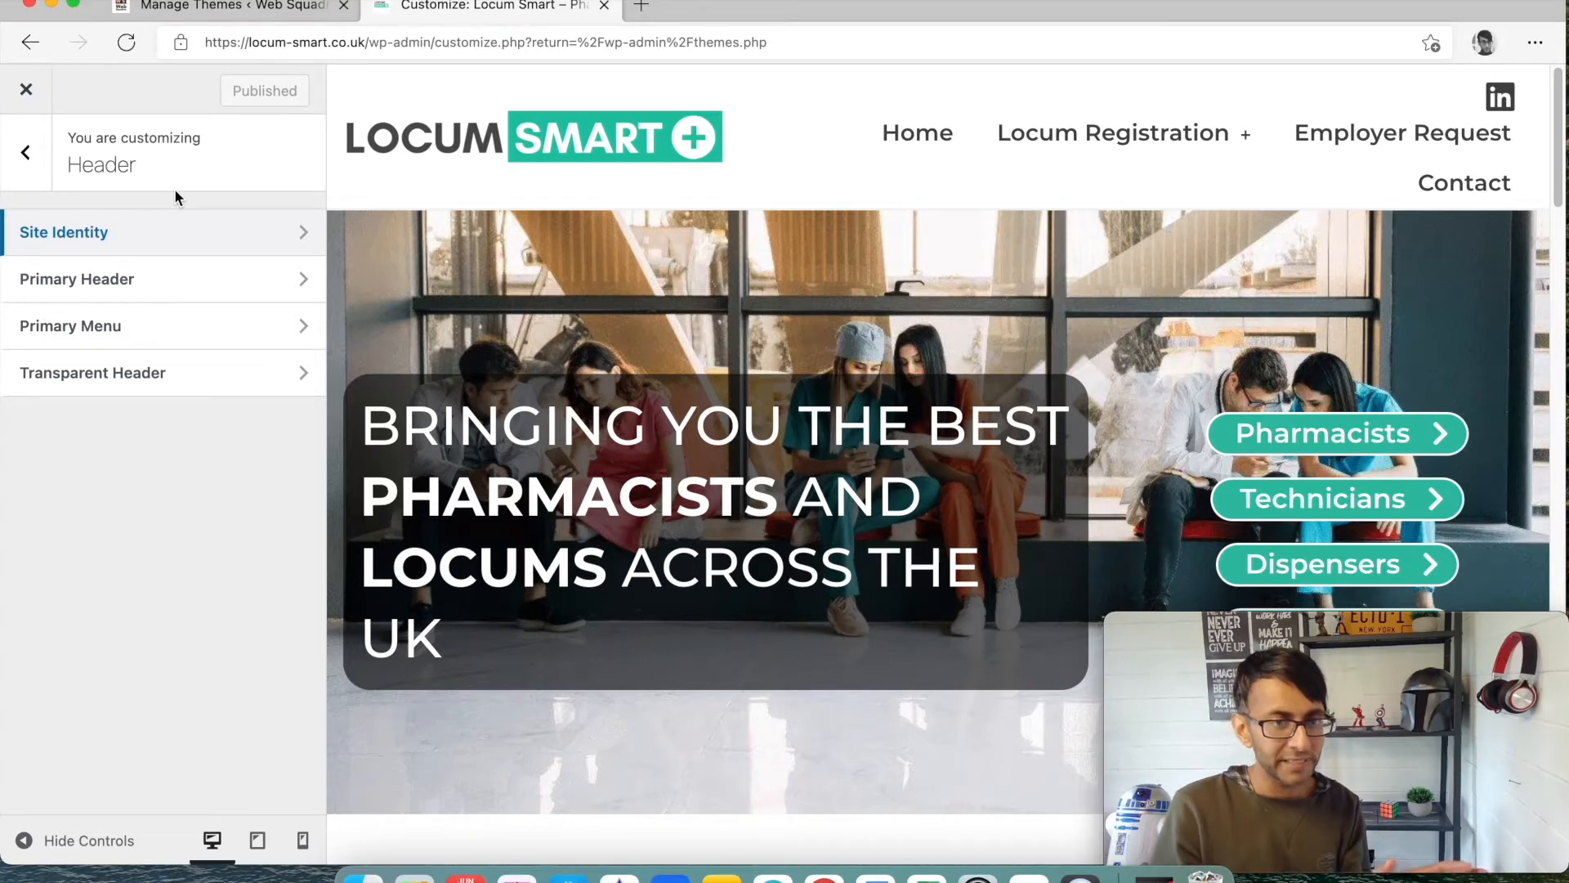
mouse_move(191, 254)
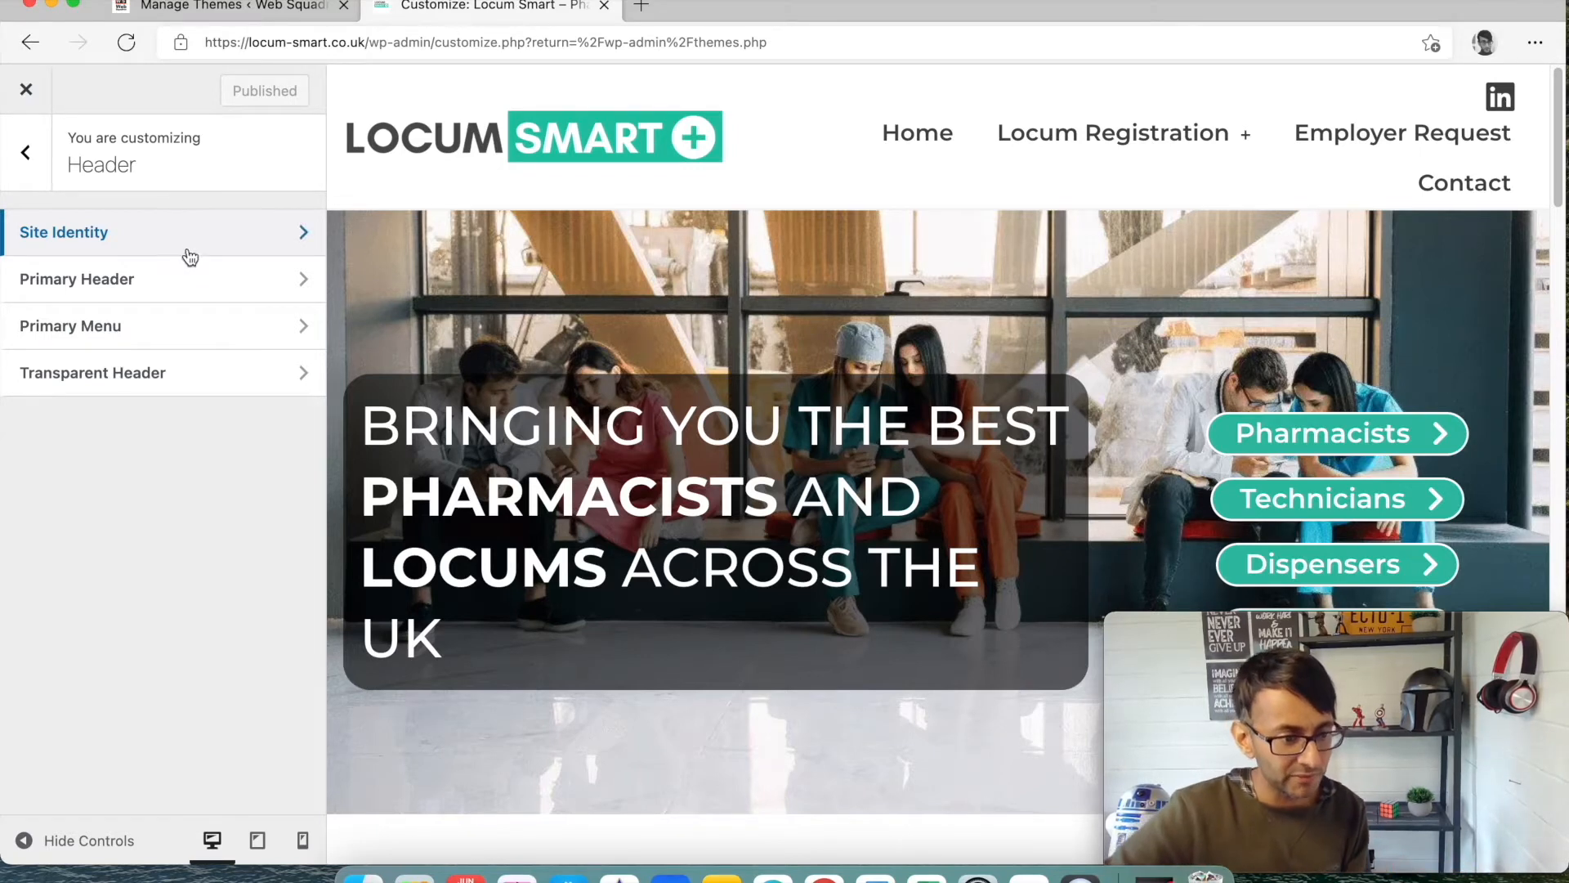
Review the Primary Header and Footer Bar panels, then close the Customizer
click(76, 278)
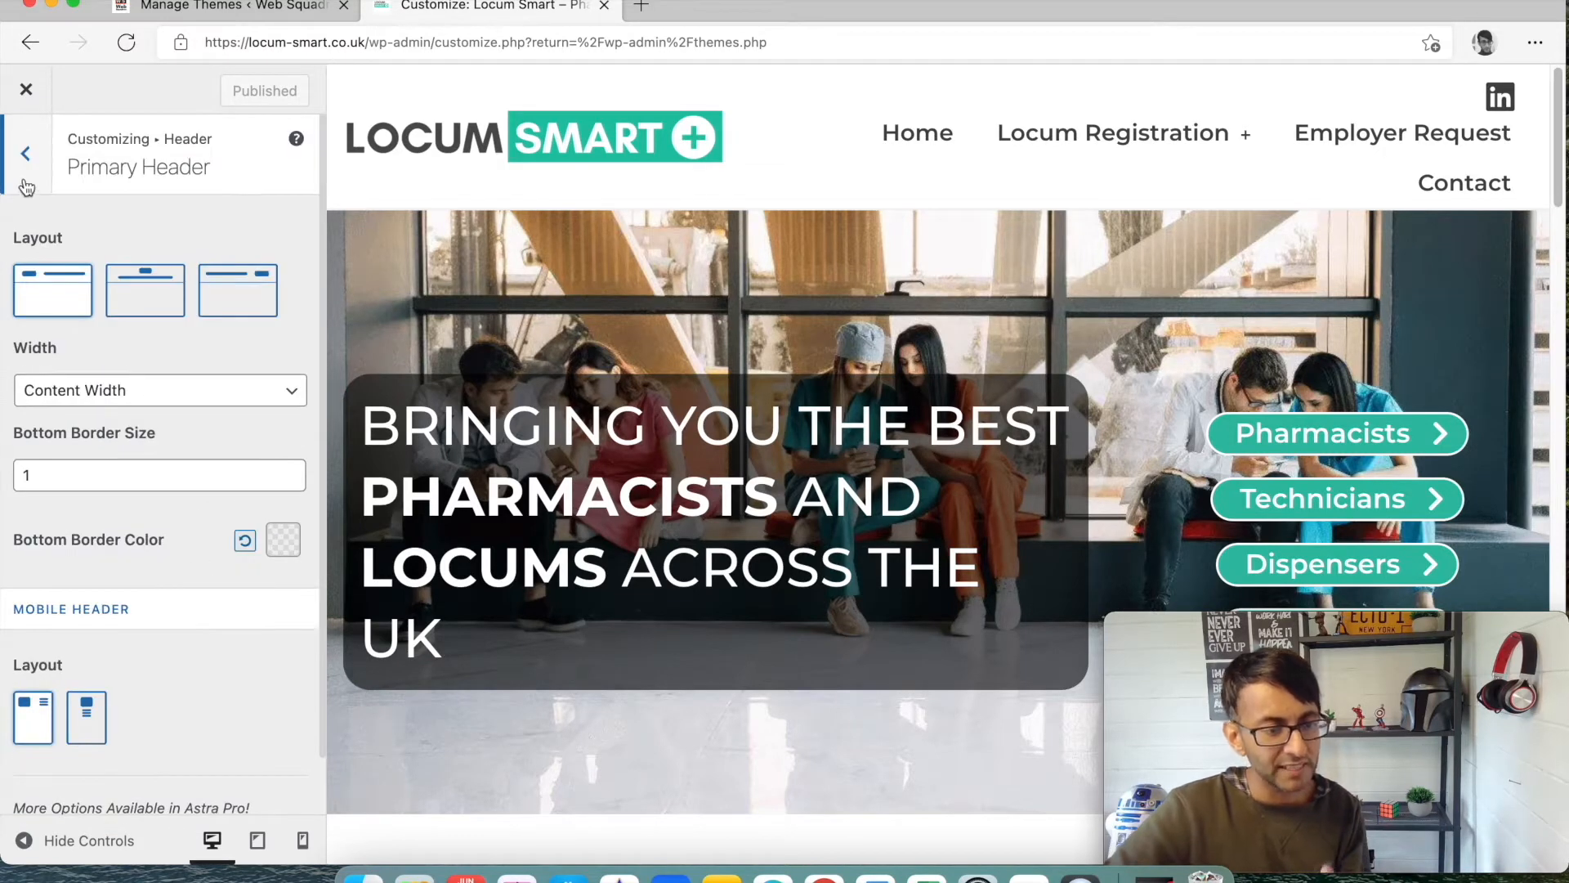
click(25, 152)
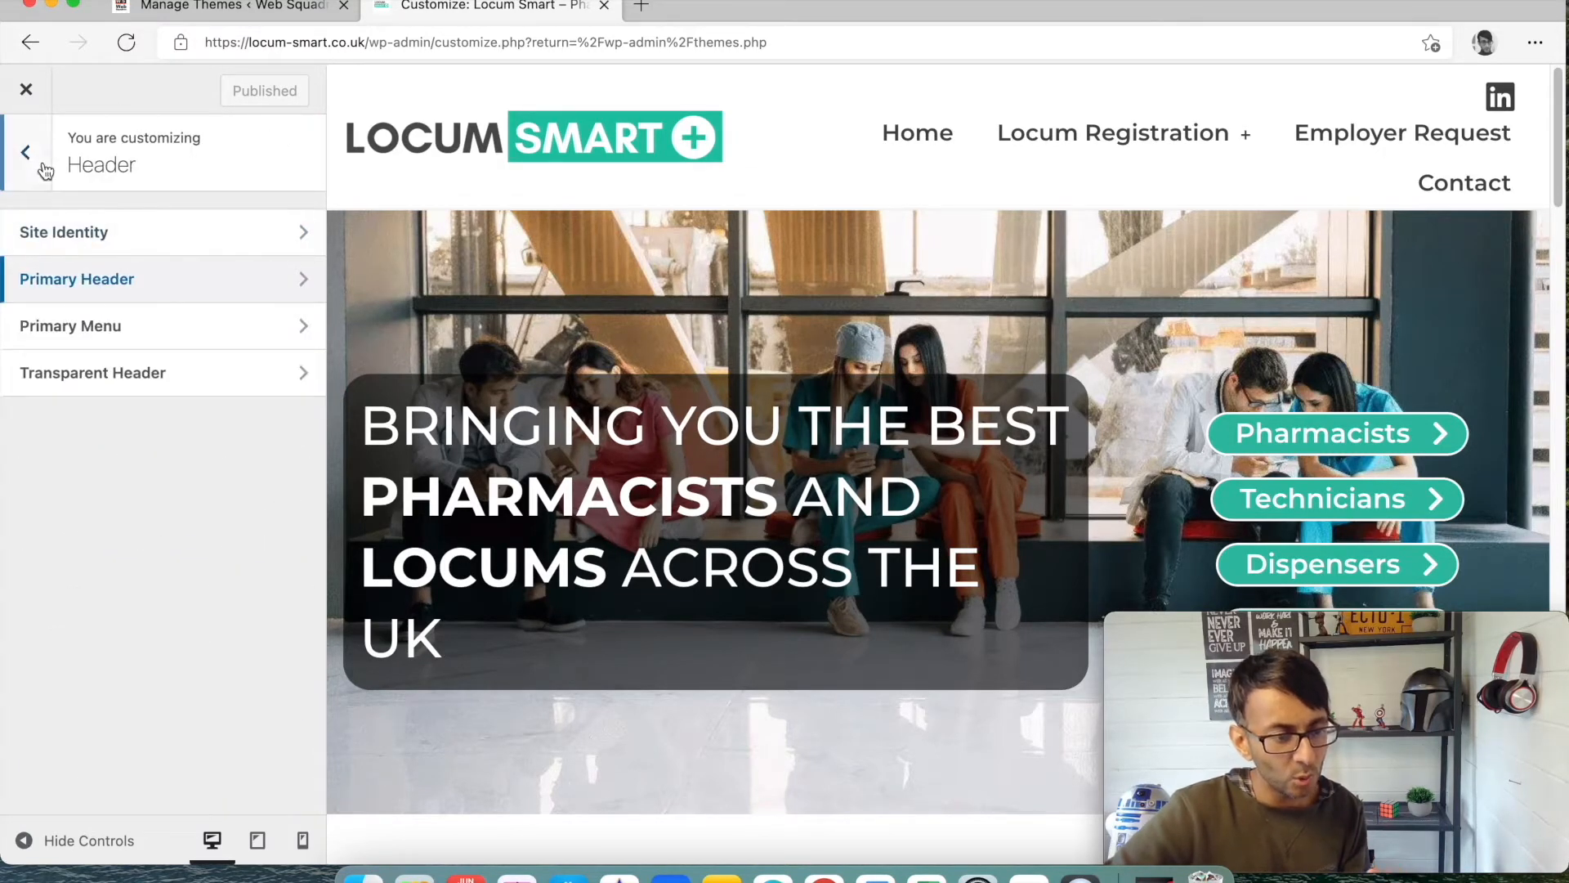
click(26, 151)
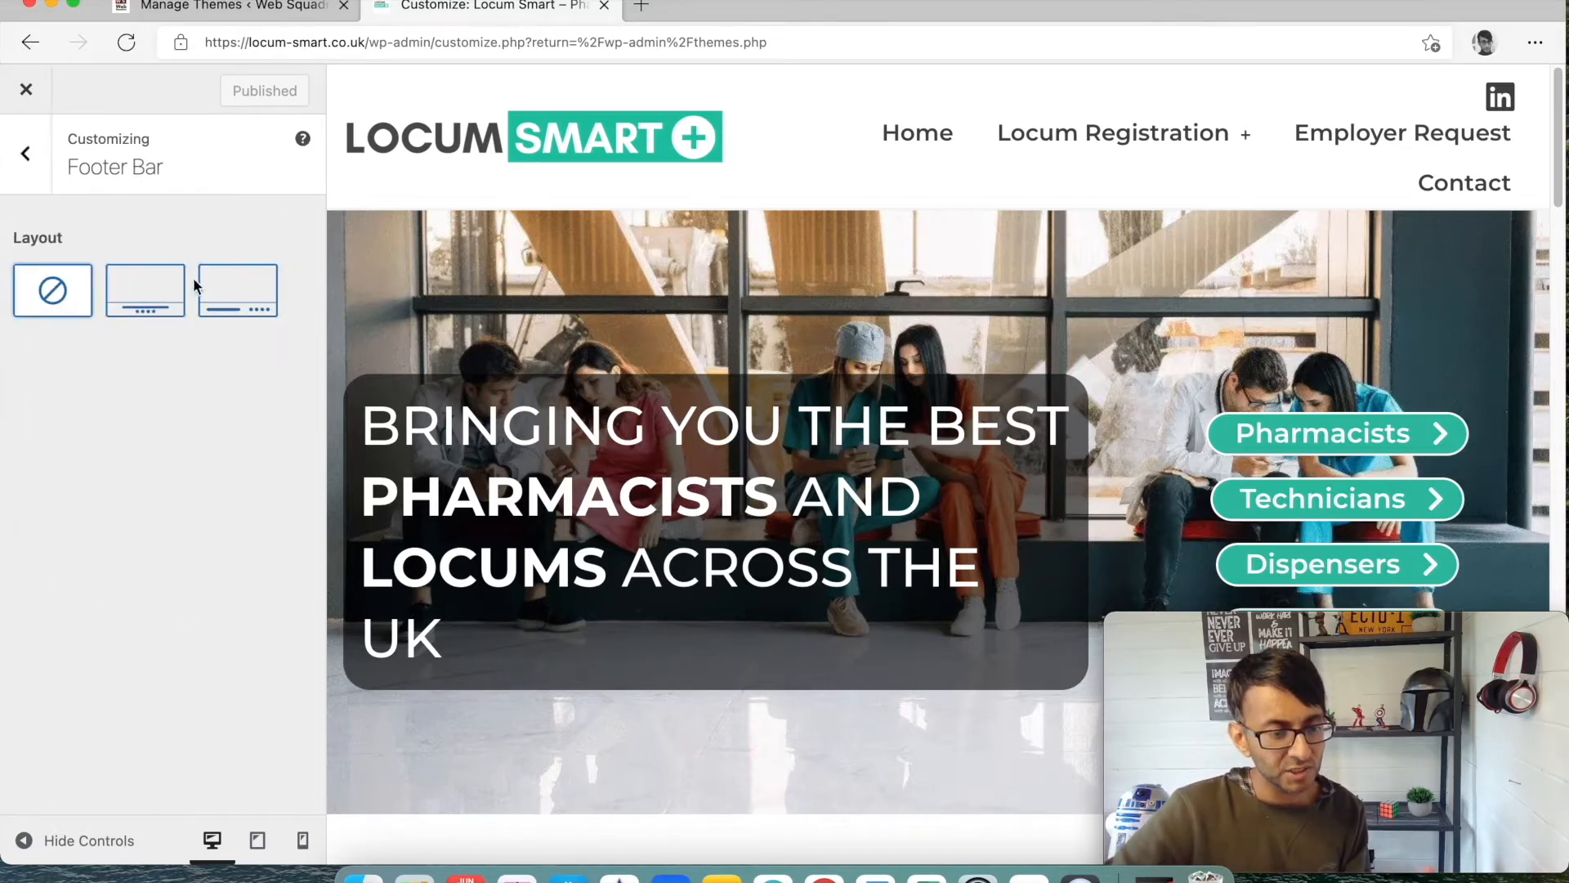
click(27, 153)
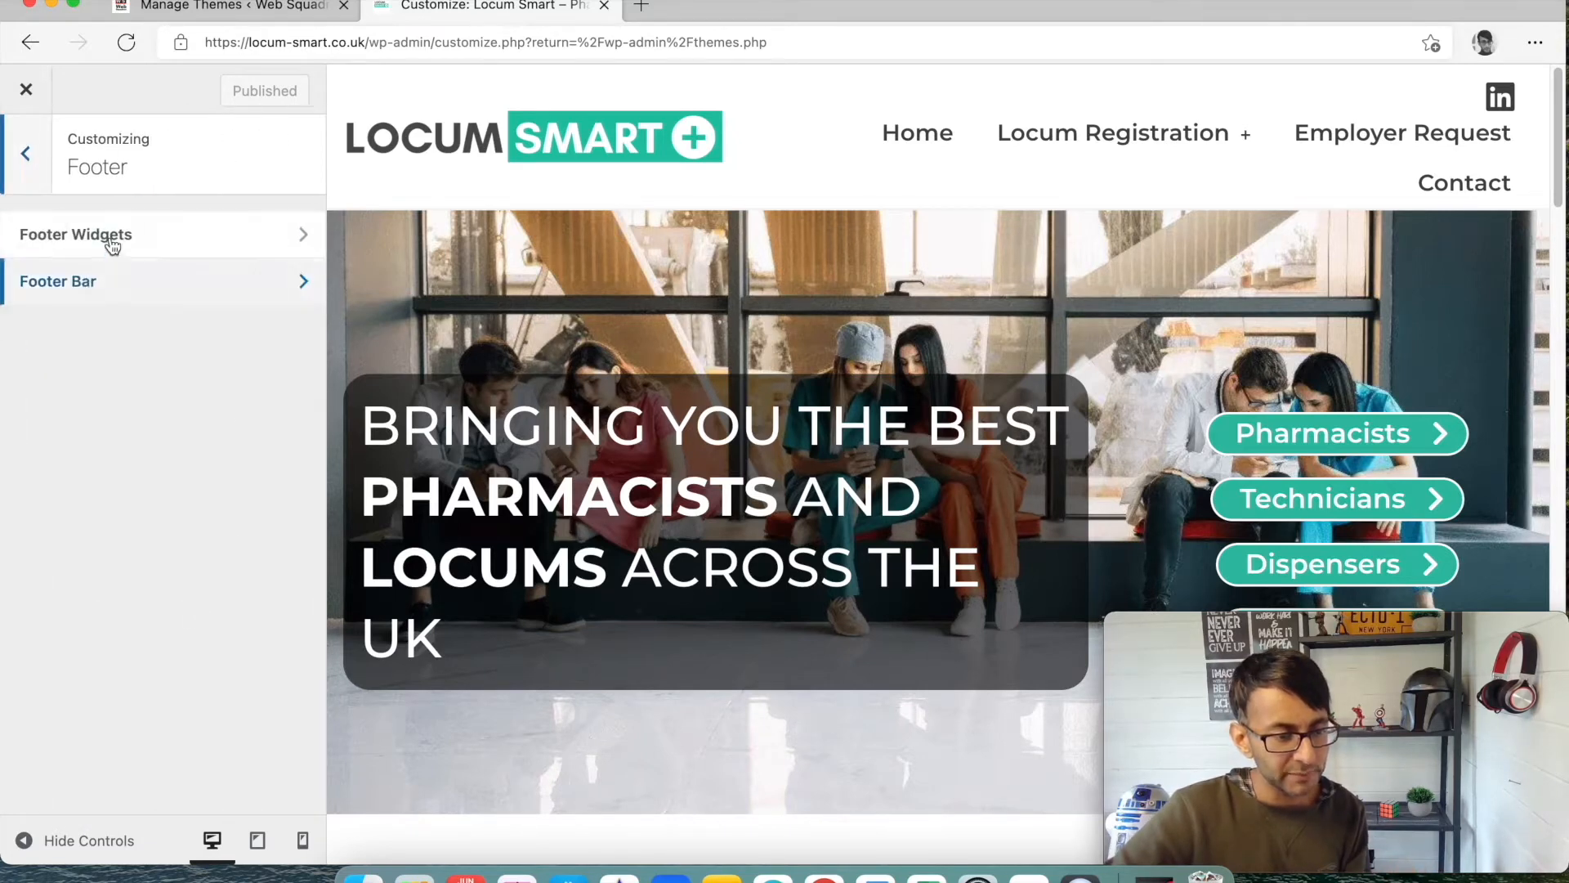
click(26, 156)
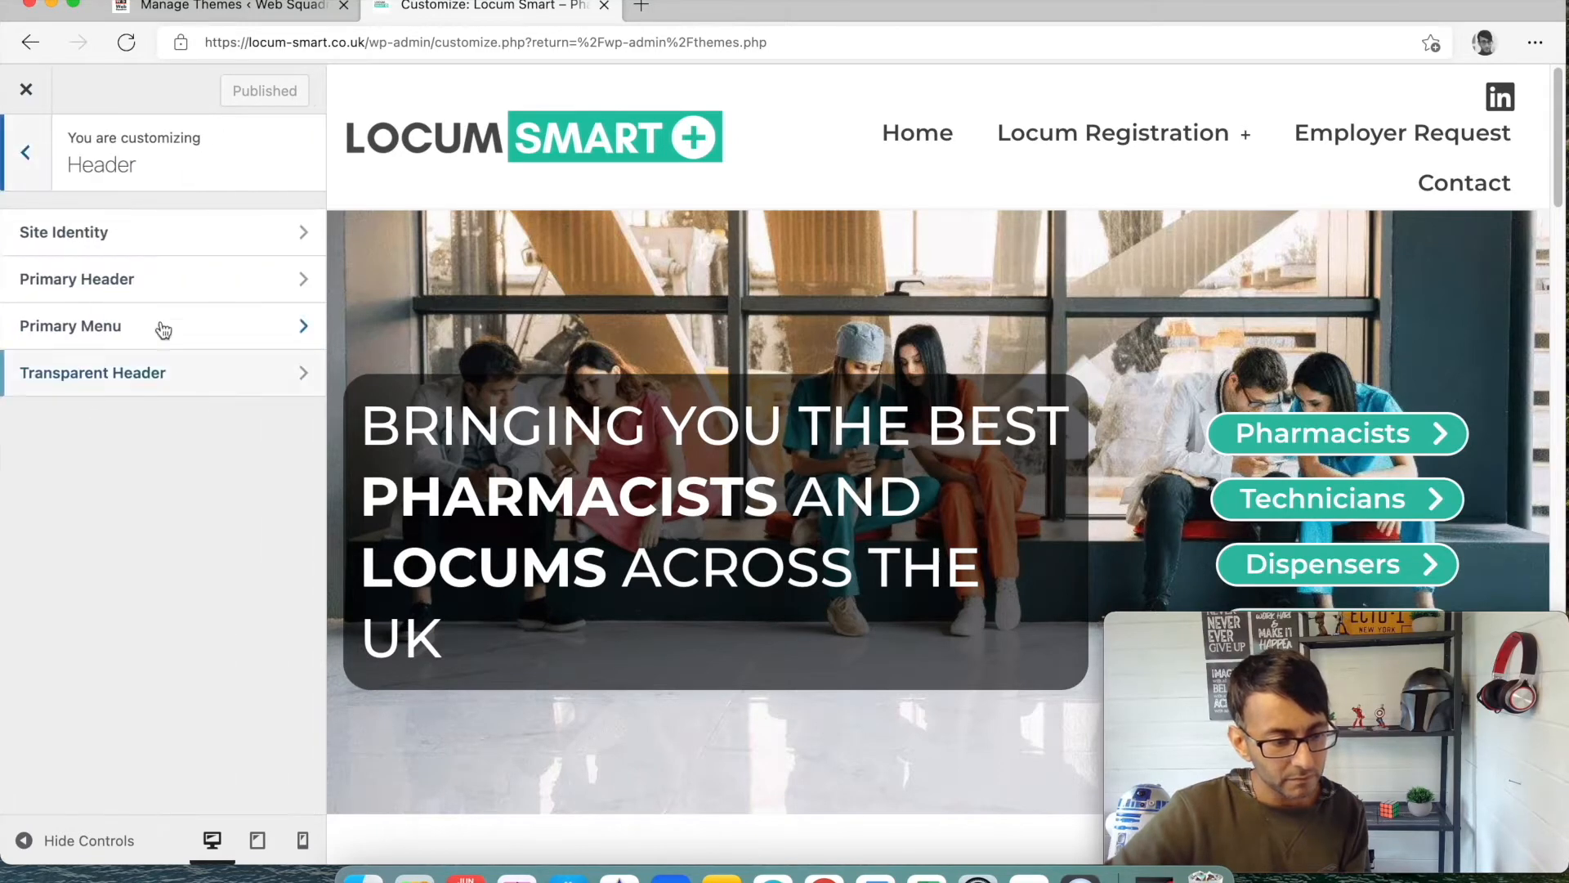
click(76, 278)
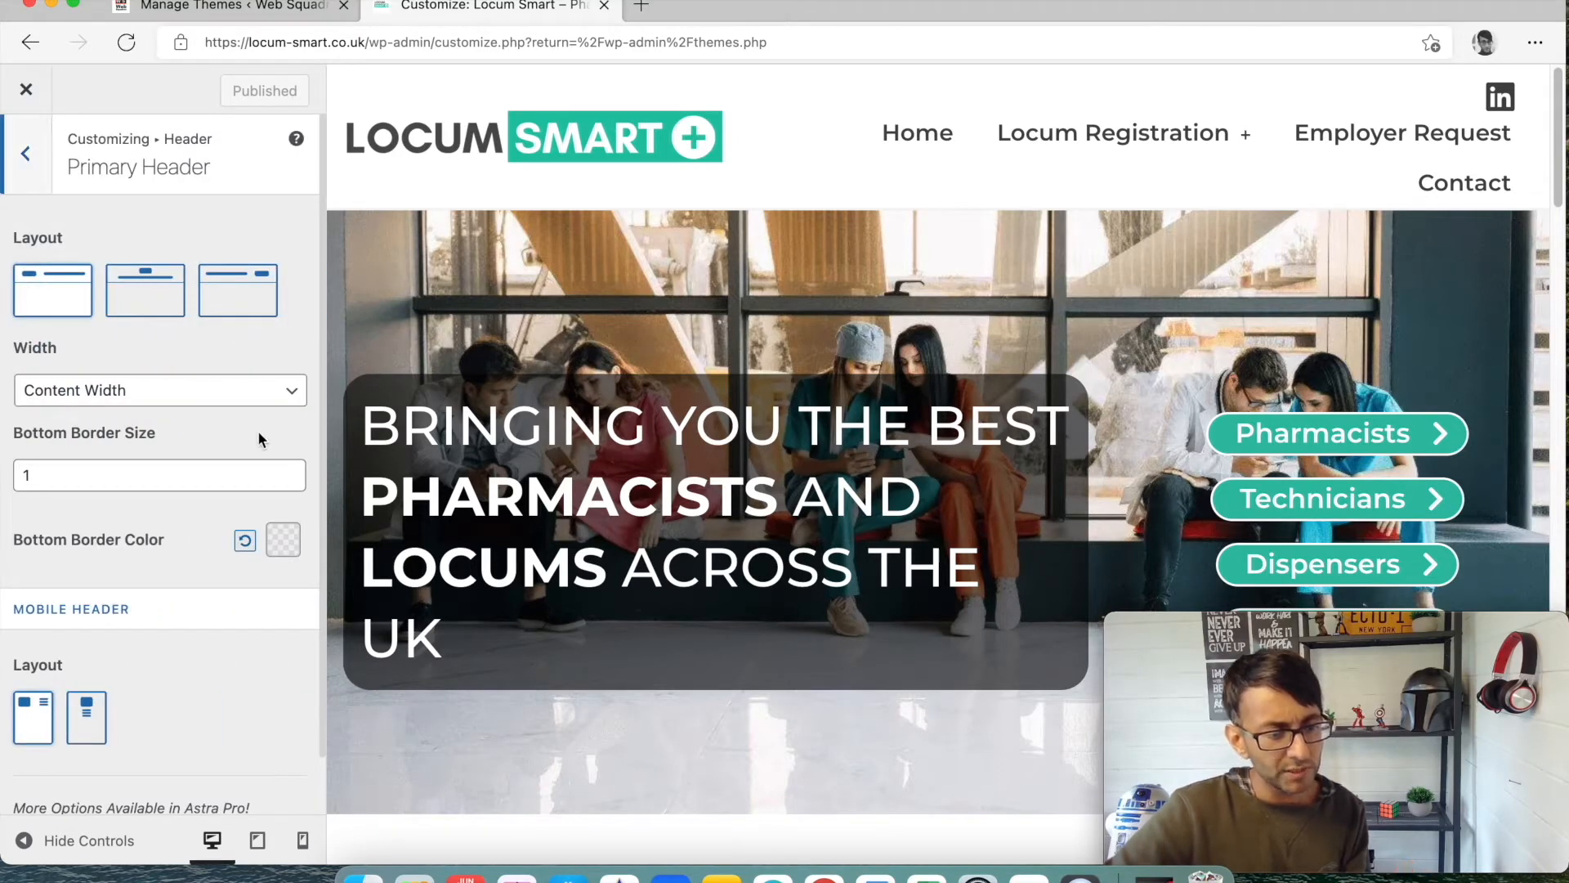
scroll(down, 3)
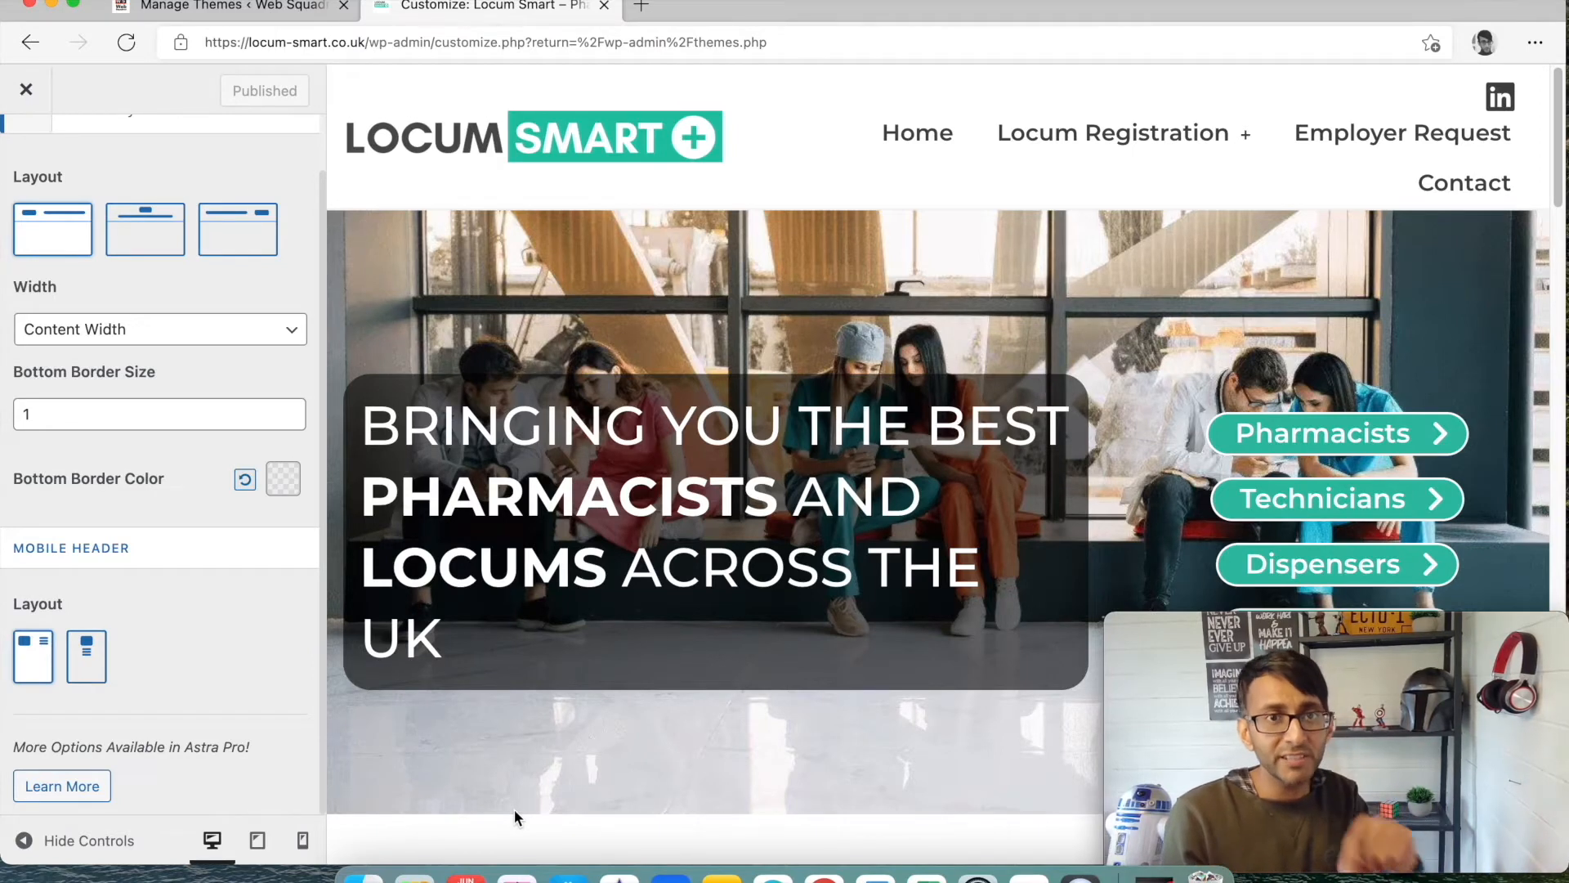
mouse_move(70, 85)
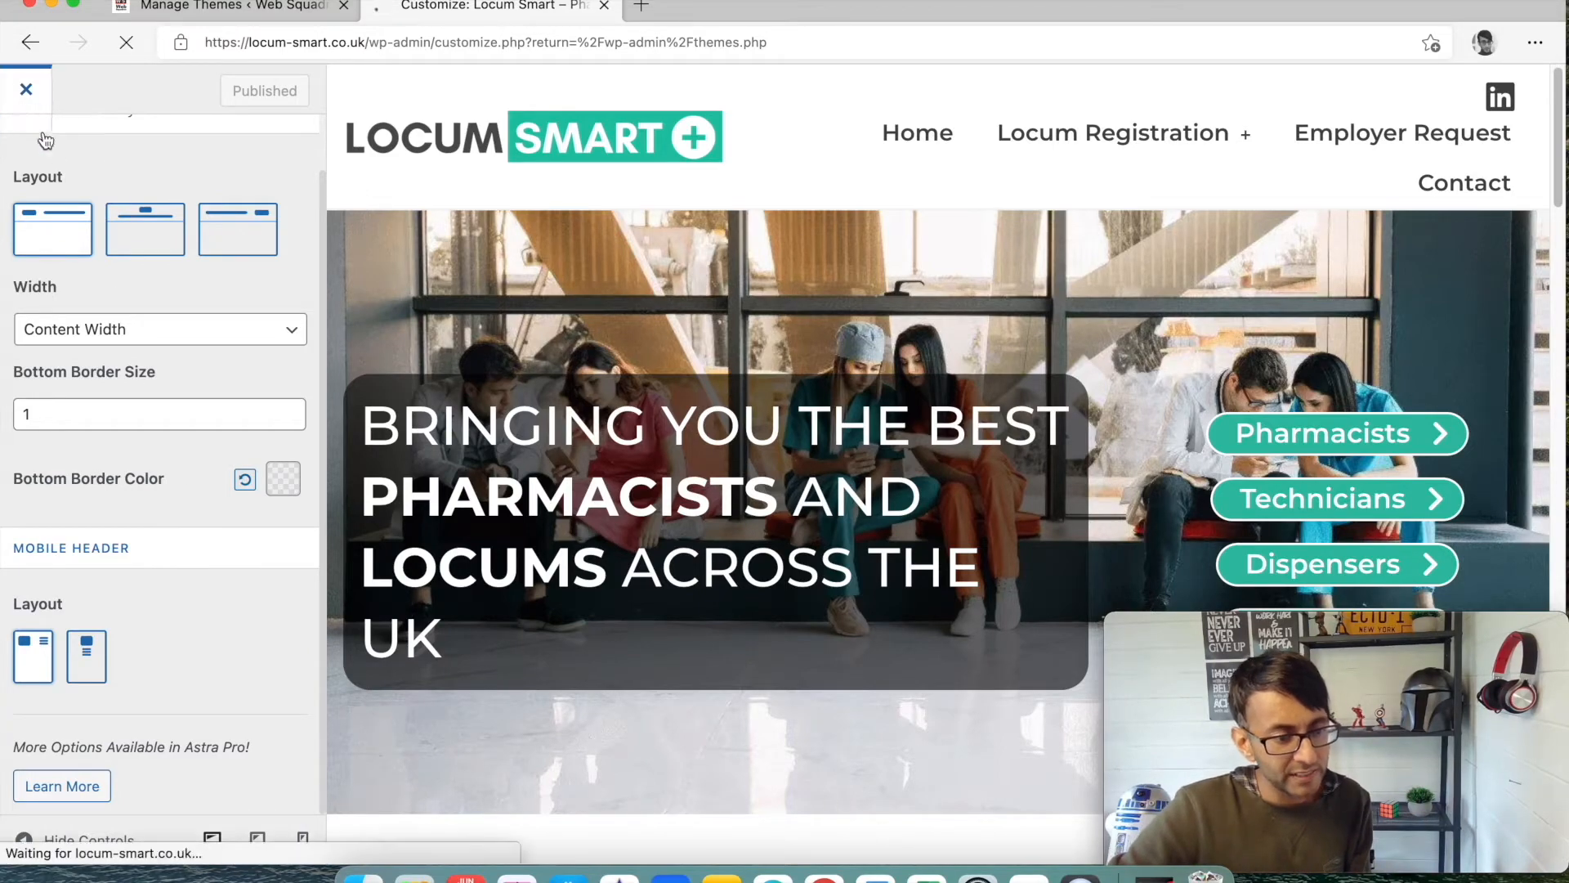
click(26, 89)
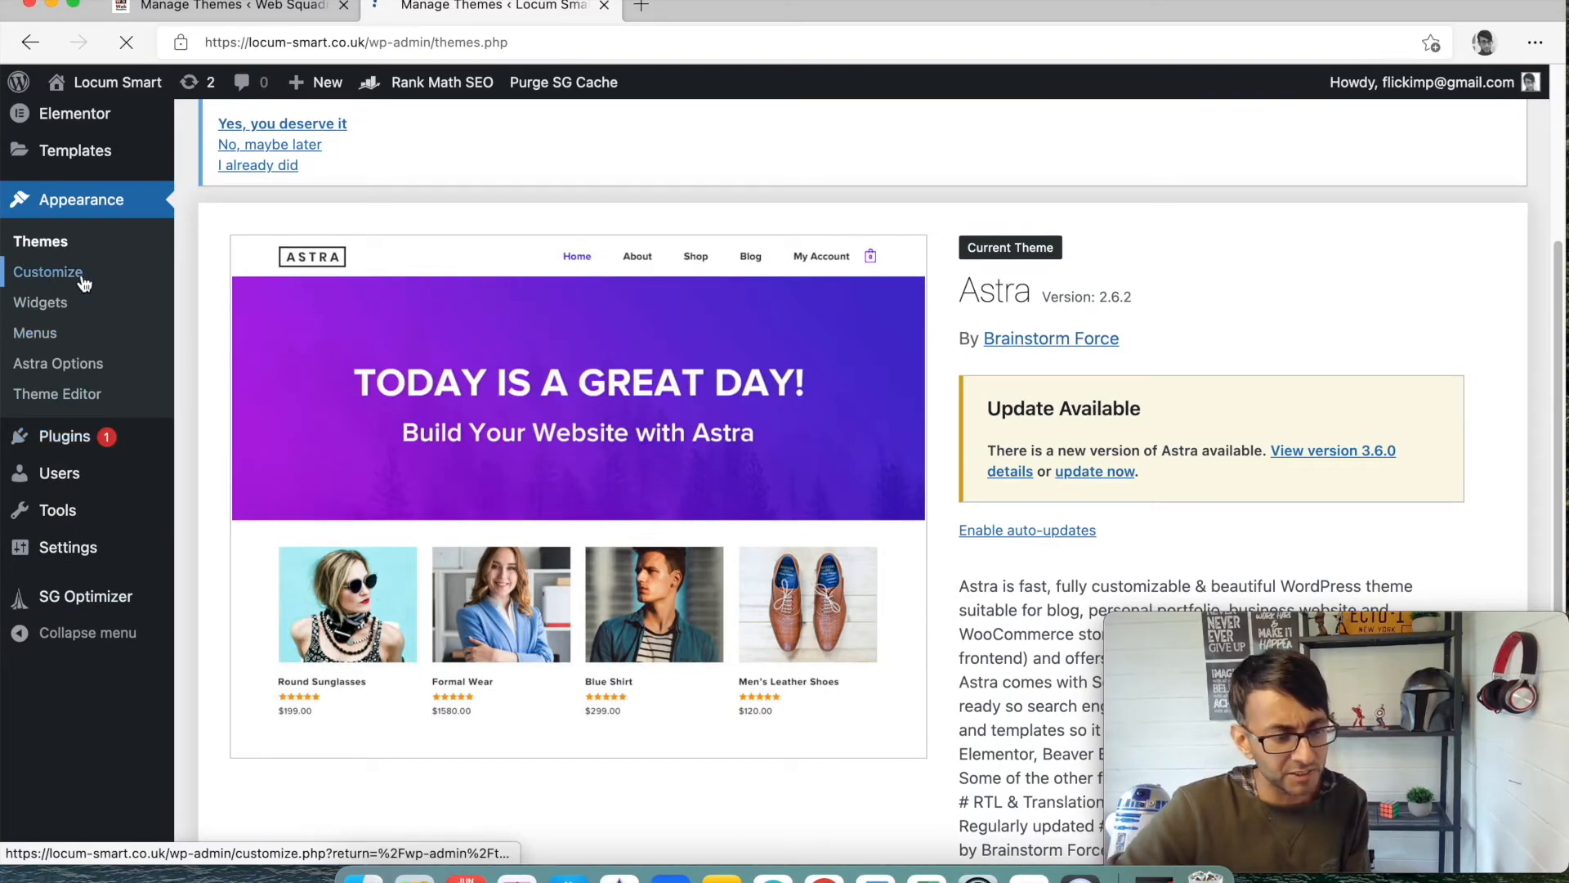
Set Footer > Footer Bar to the disabled layout, then switch to Web Squadron's Themes page
click(48, 271)
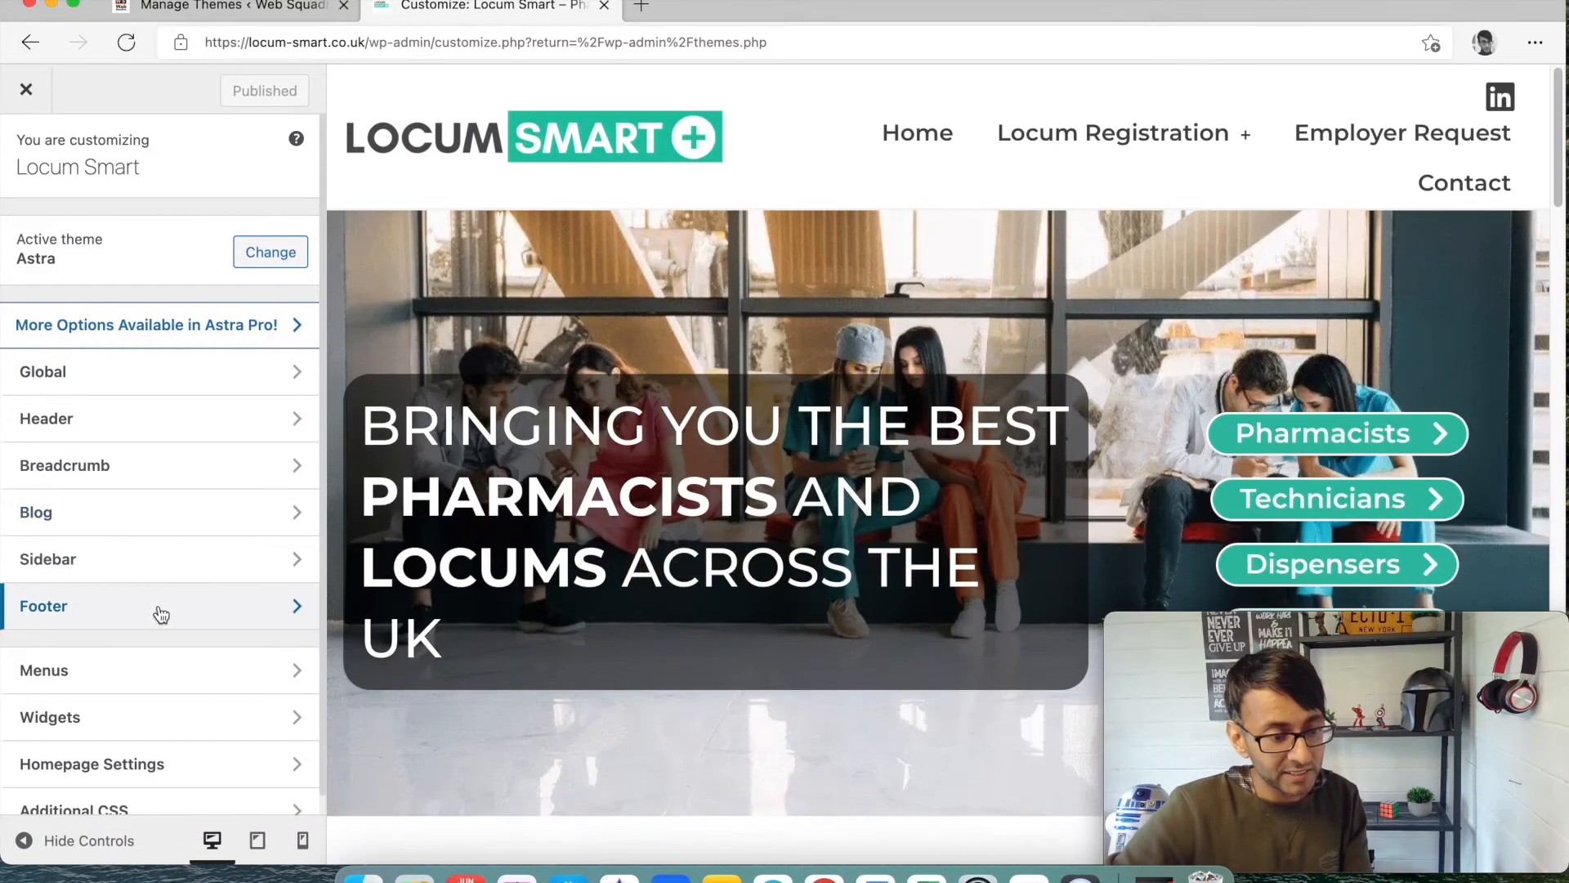
click(151, 606)
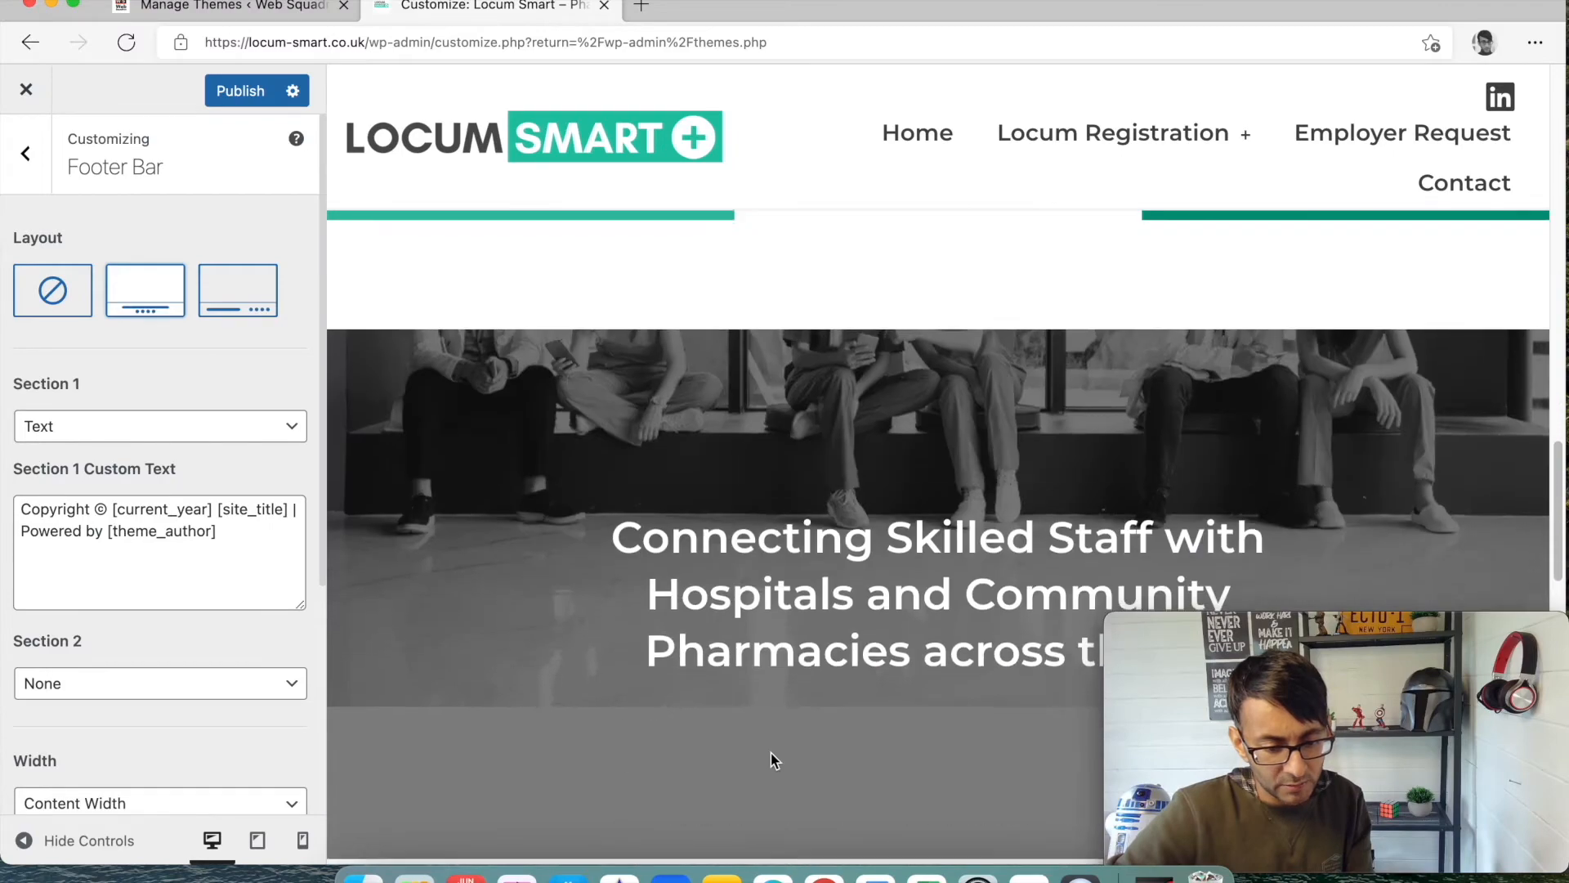
scroll(down, 3)
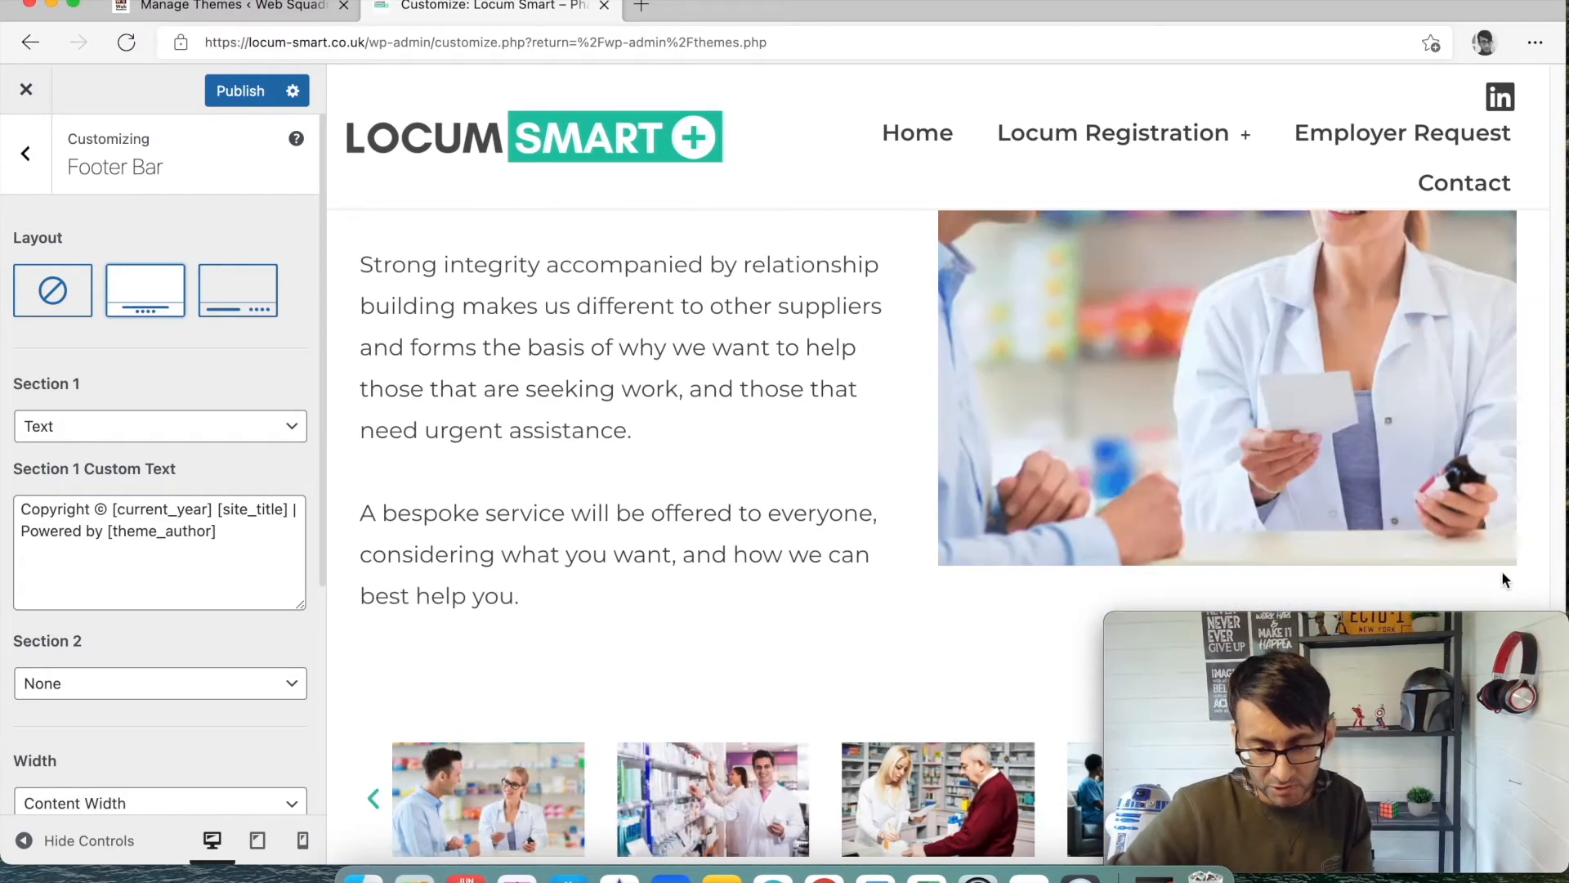
scroll(down, 3)
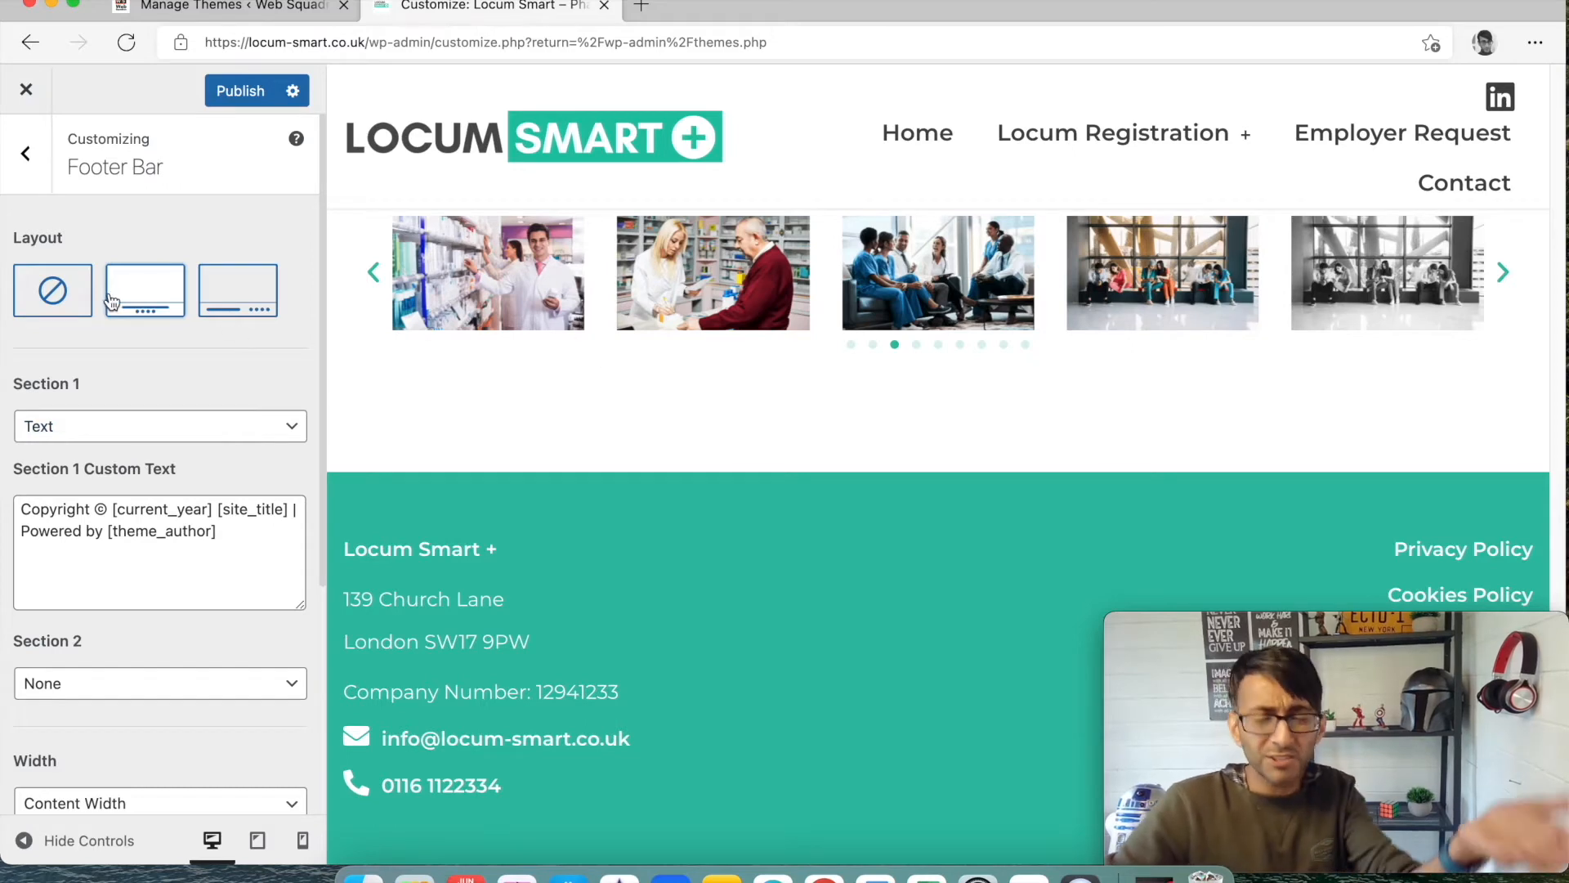
click(53, 290)
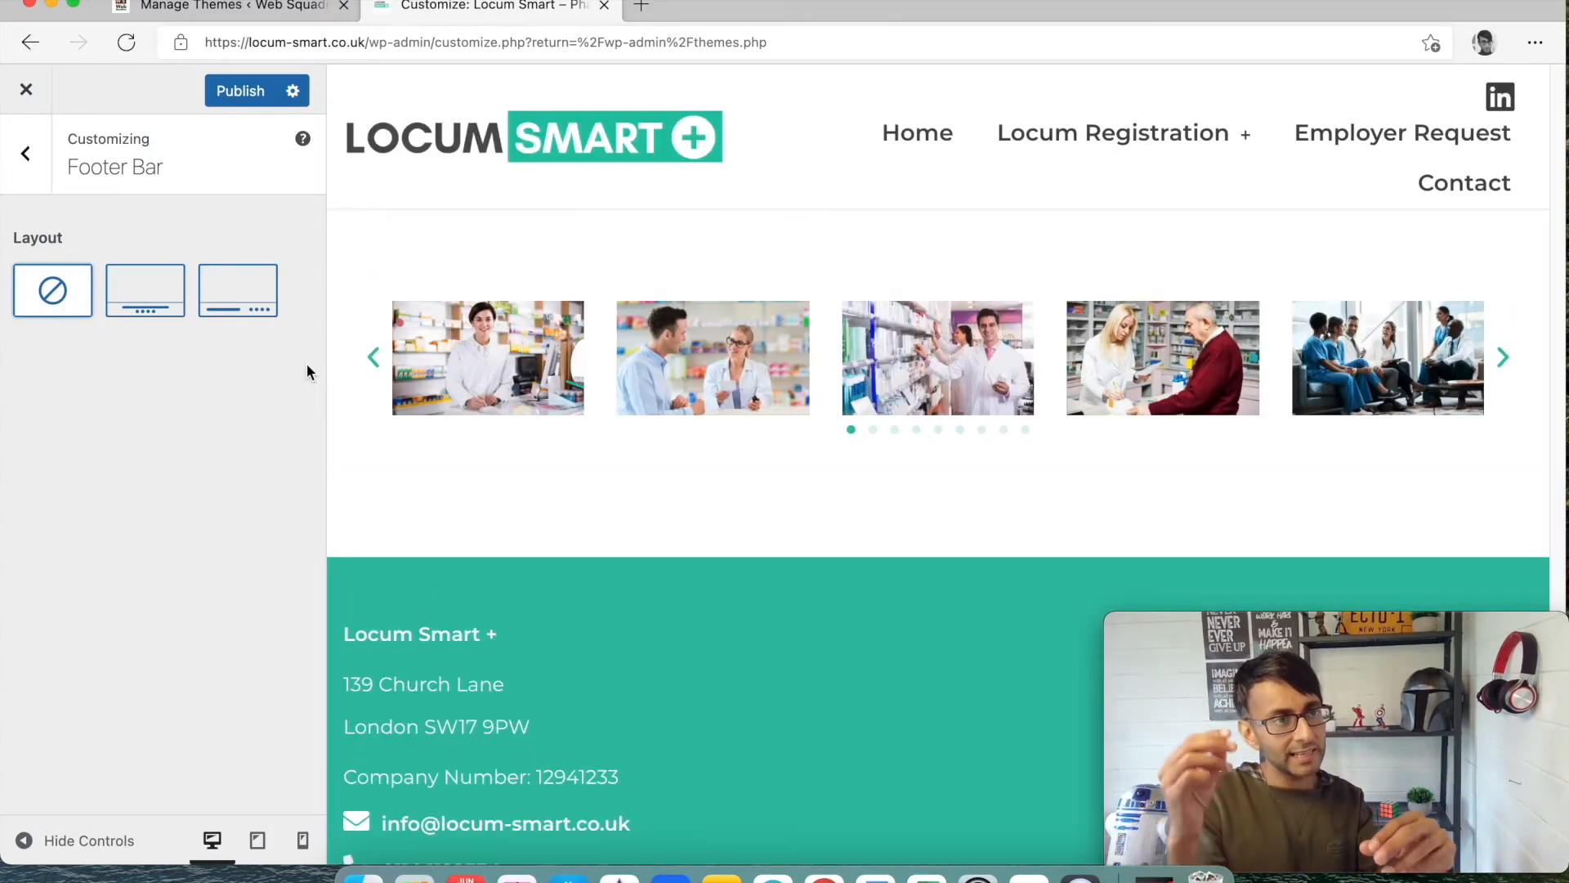
click(1502, 357)
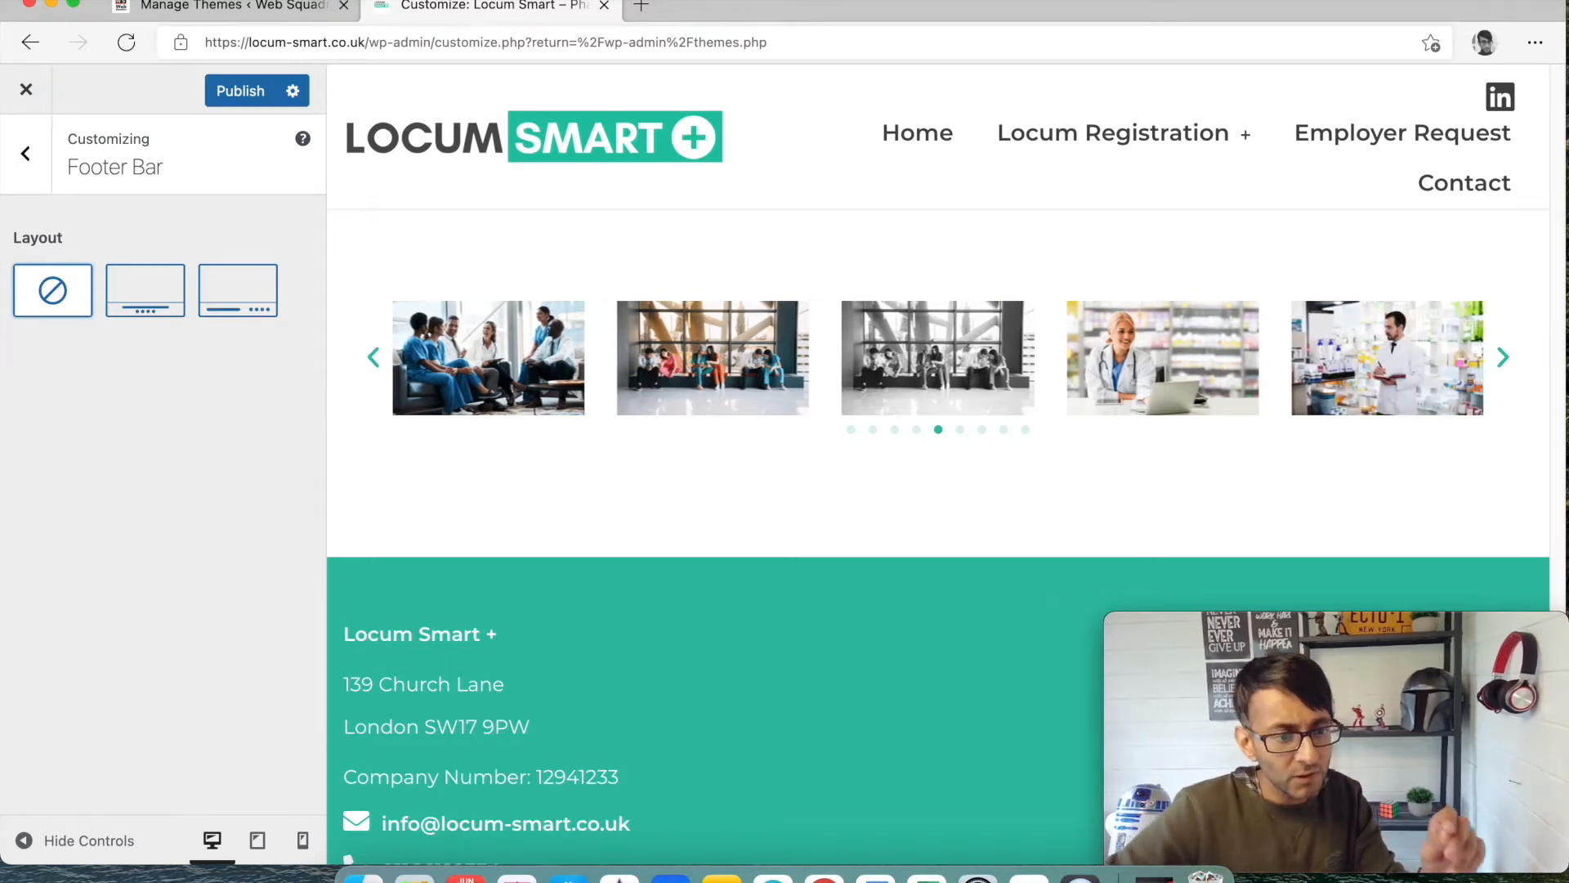
click(231, 9)
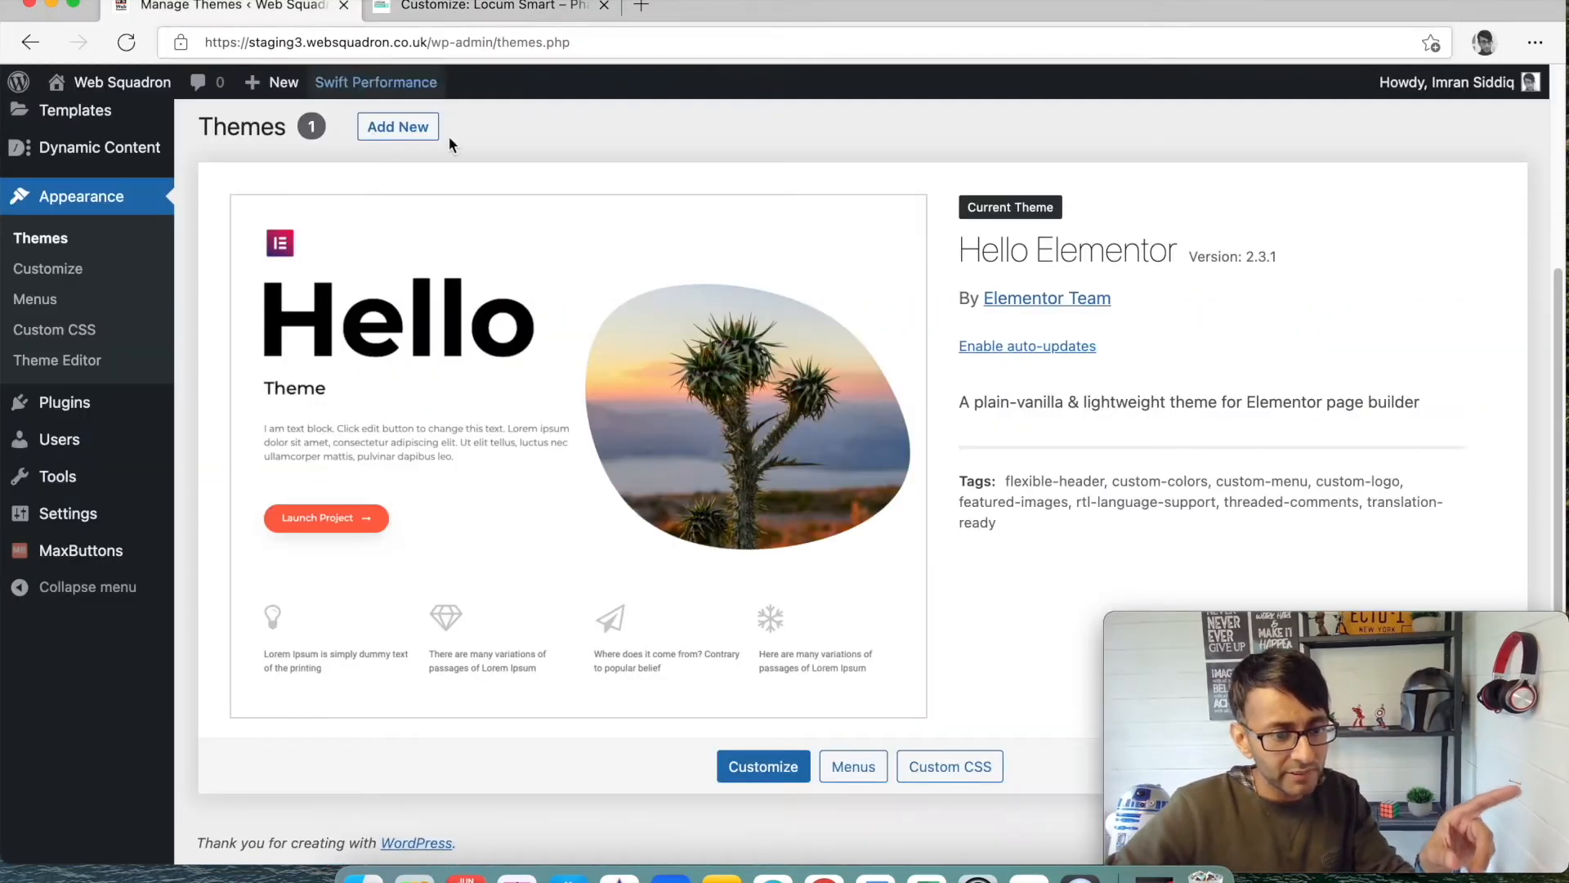
Set Web-Squadron-Main-New-Logo.png as the uncropped site logo and publish it
click(47, 268)
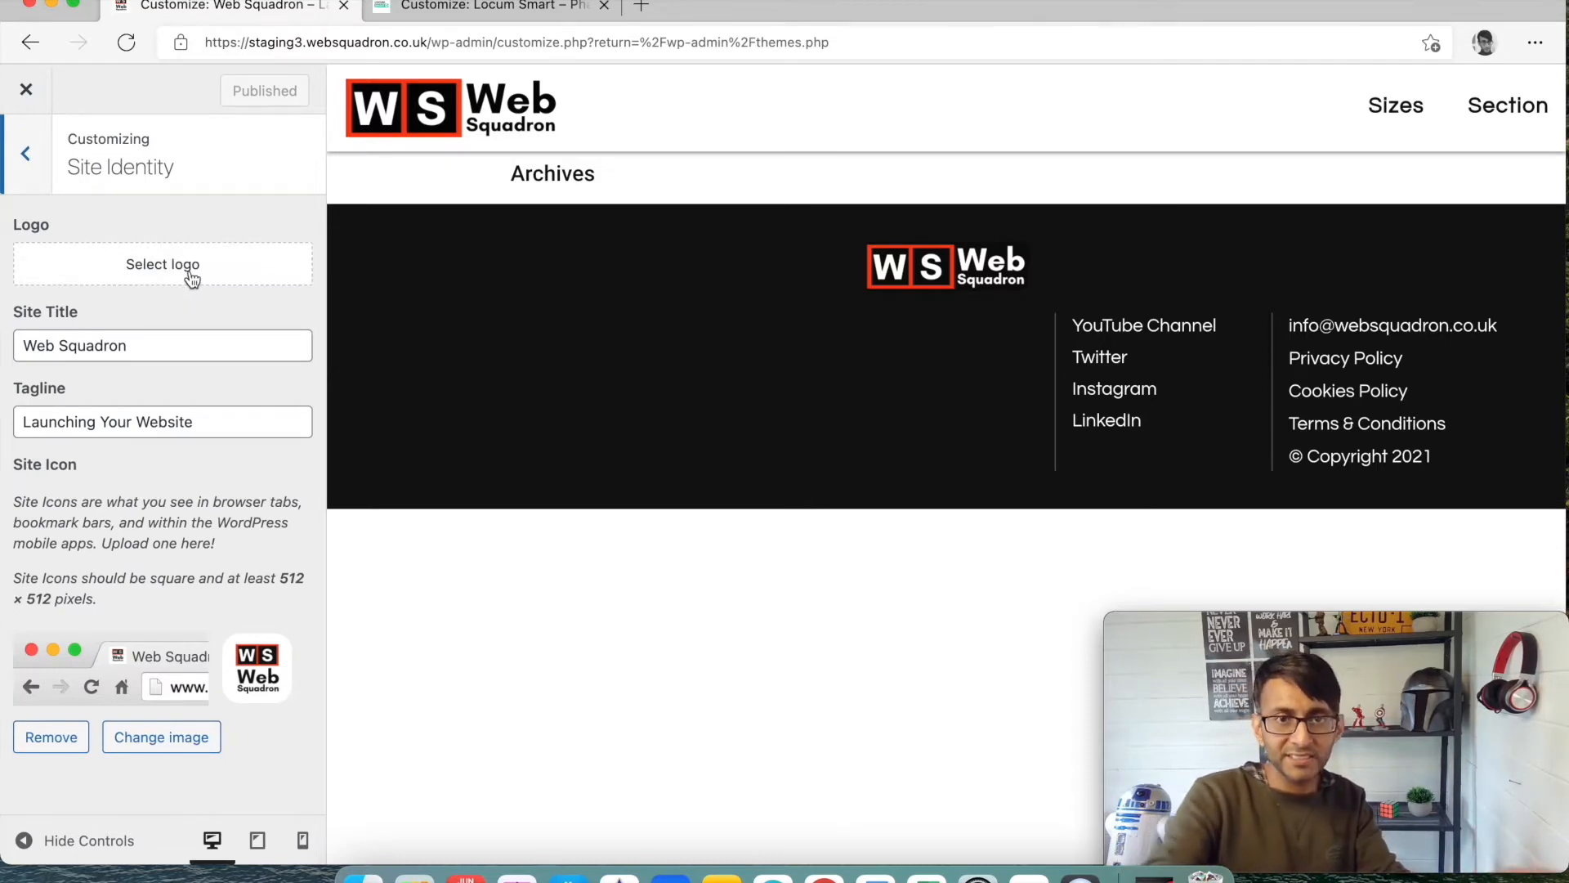
click(161, 264)
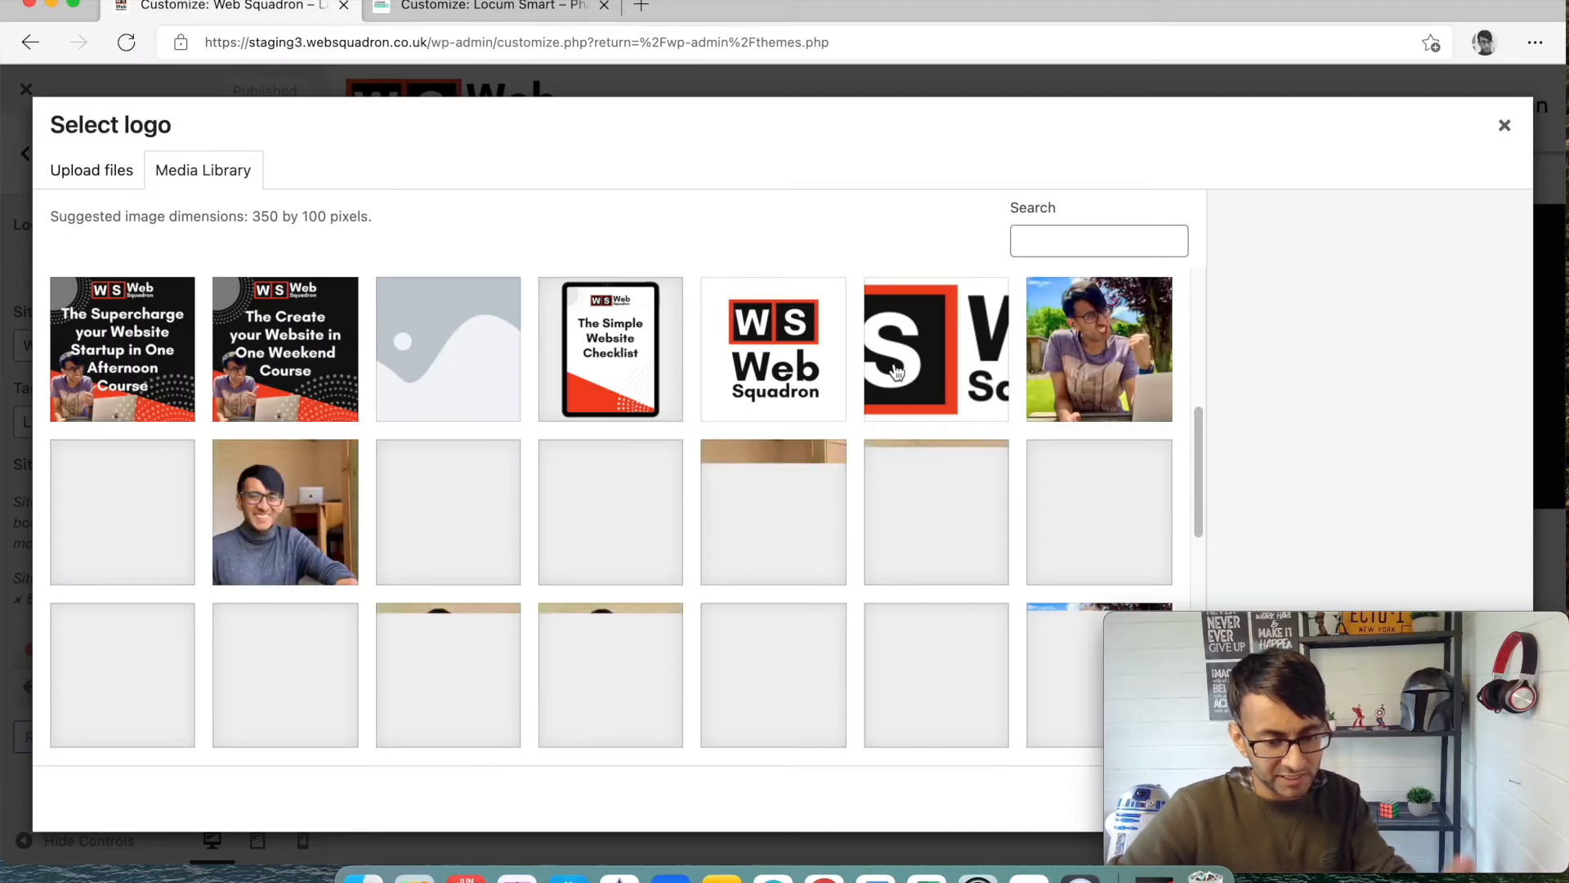
click(936, 349)
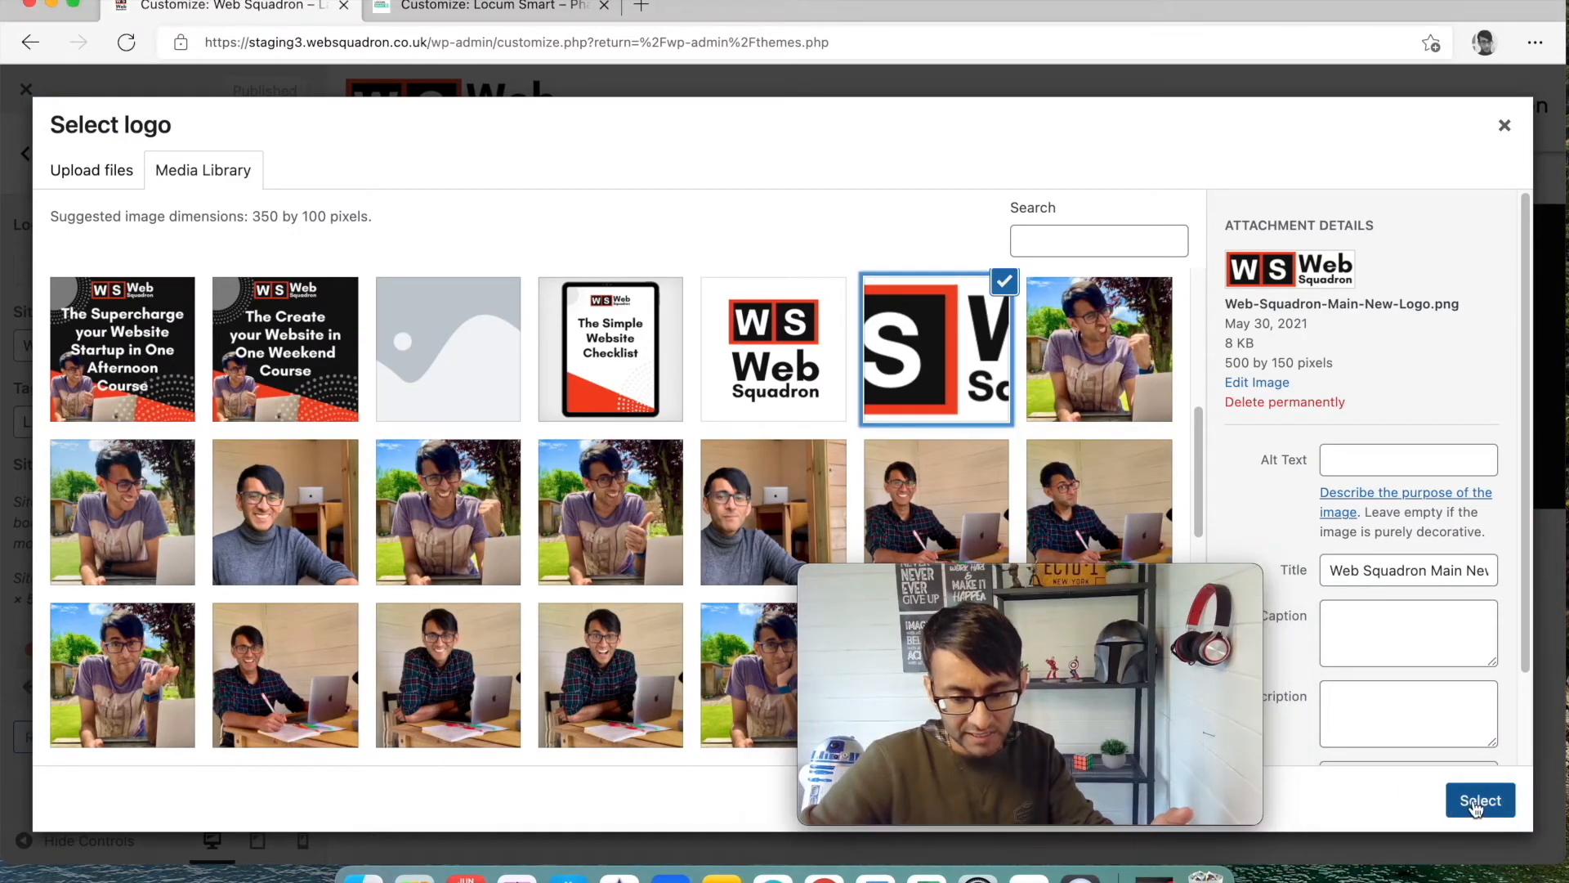
click(1480, 799)
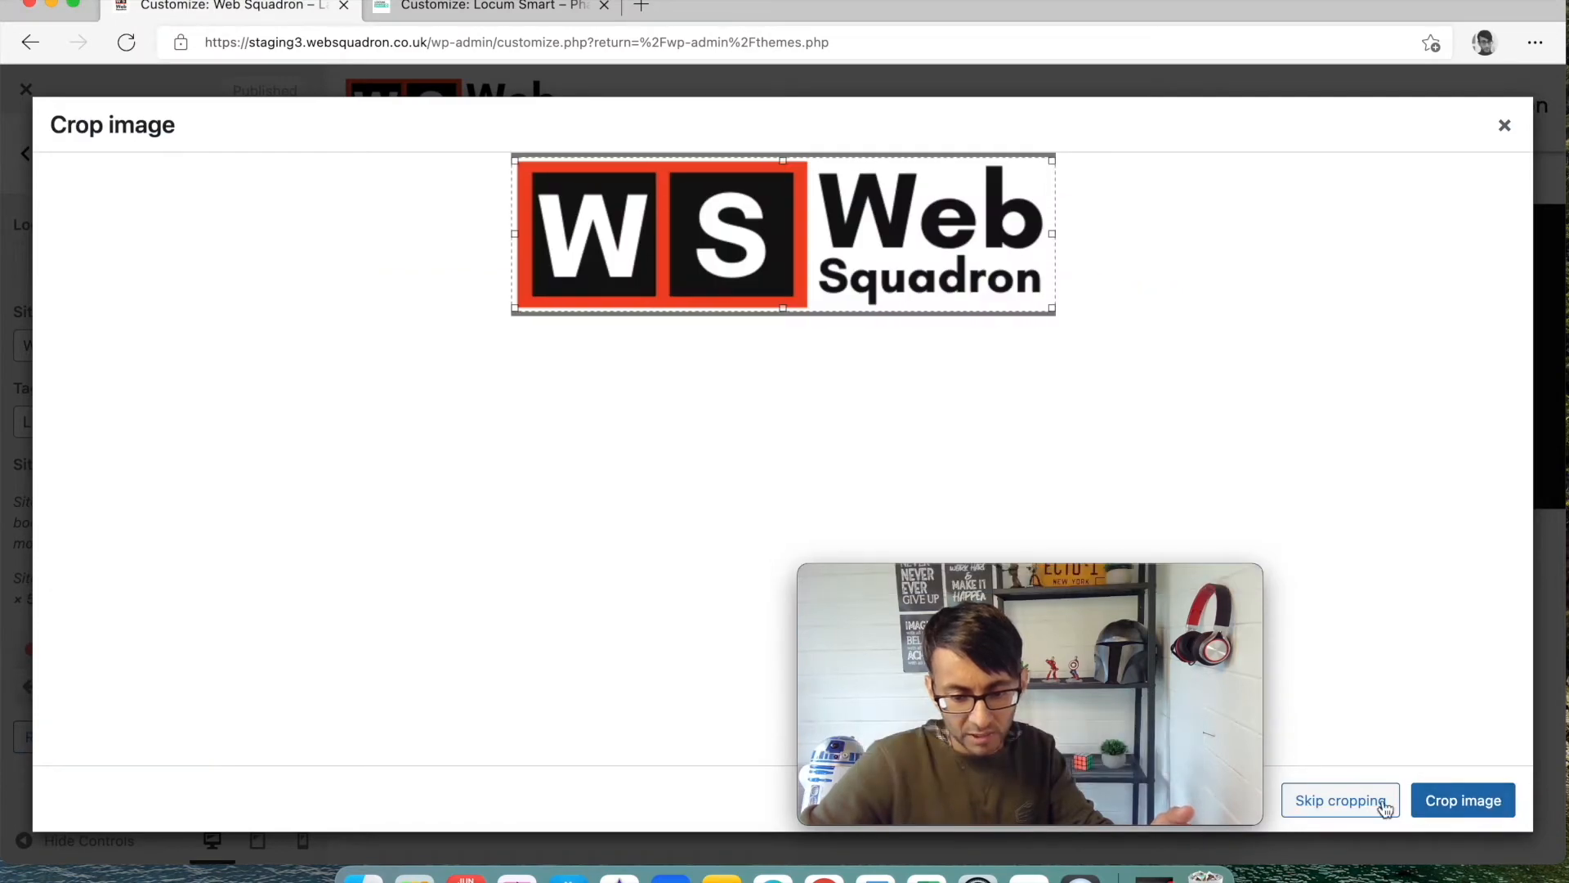
click(1339, 800)
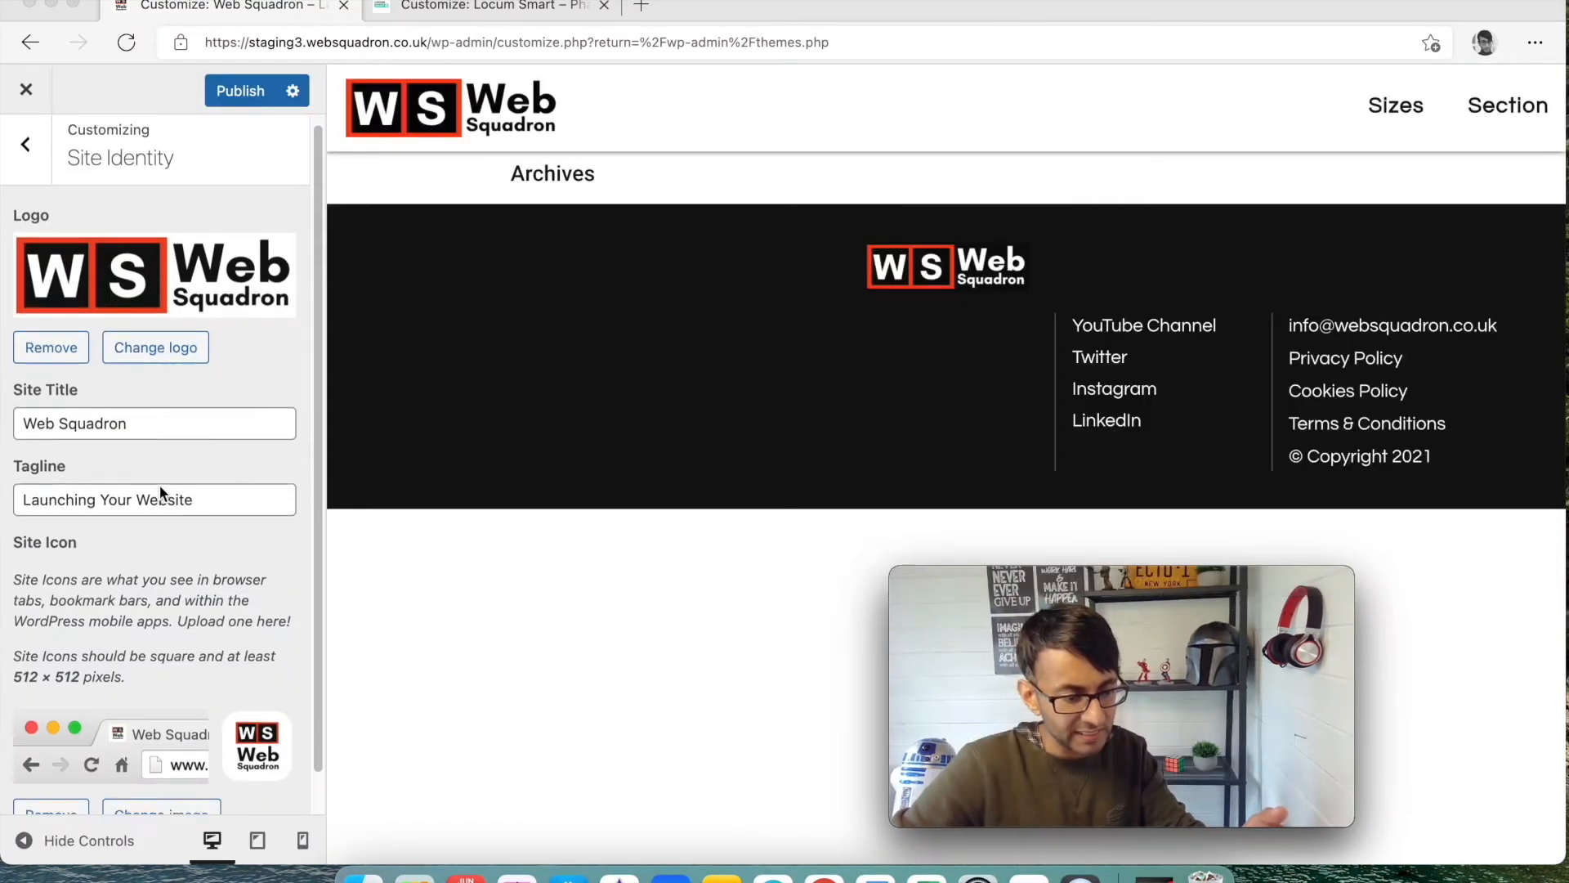
scroll(down, 3)
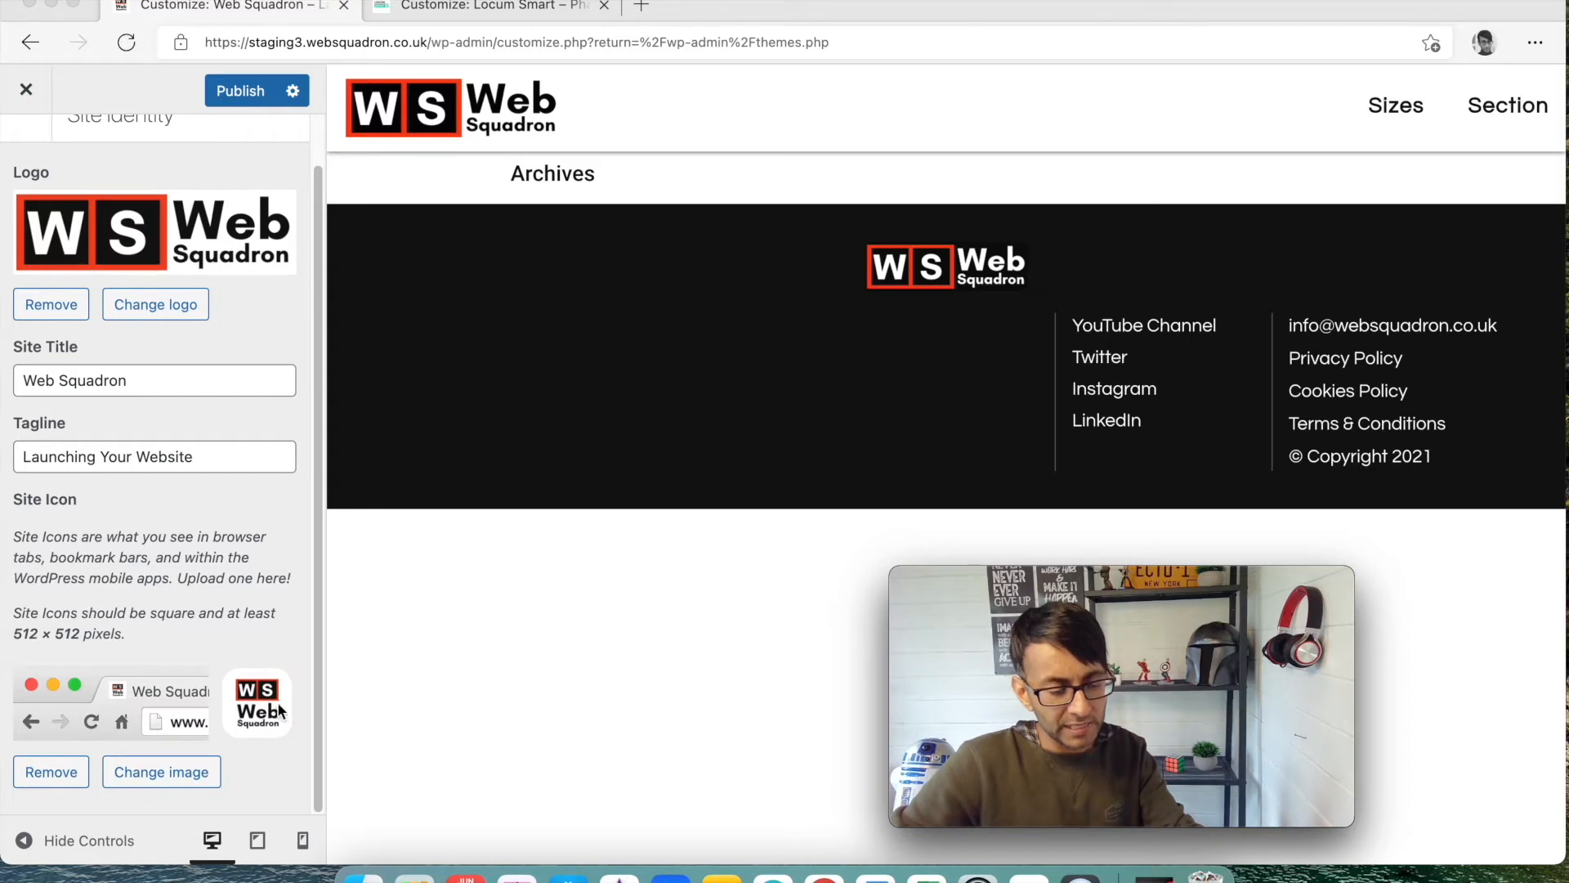
mouse_move(224, 71)
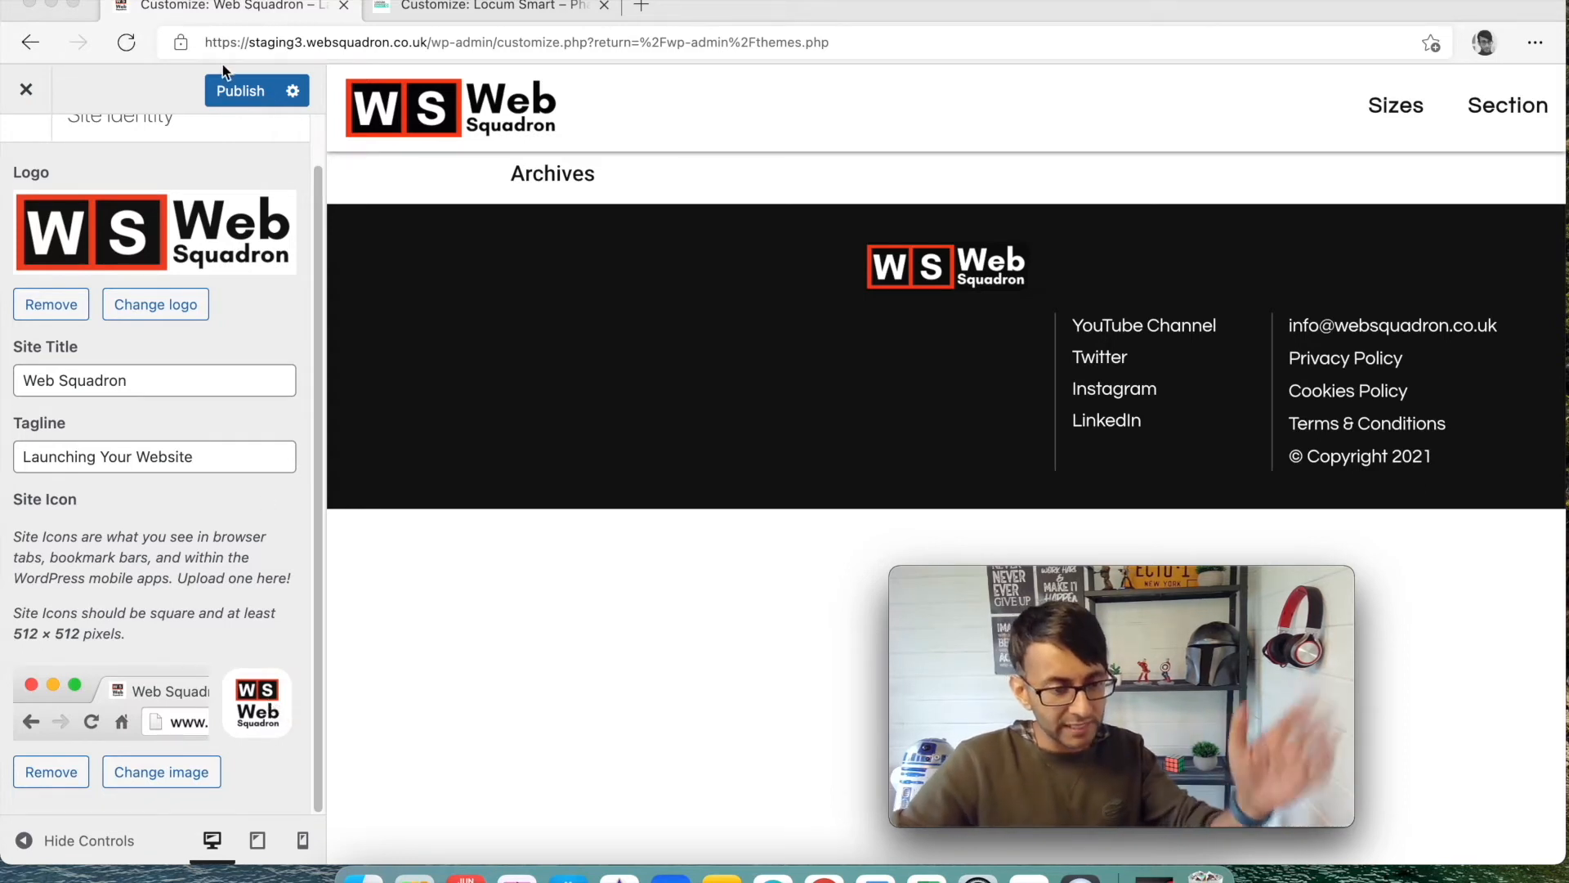
click(238, 90)
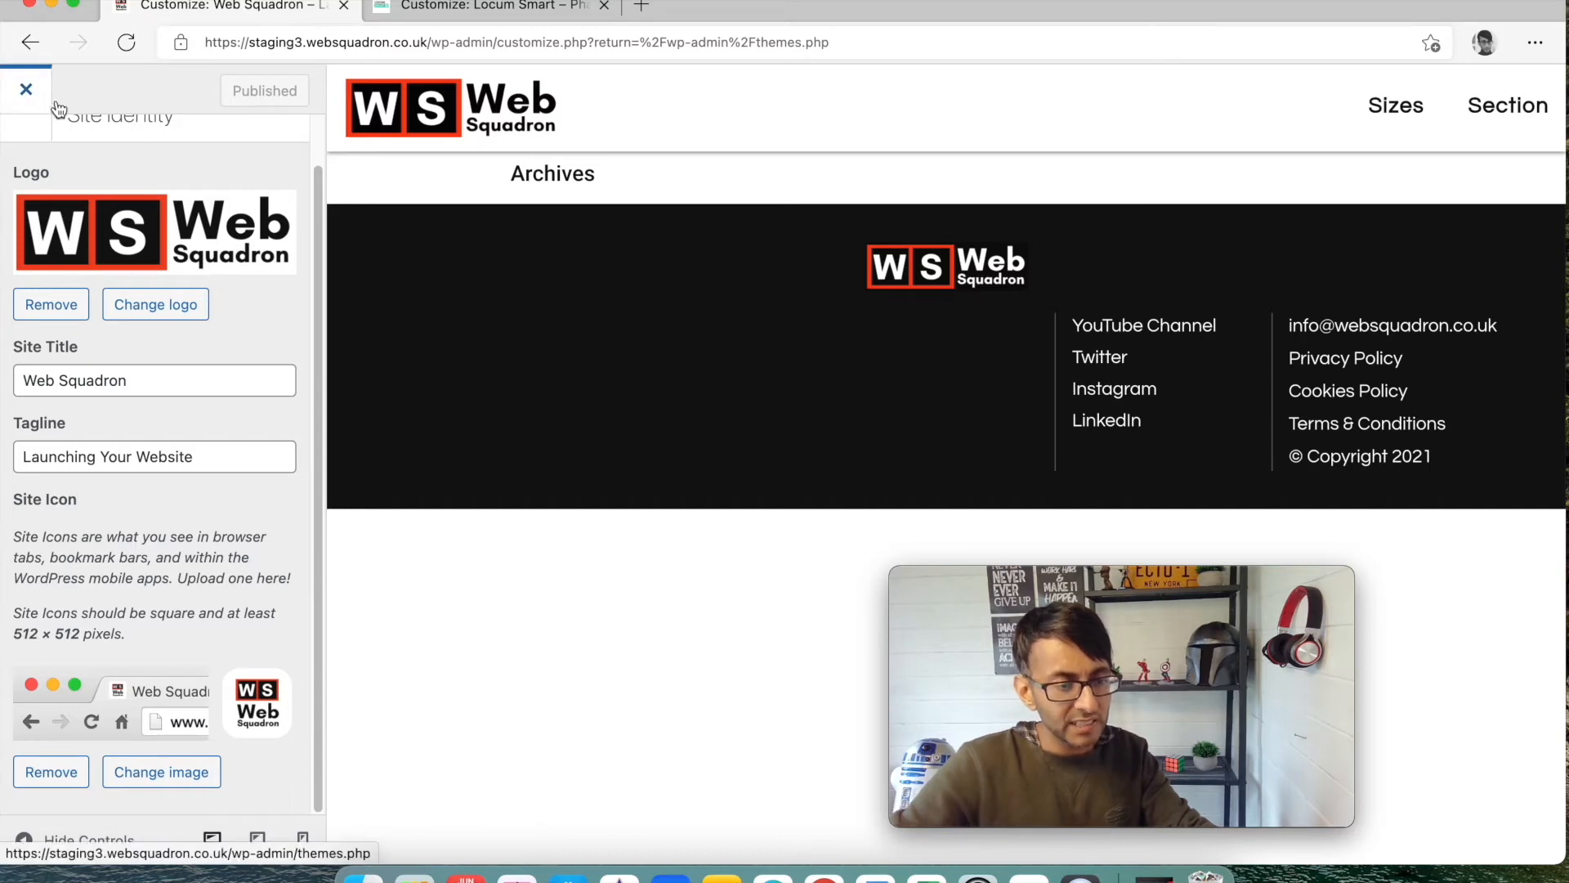
click(27, 89)
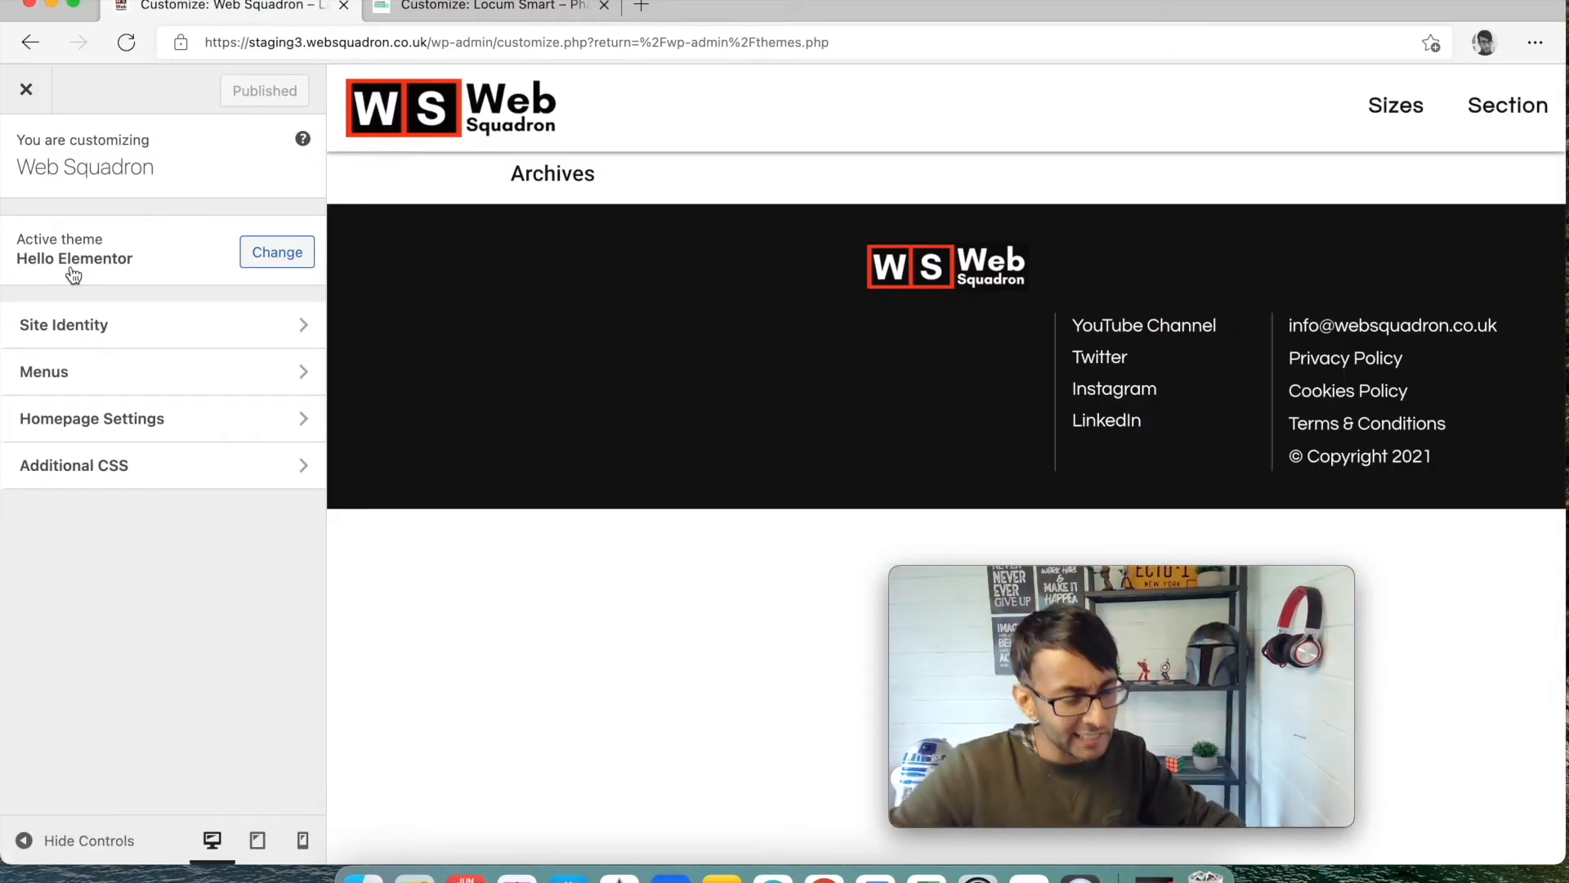
mouse_move(215, 508)
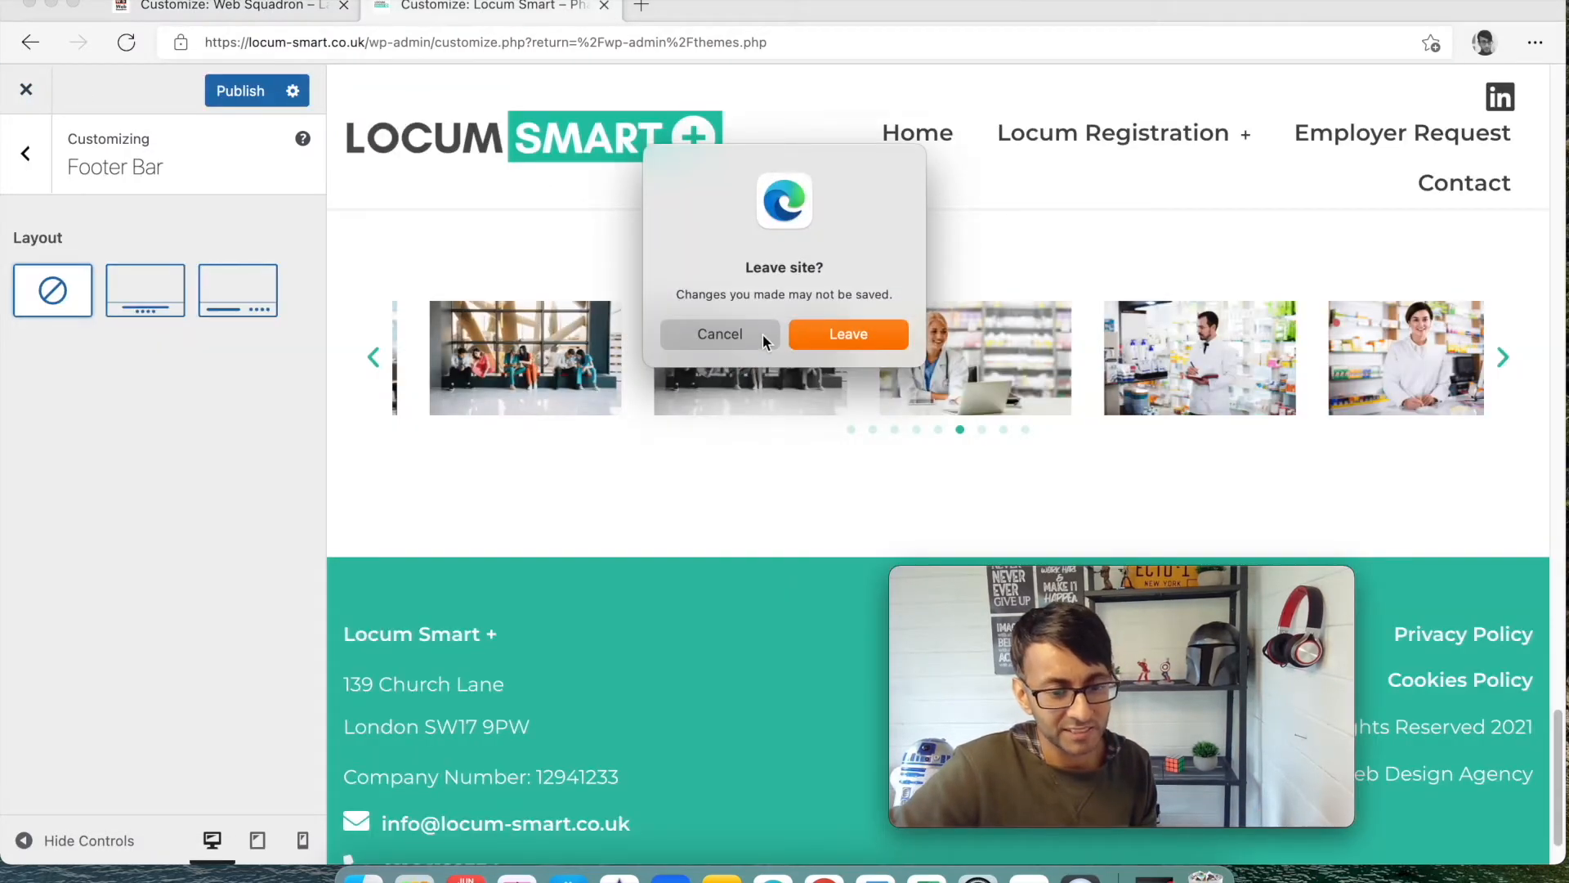
Confirm Leave in the Leave site prompt to close Locum Smart's Customizer
click(718, 334)
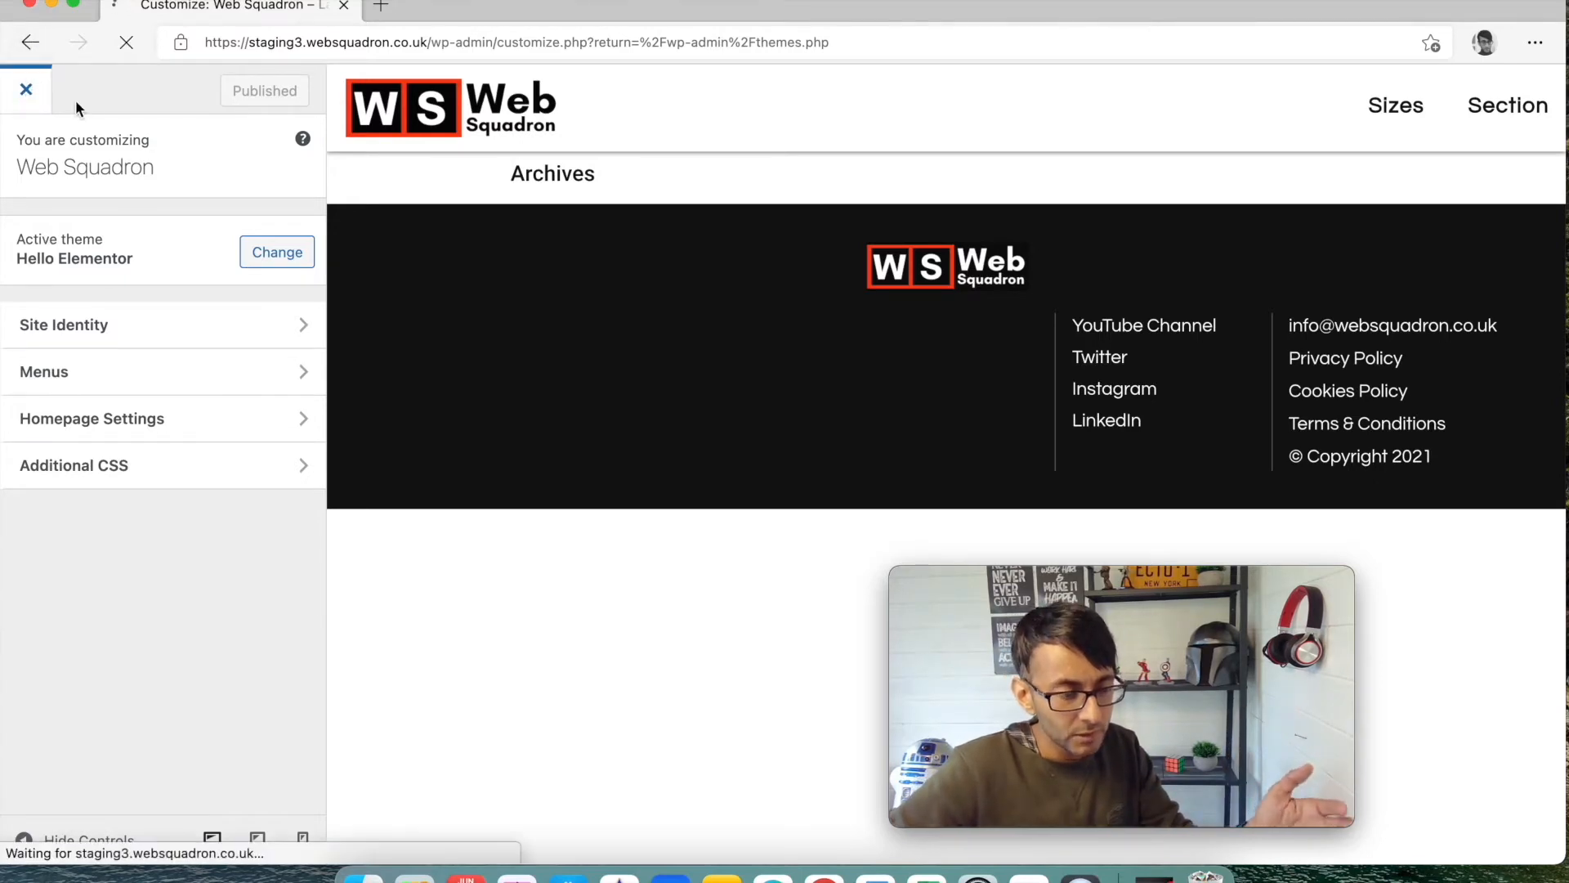
Exit the Customizer, go to Templates > Saved Templates and dismiss the Swift Performance notice
click(26, 90)
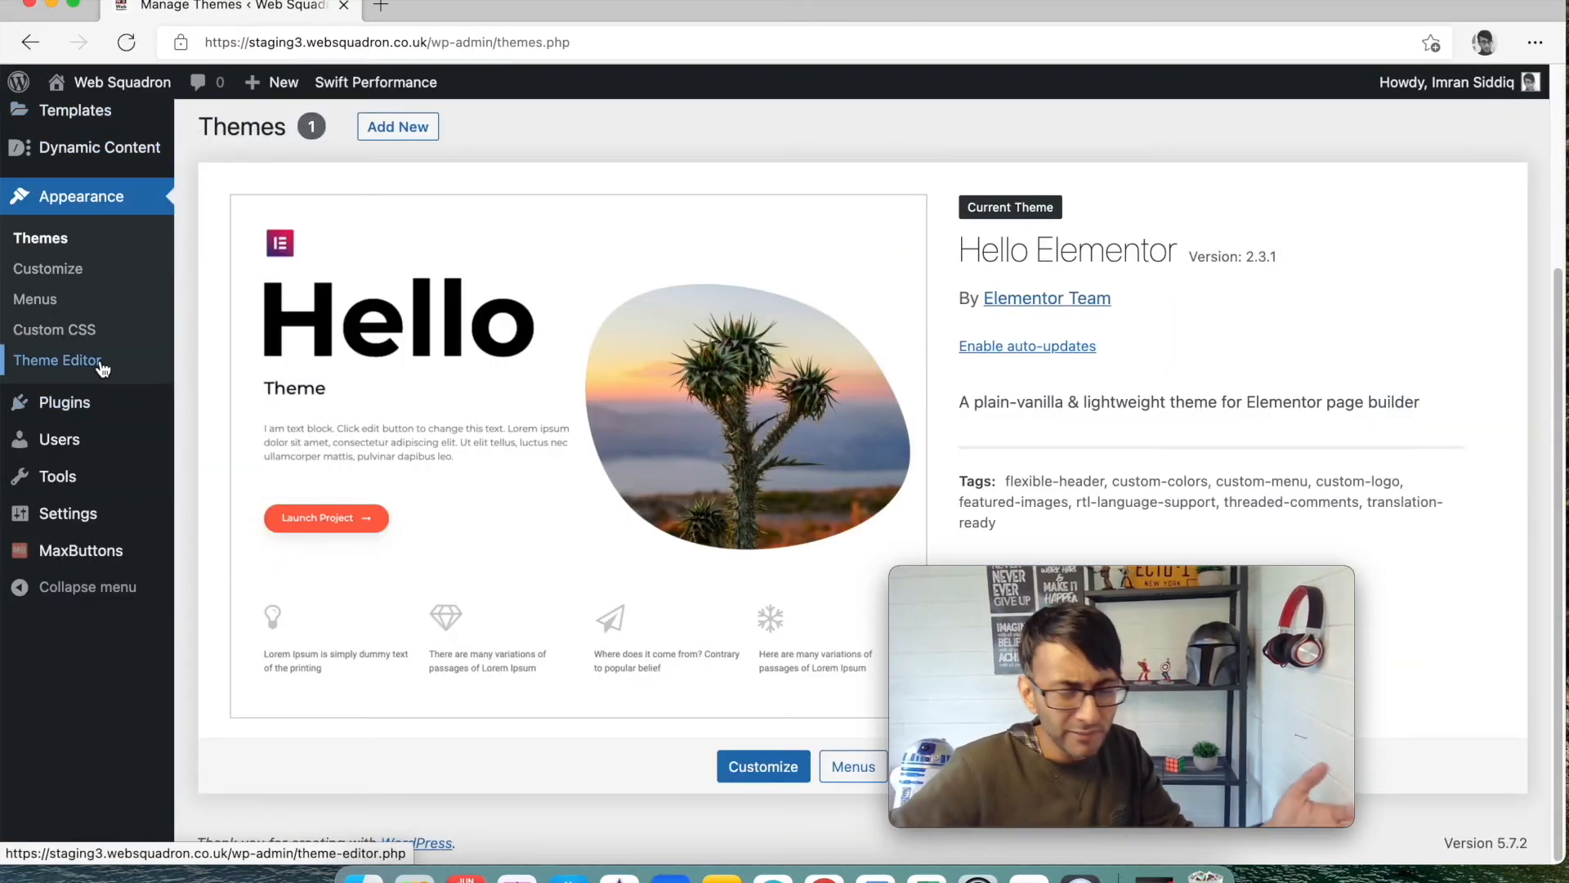
mouse_move(59, 439)
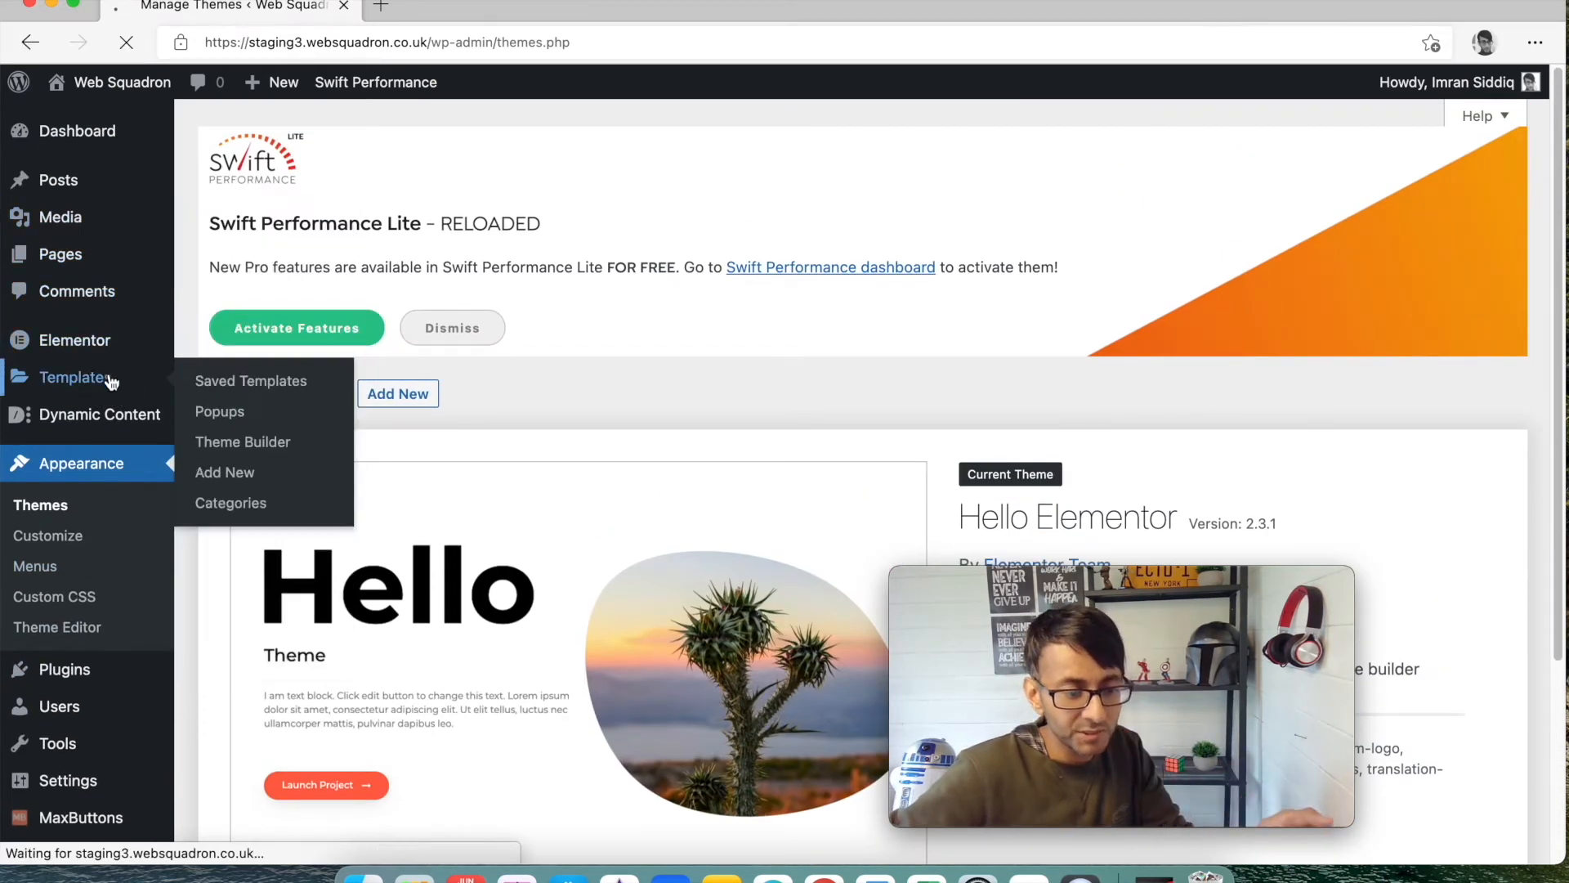
click(250, 380)
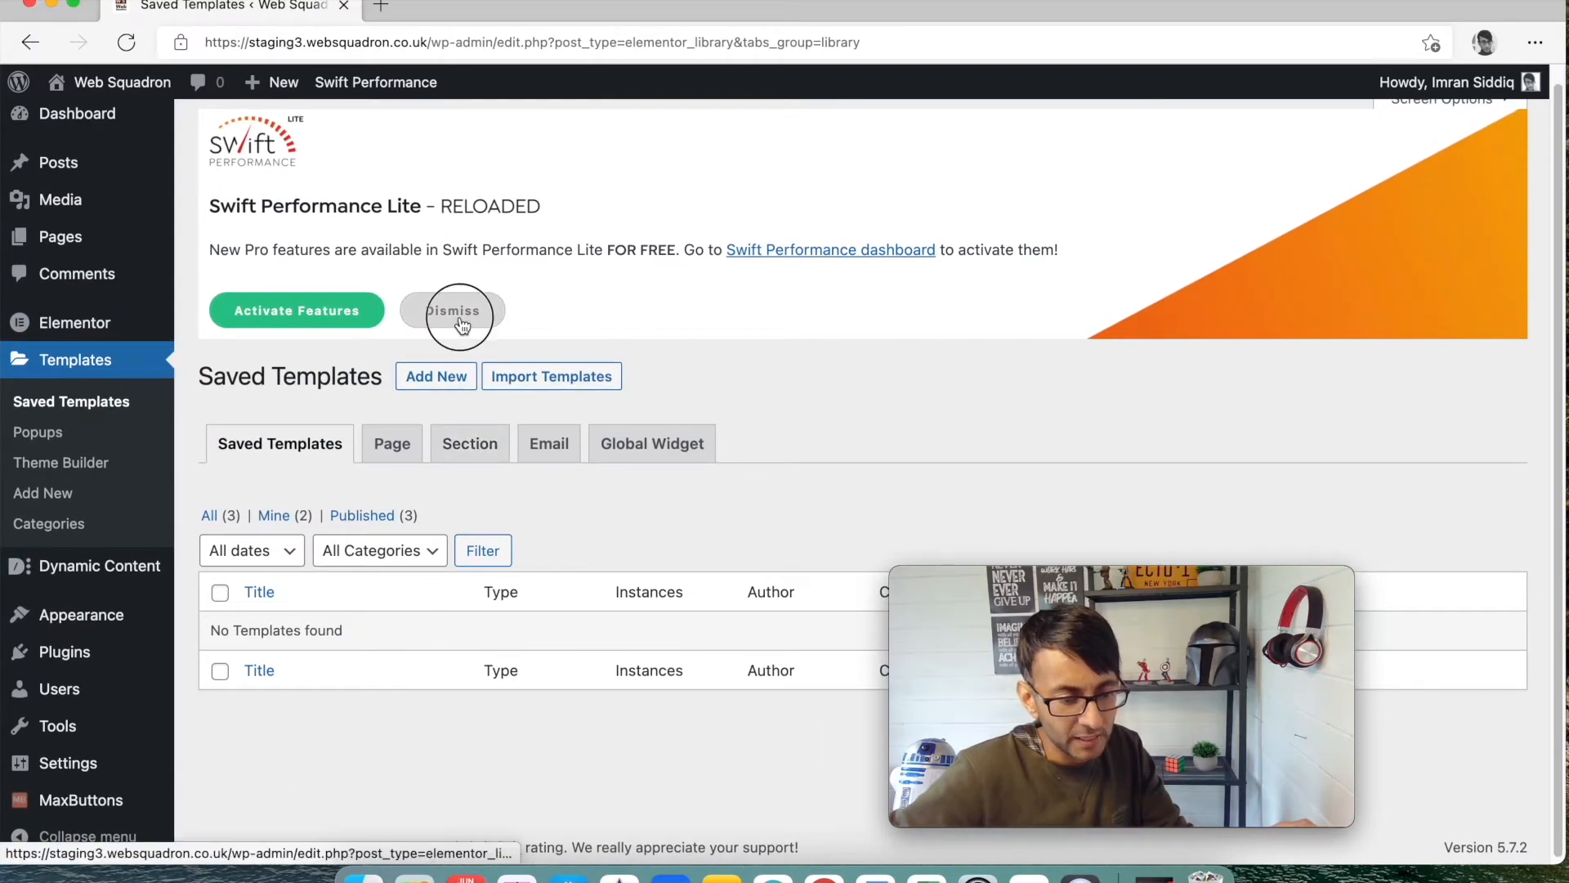
click(452, 310)
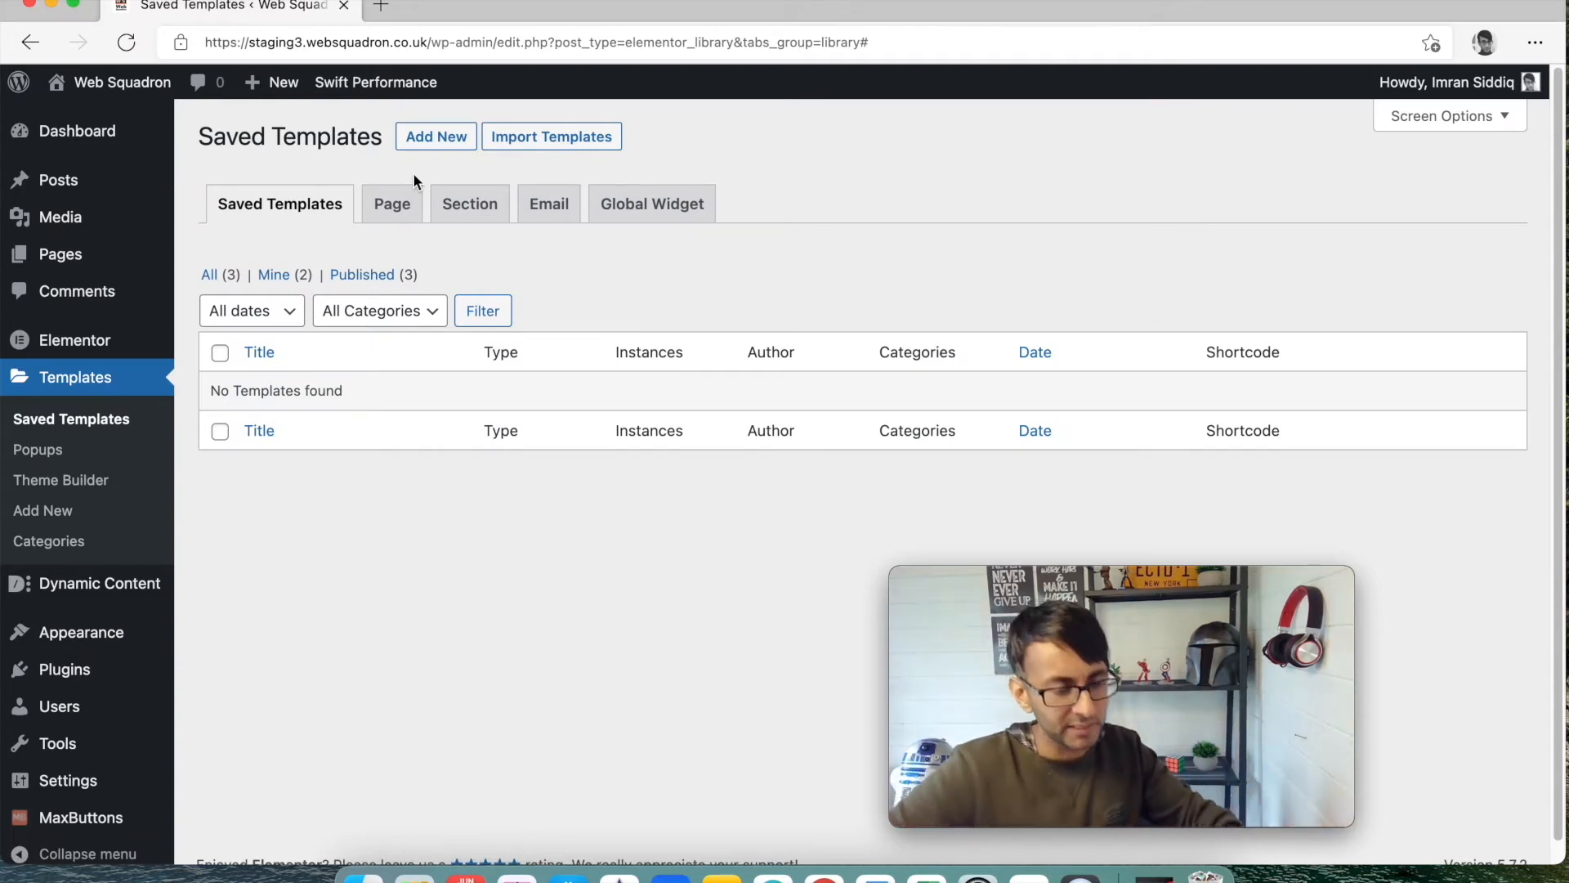
mouse_move(652, 203)
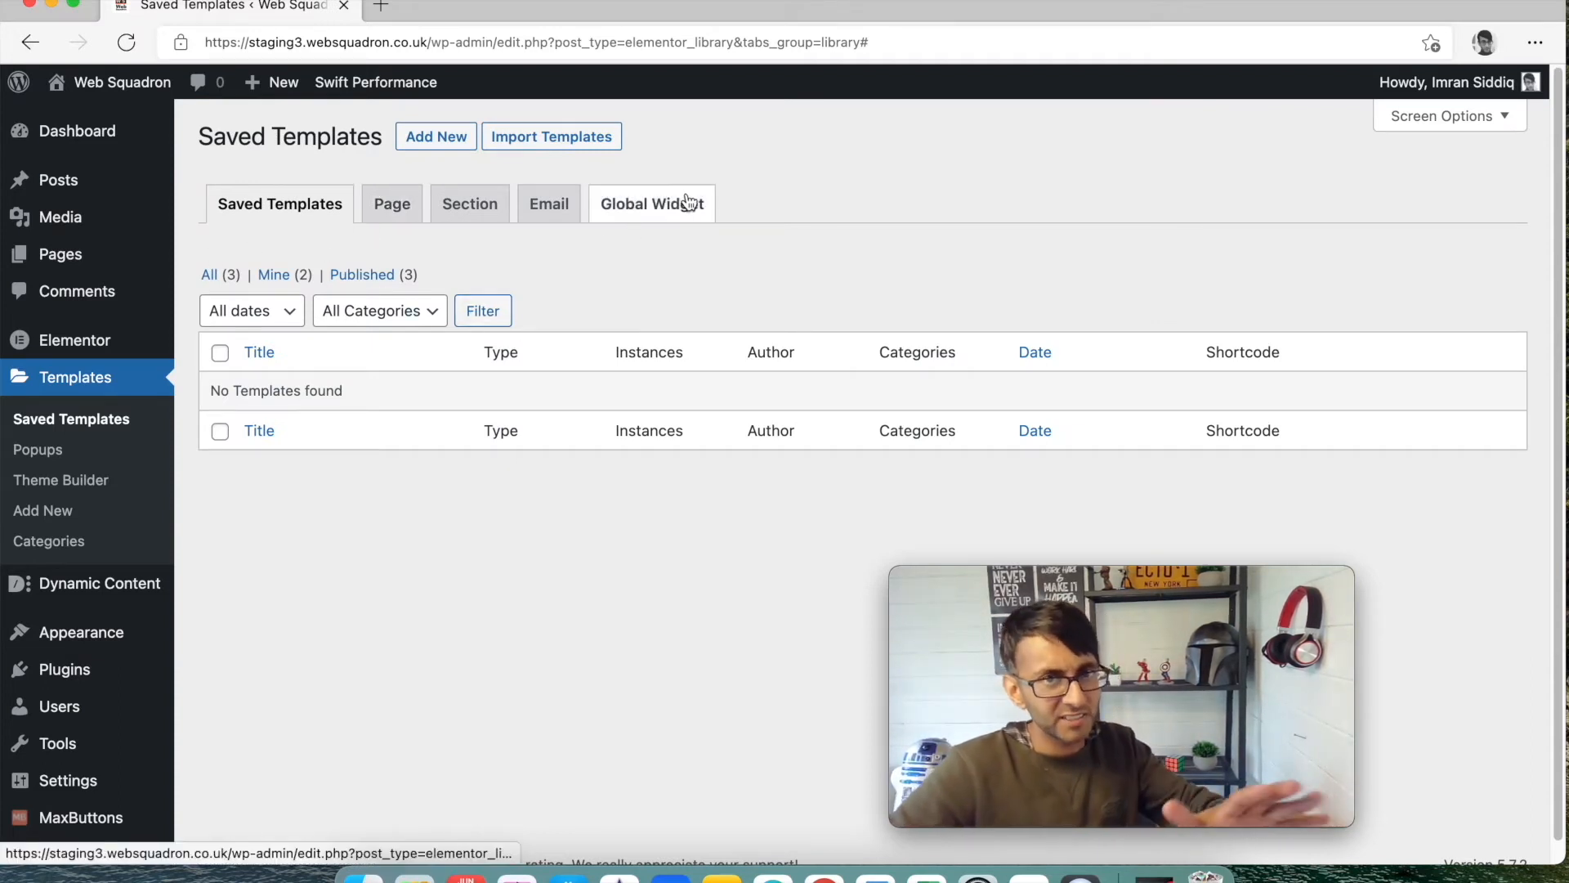
mouse_move(330, 248)
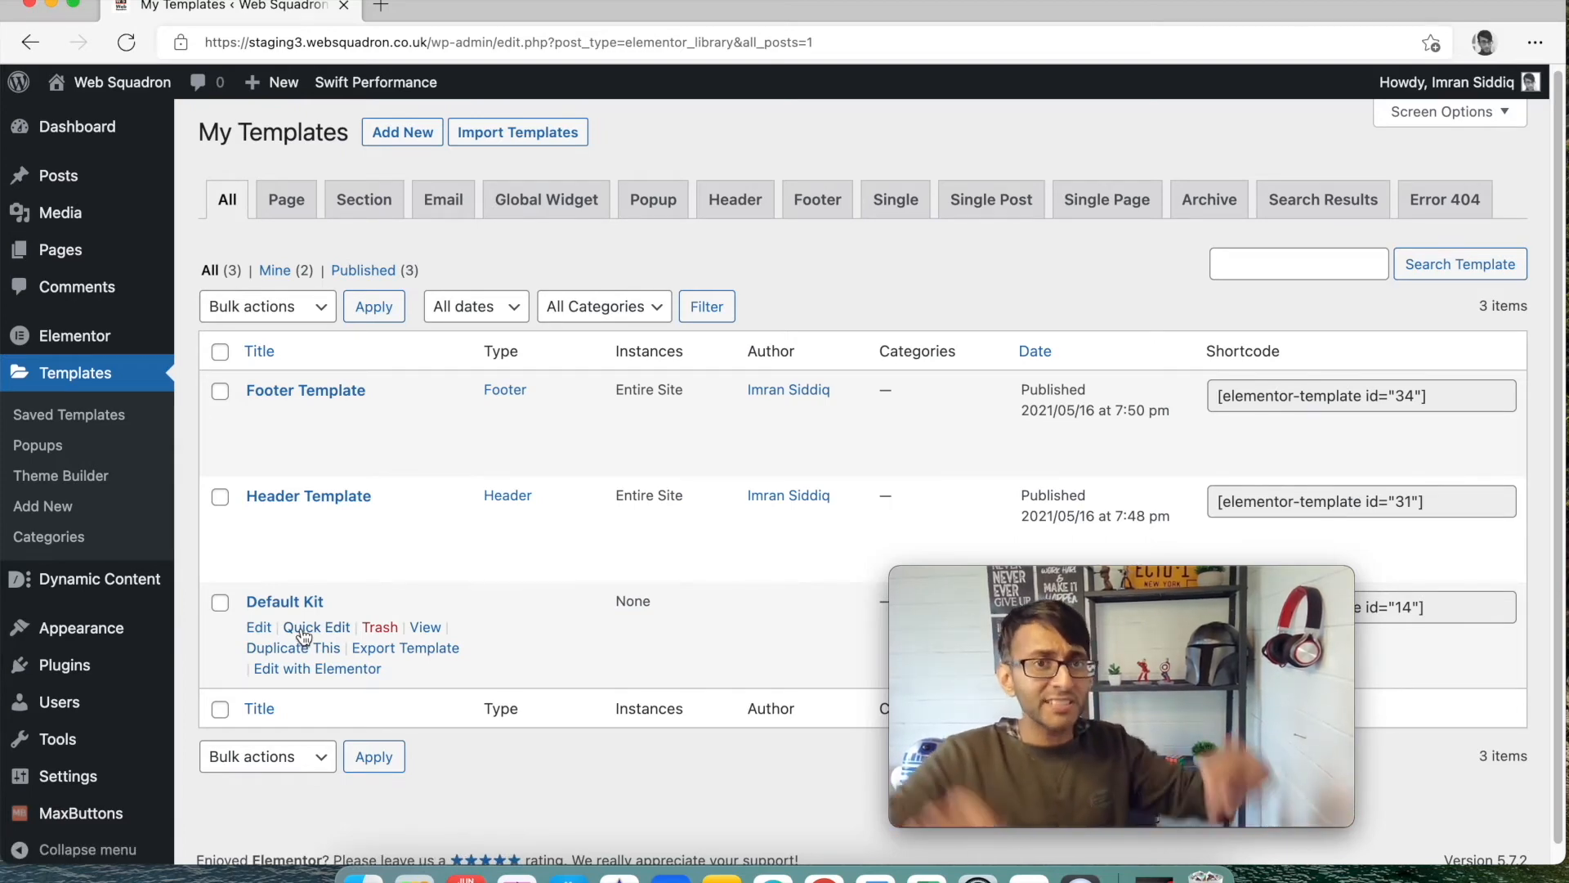
mouse_move(309, 496)
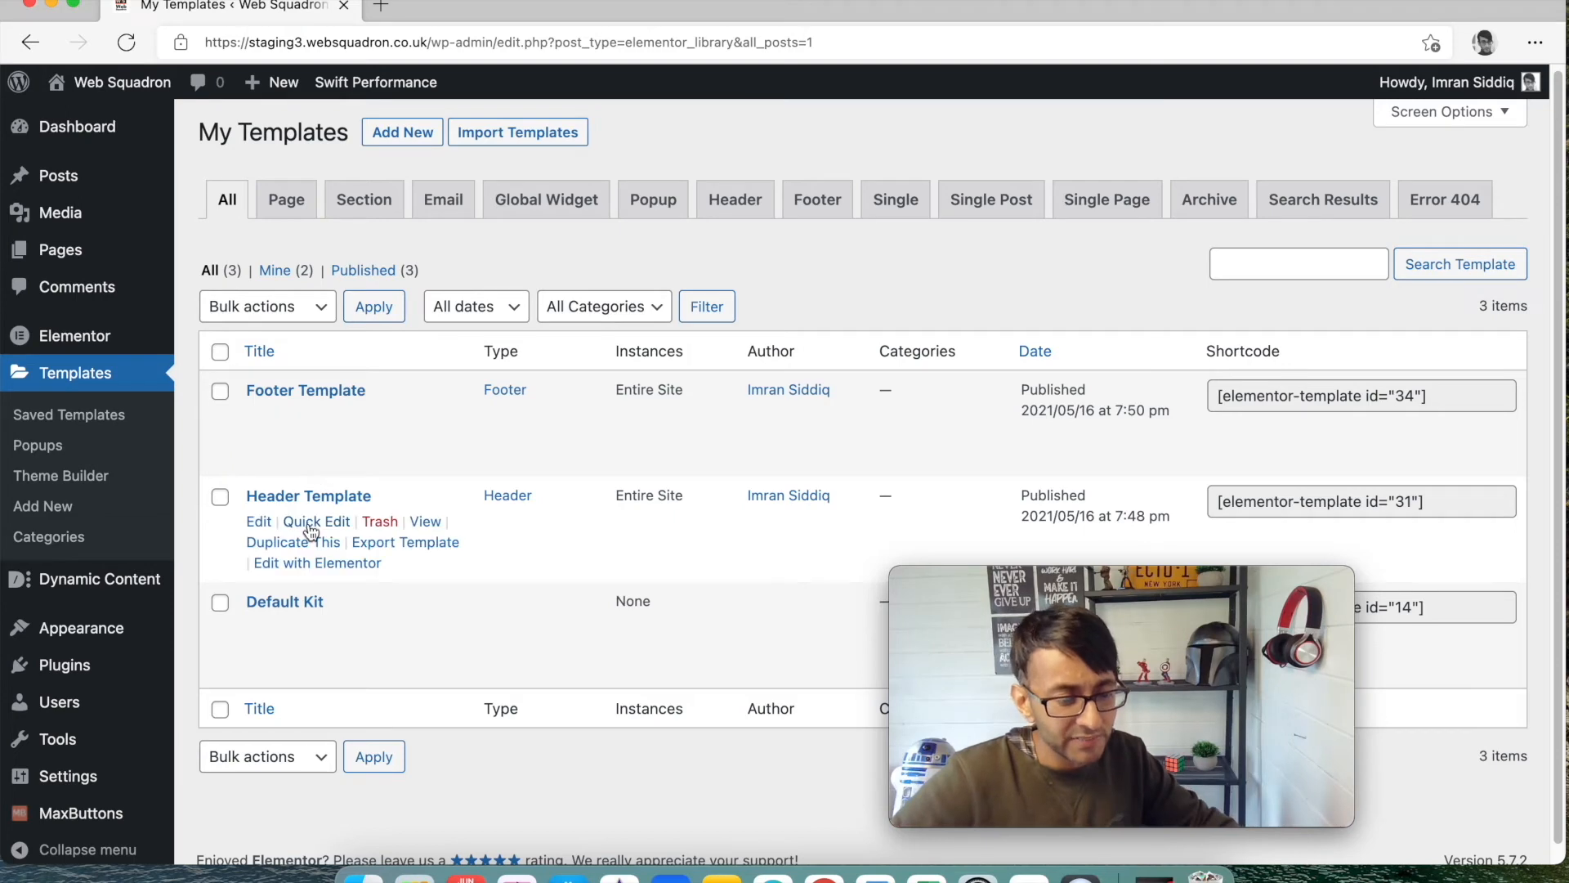
mouse_move(401, 131)
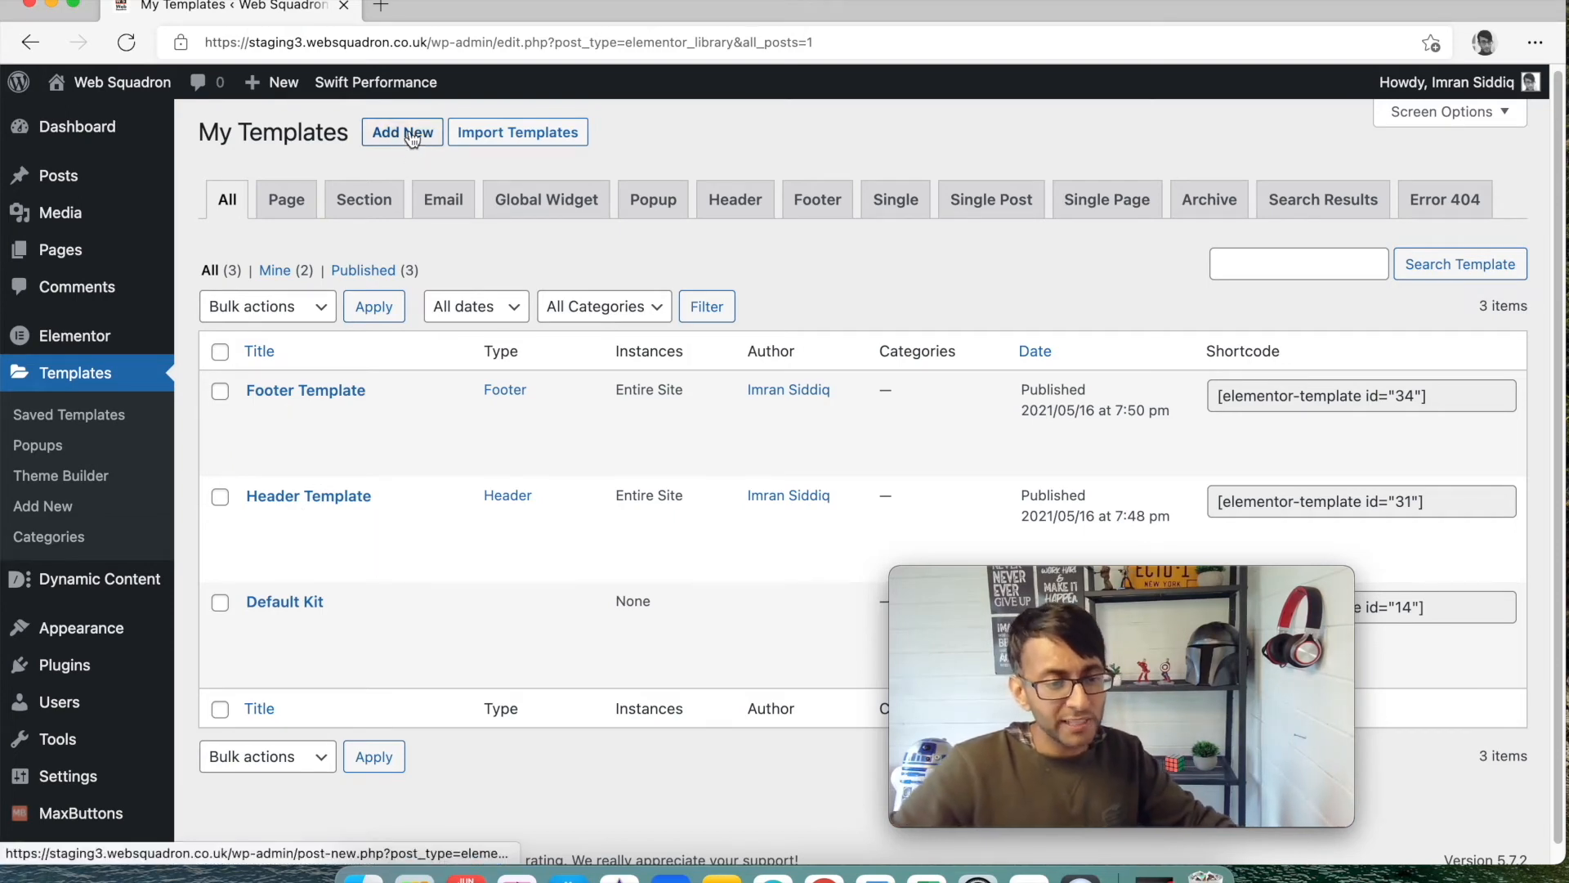
click(403, 131)
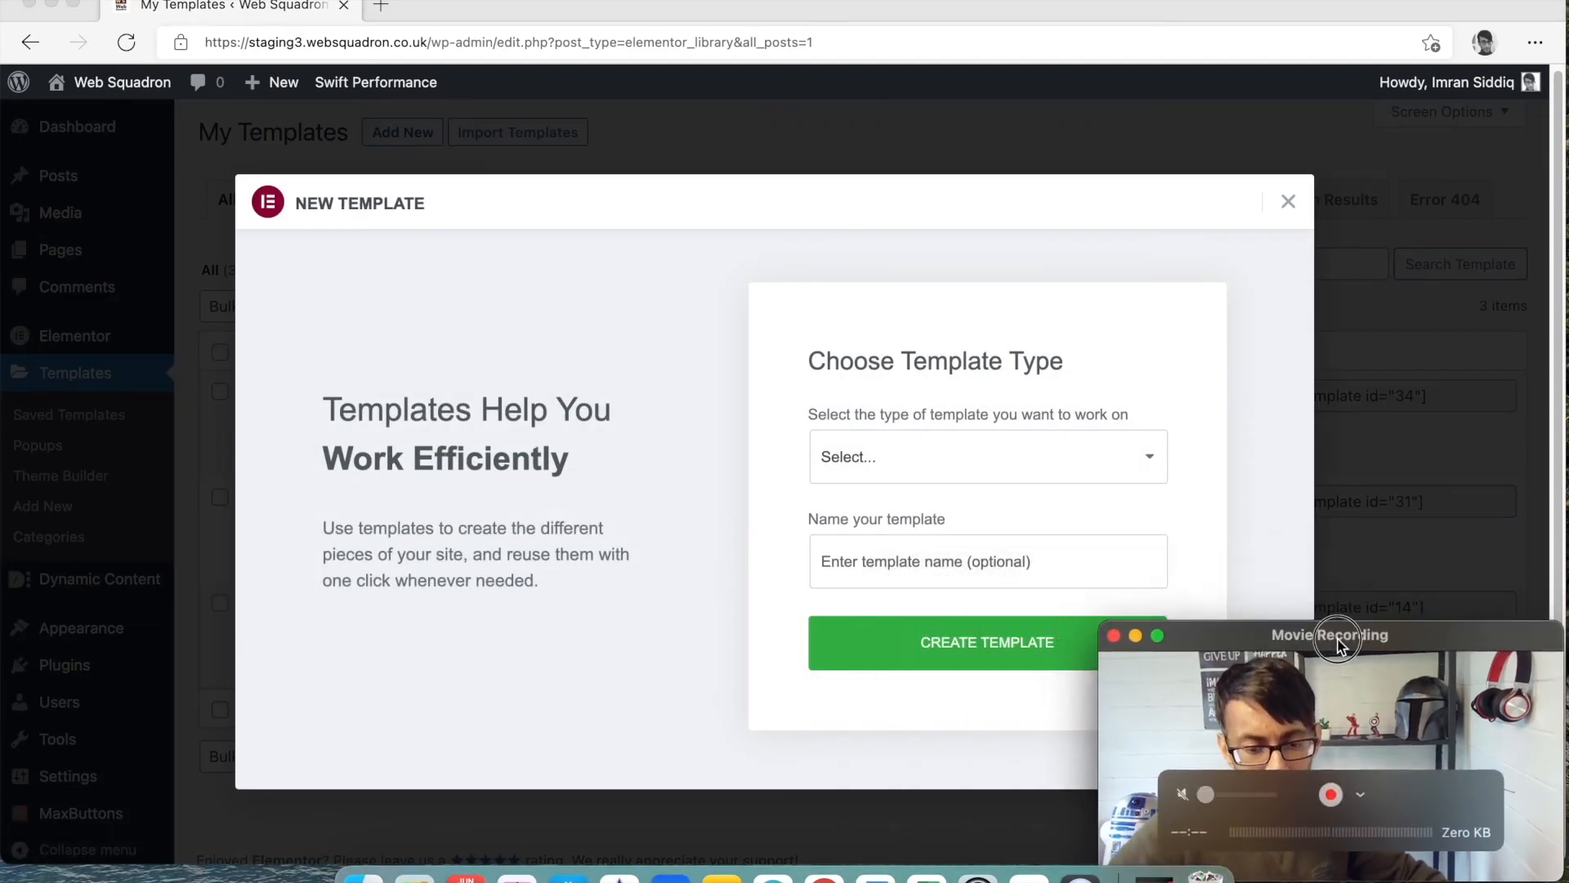
click(986, 456)
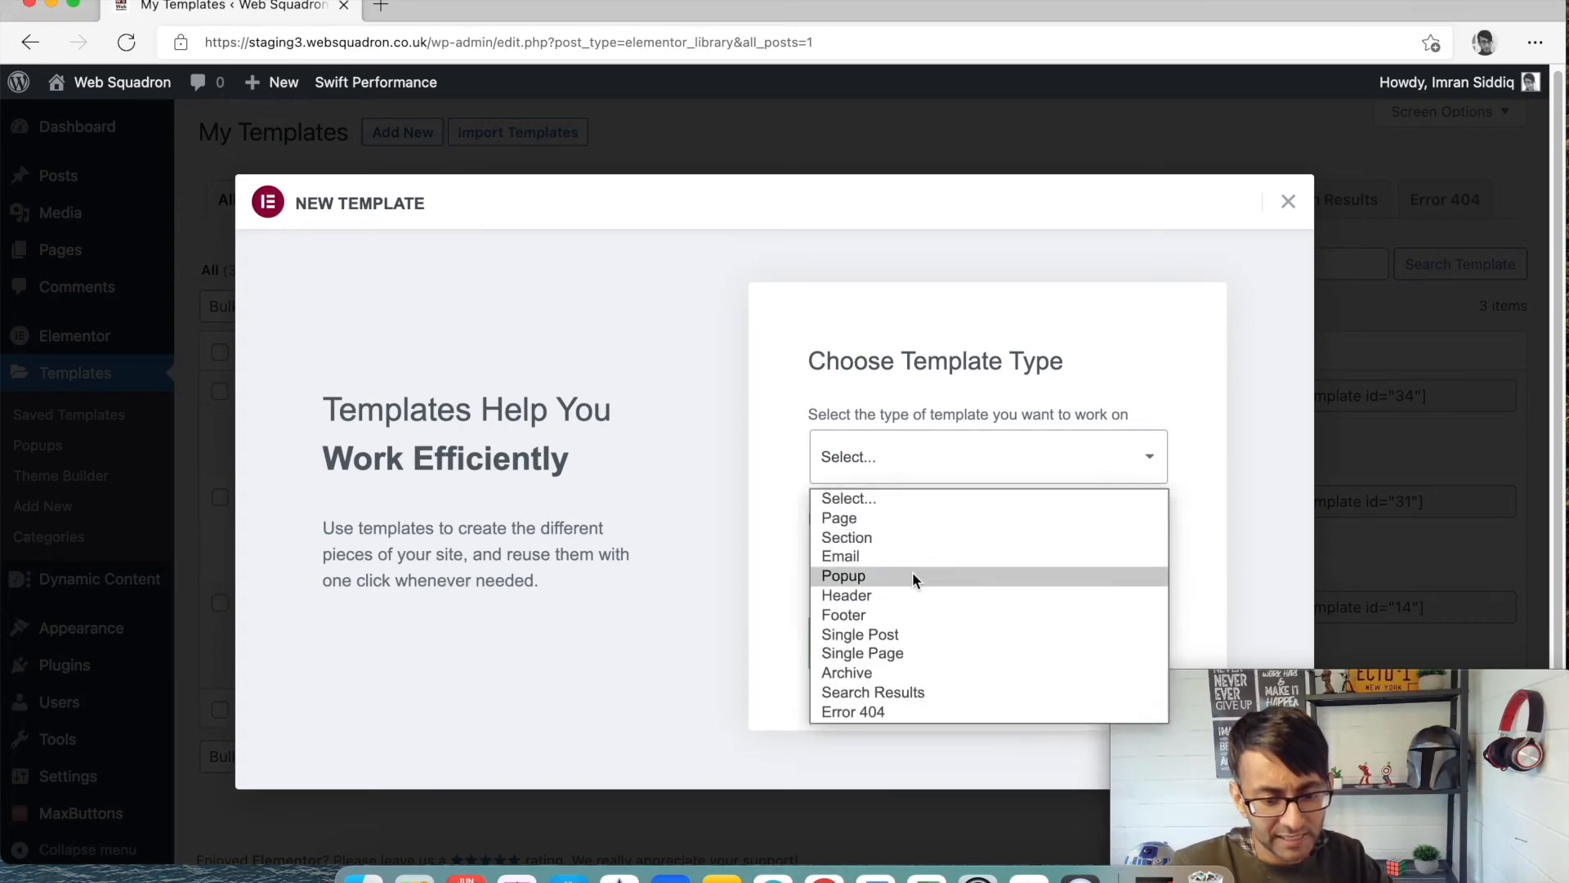
click(846, 596)
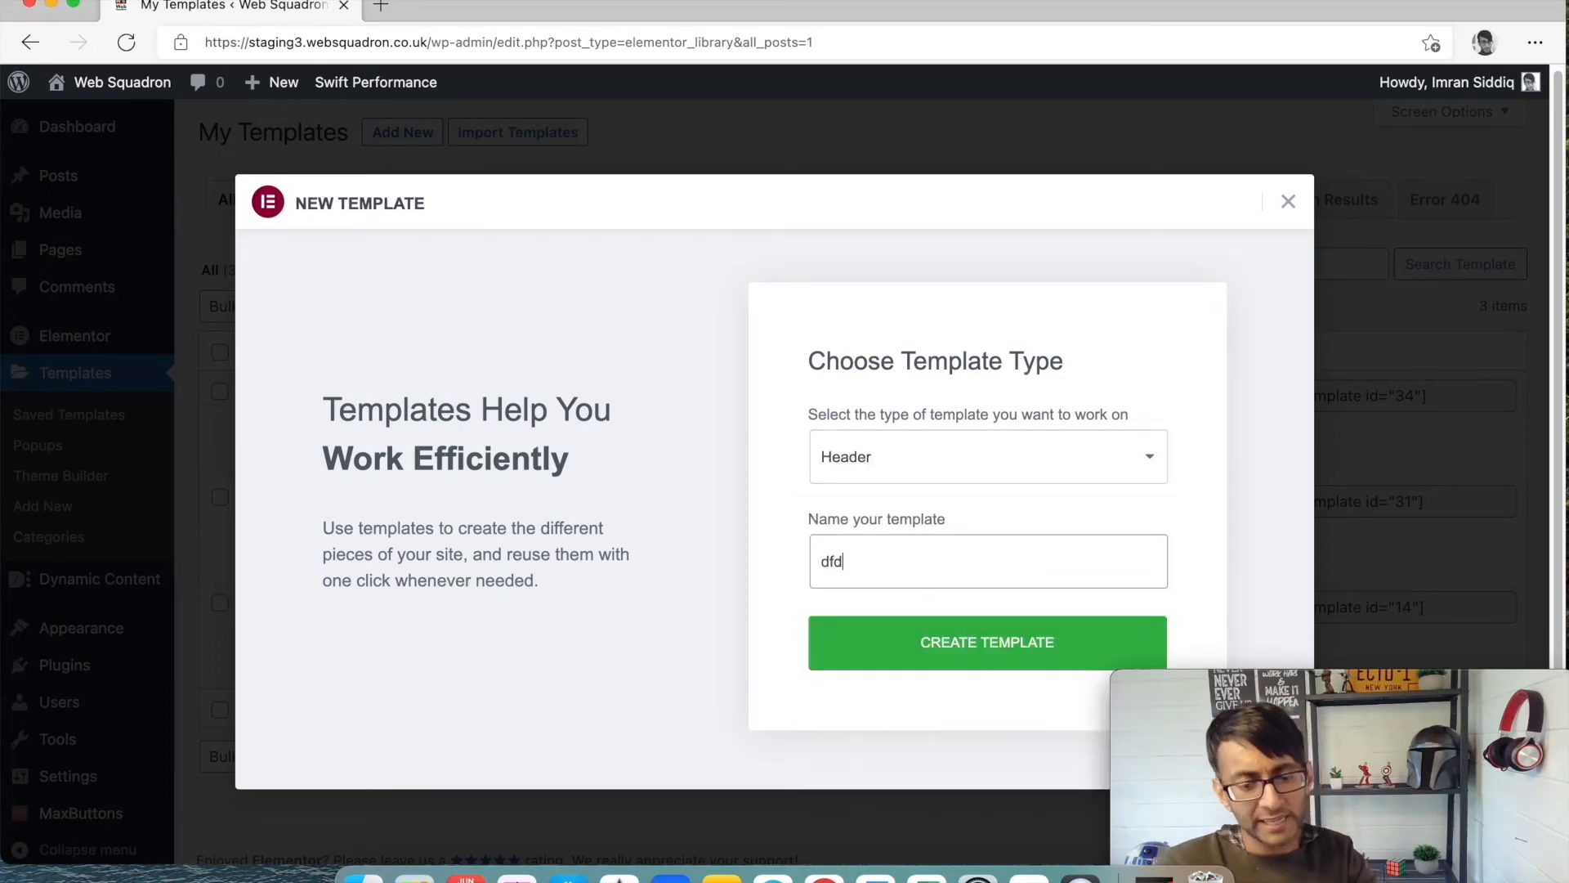
text(fdfg)
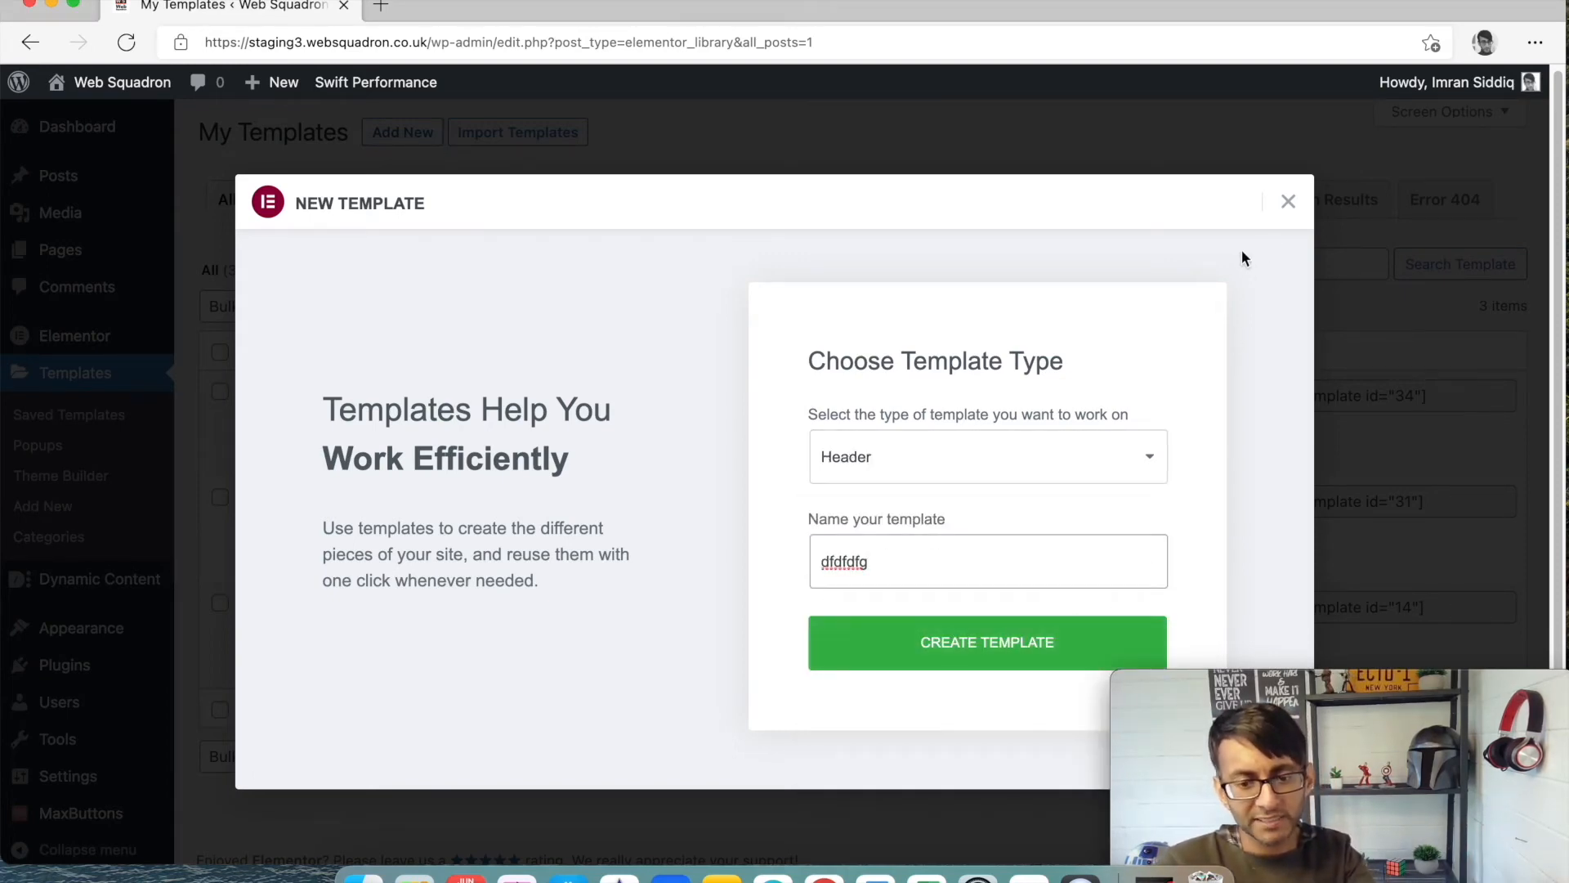
click(1289, 201)
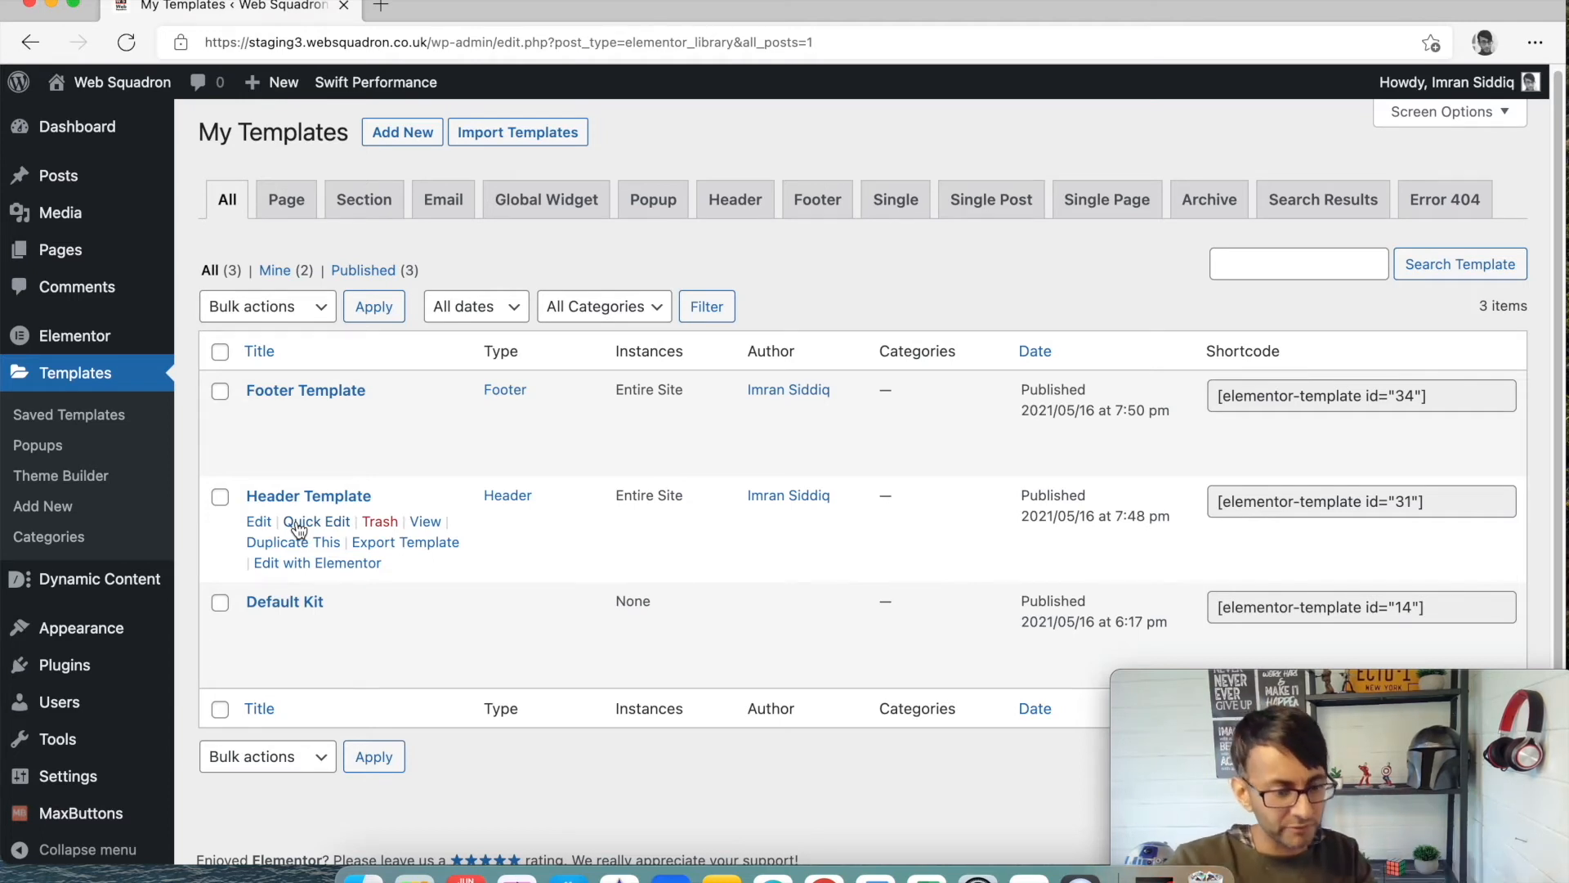
Edit the Header Template, inspect the logo, and view the section's Motion Effects settings
click(316, 562)
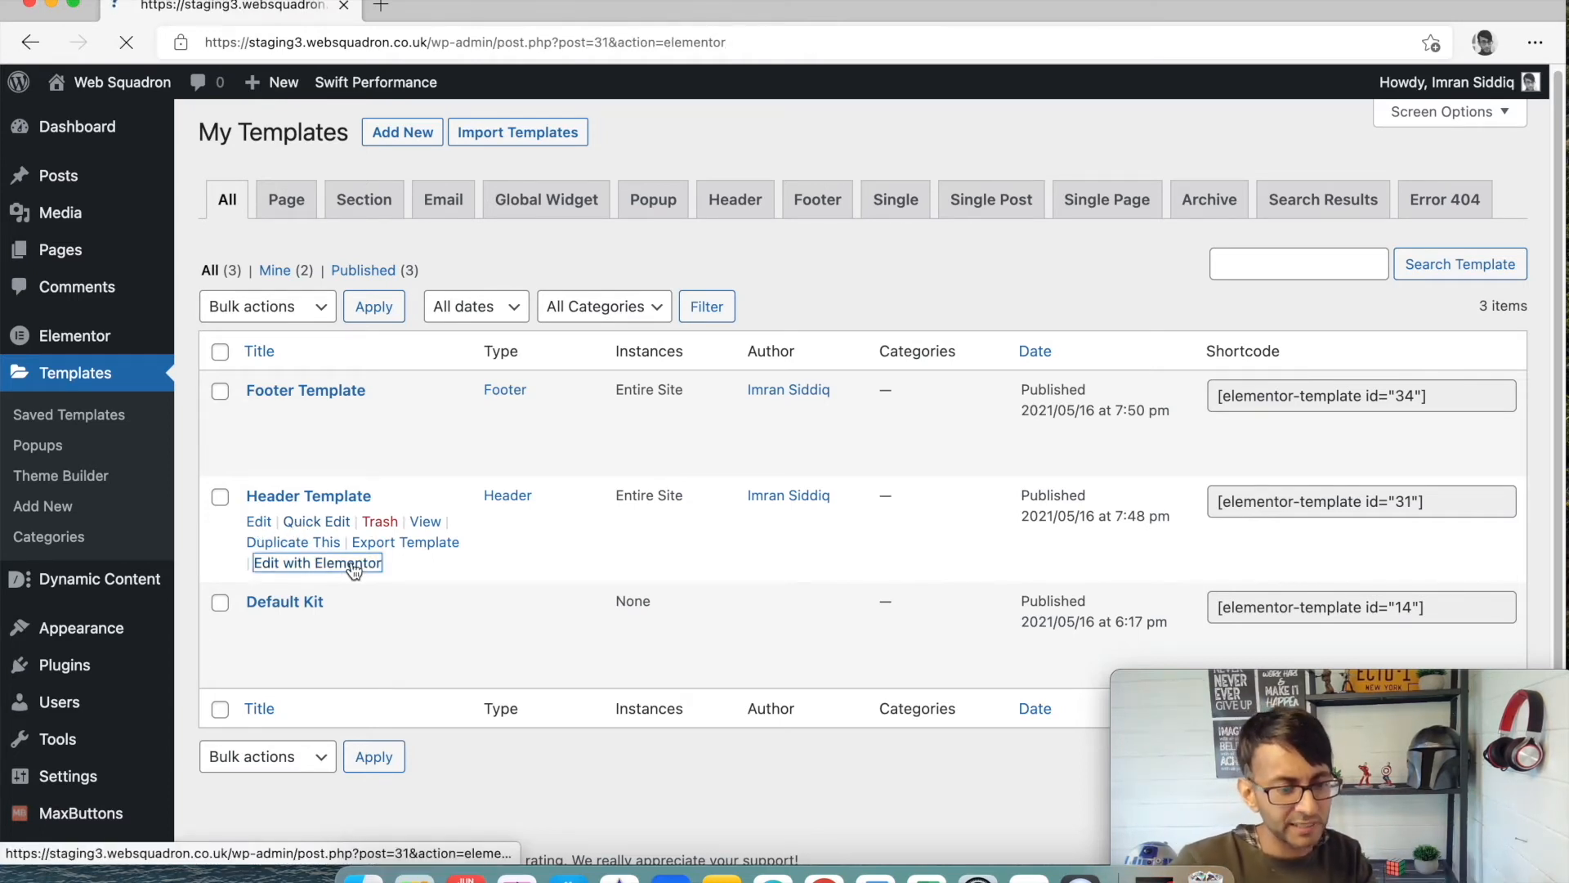
click(317, 562)
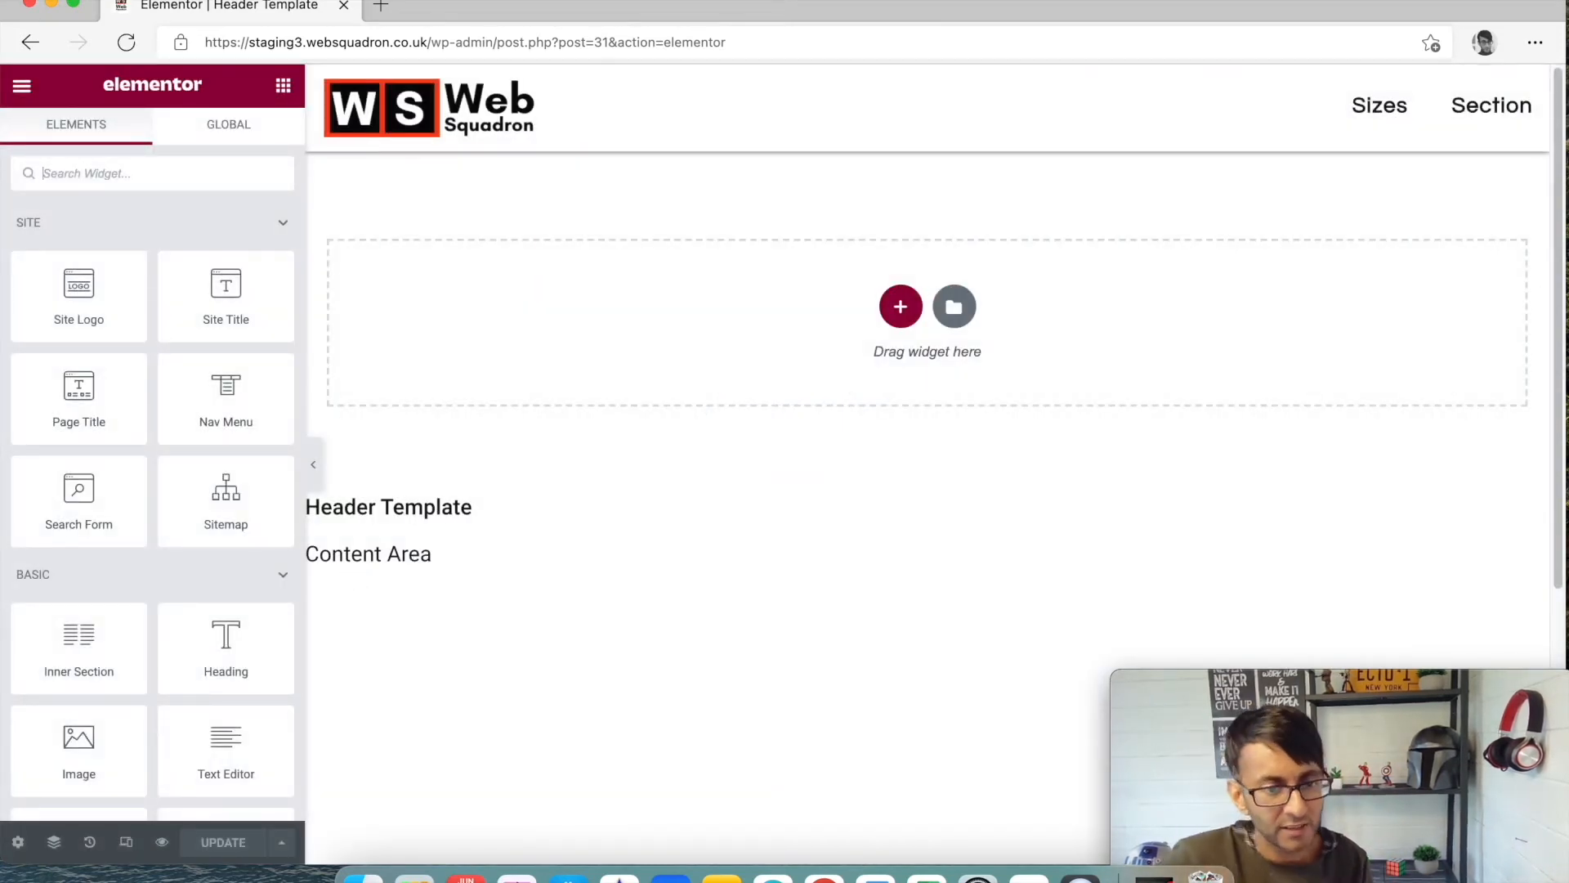
click(431, 107)
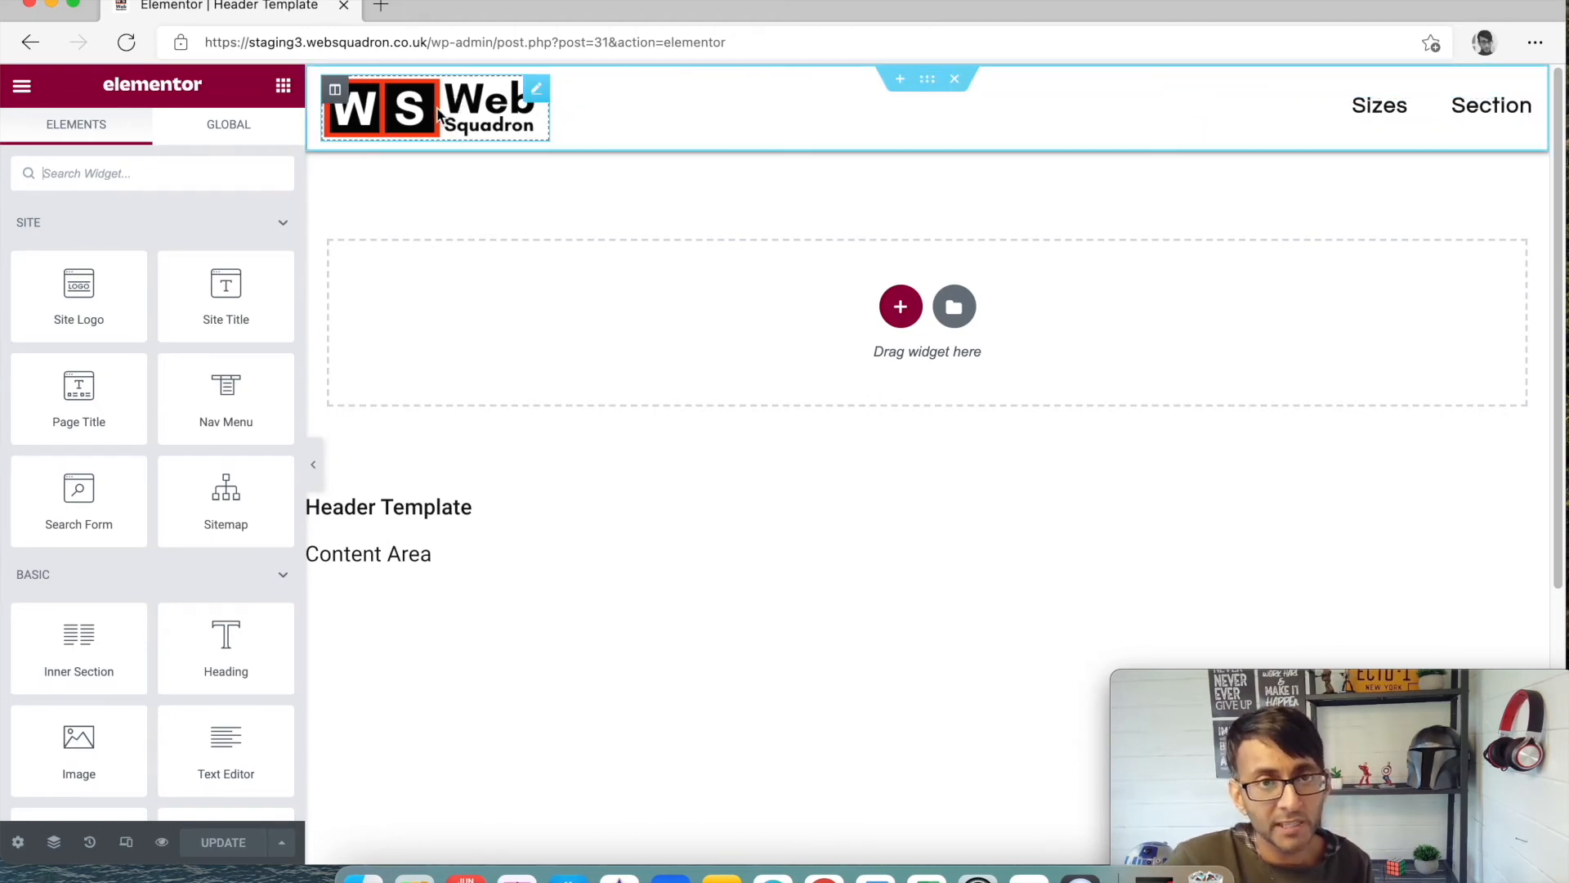
mouse_move(581, 112)
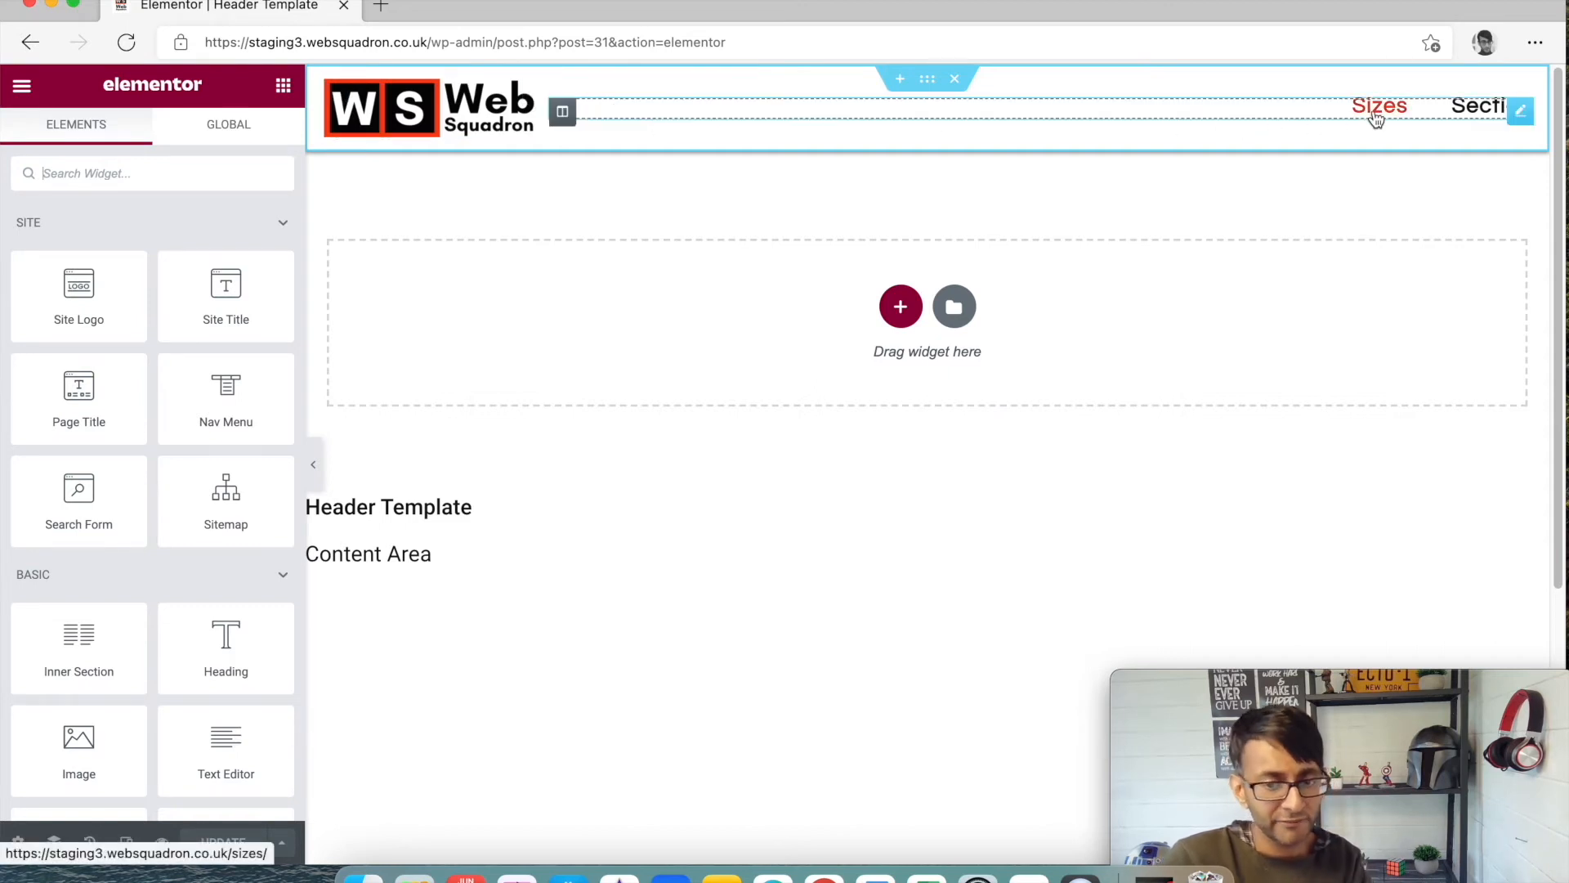
mouse_move(1384, 105)
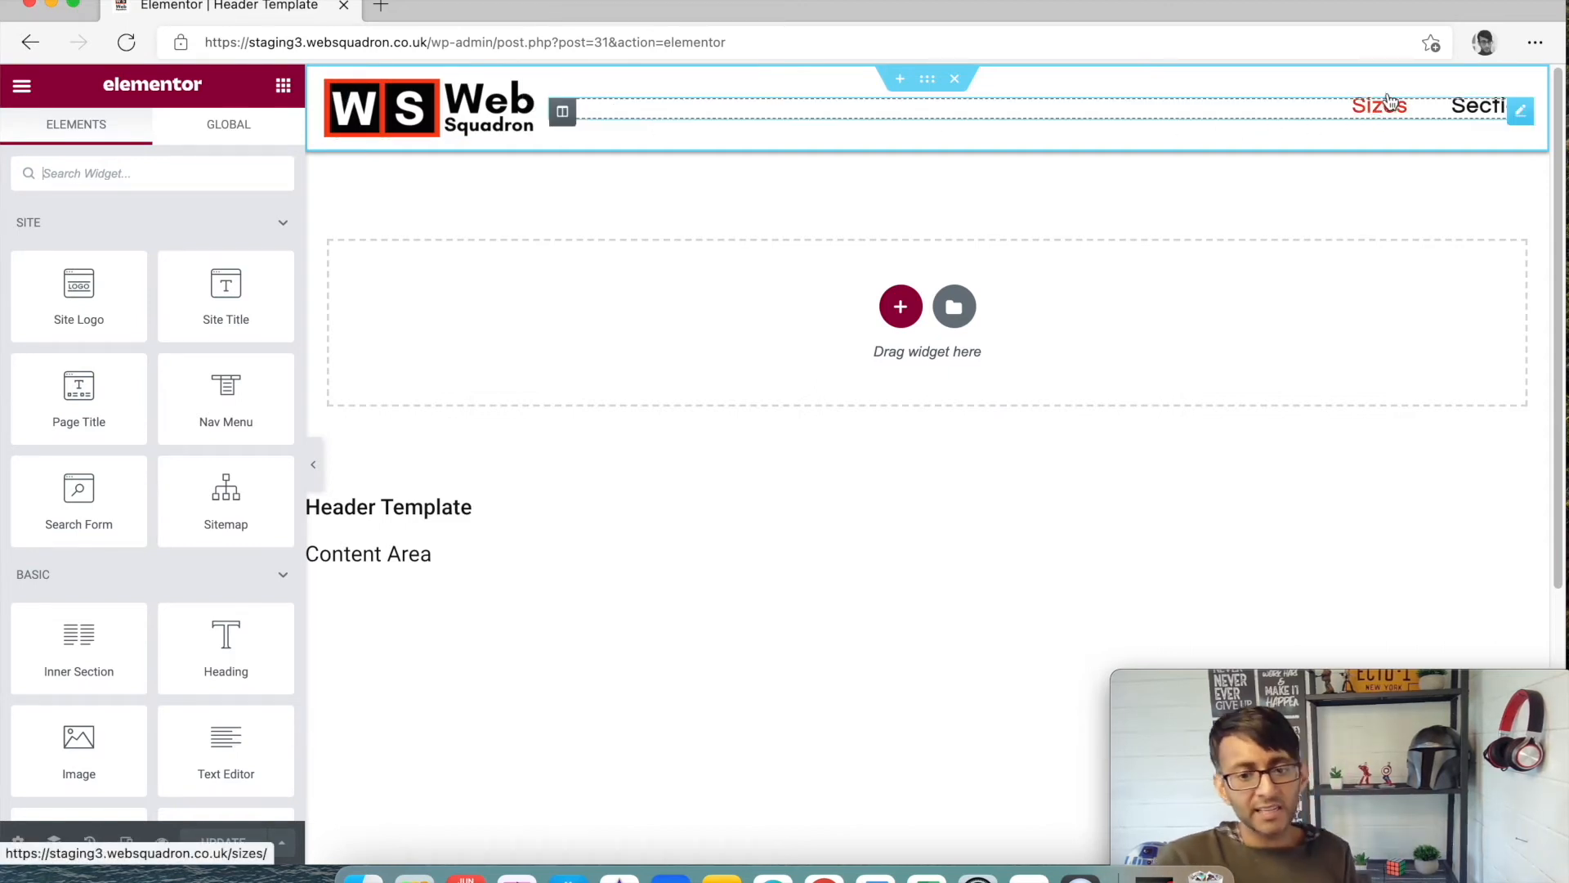
mouse_move(1433, 128)
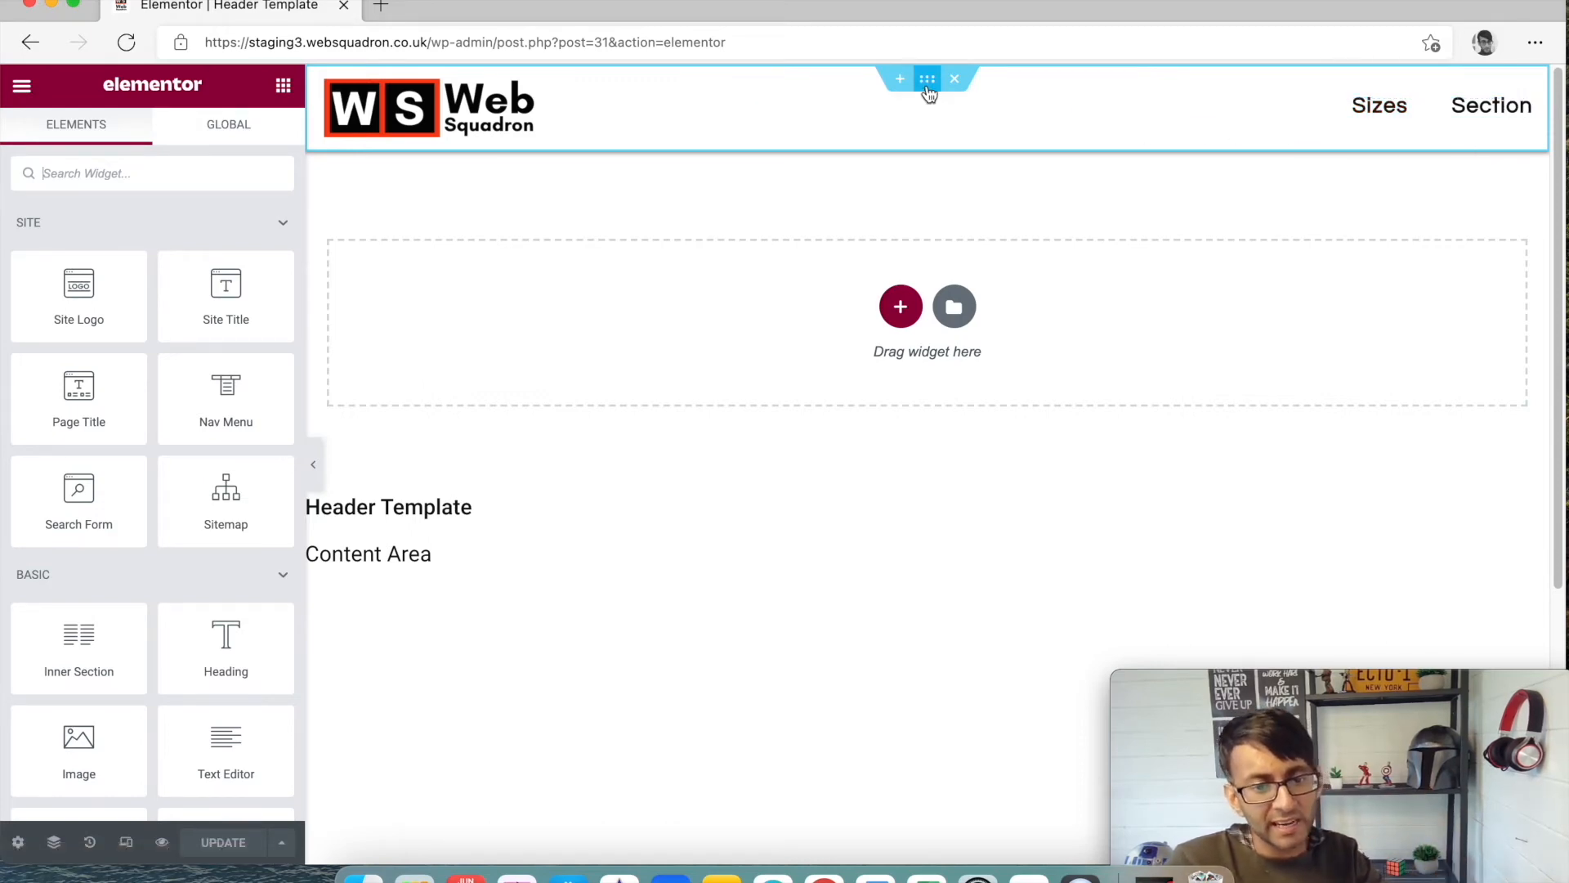
click(927, 79)
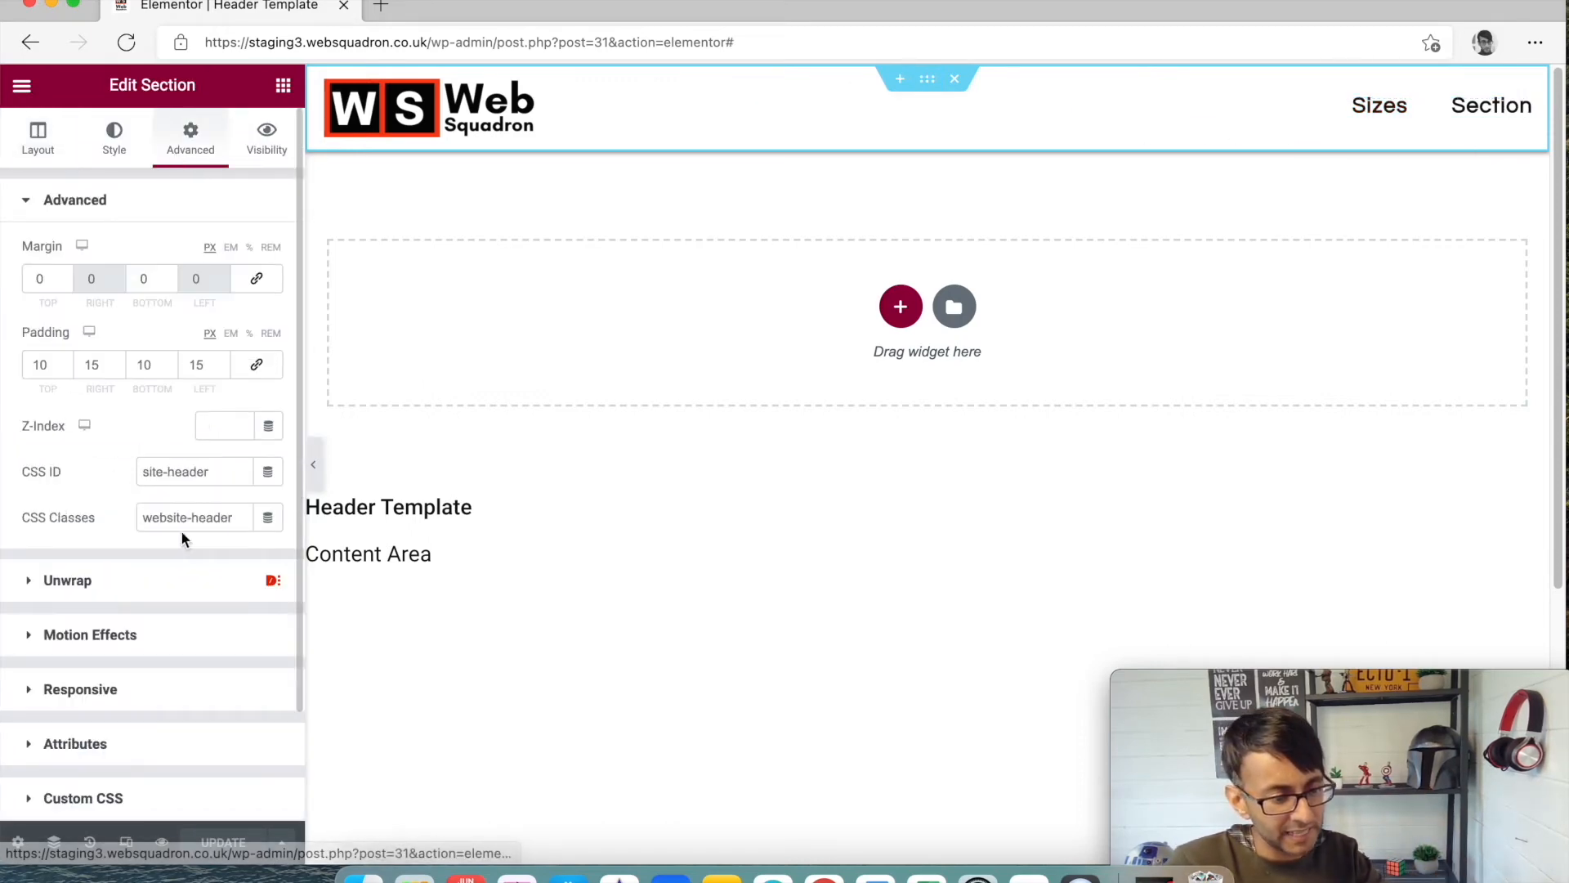
click(90, 635)
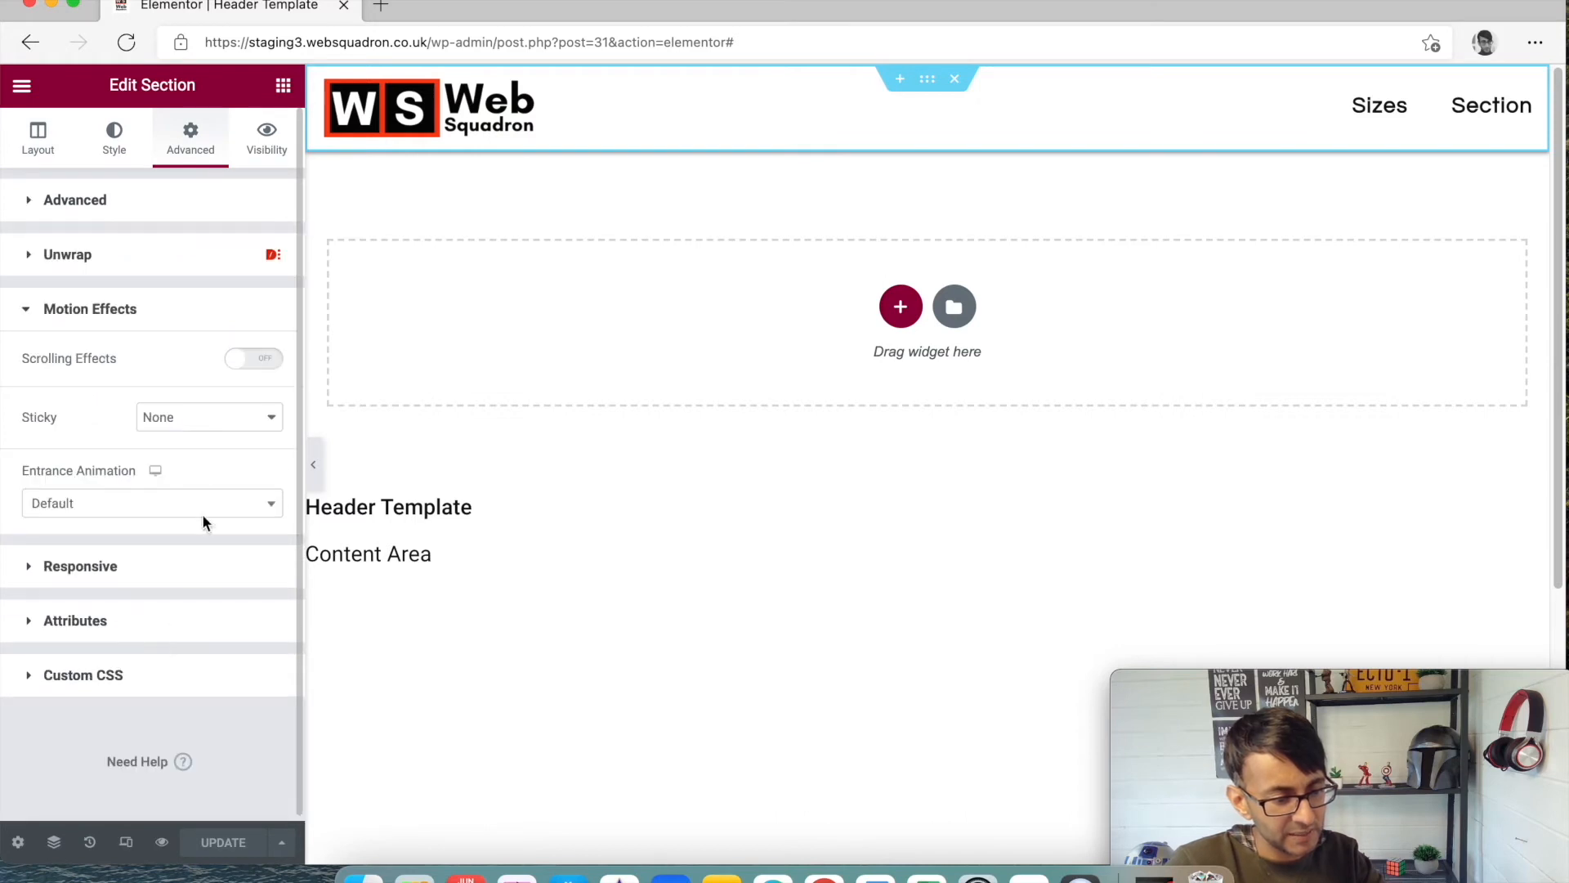
mouse_move(931, 147)
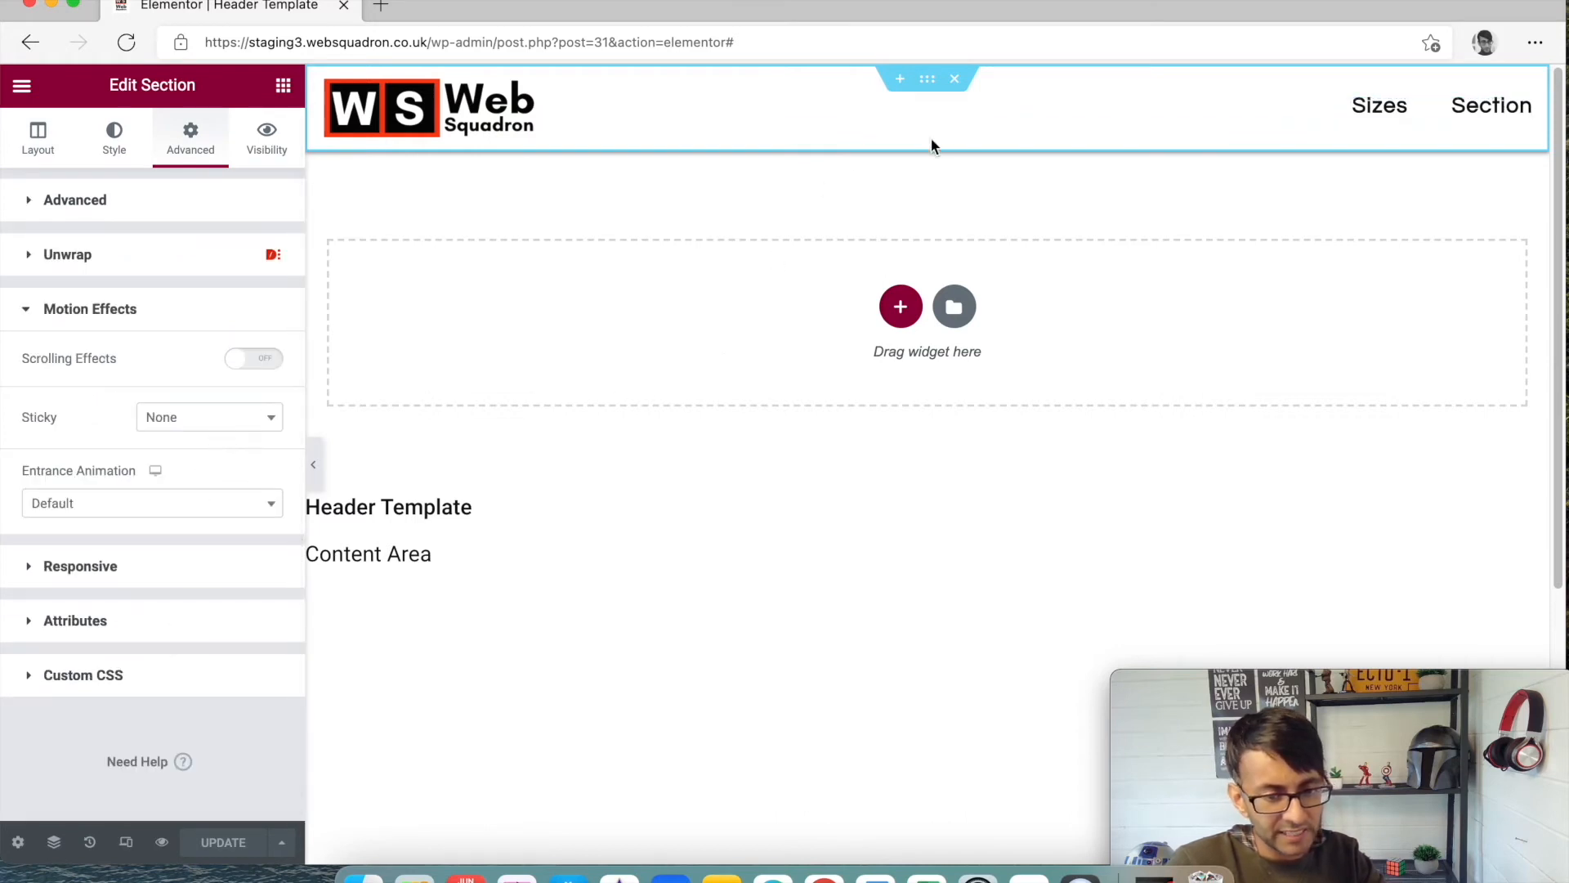
mouse_move(937, 166)
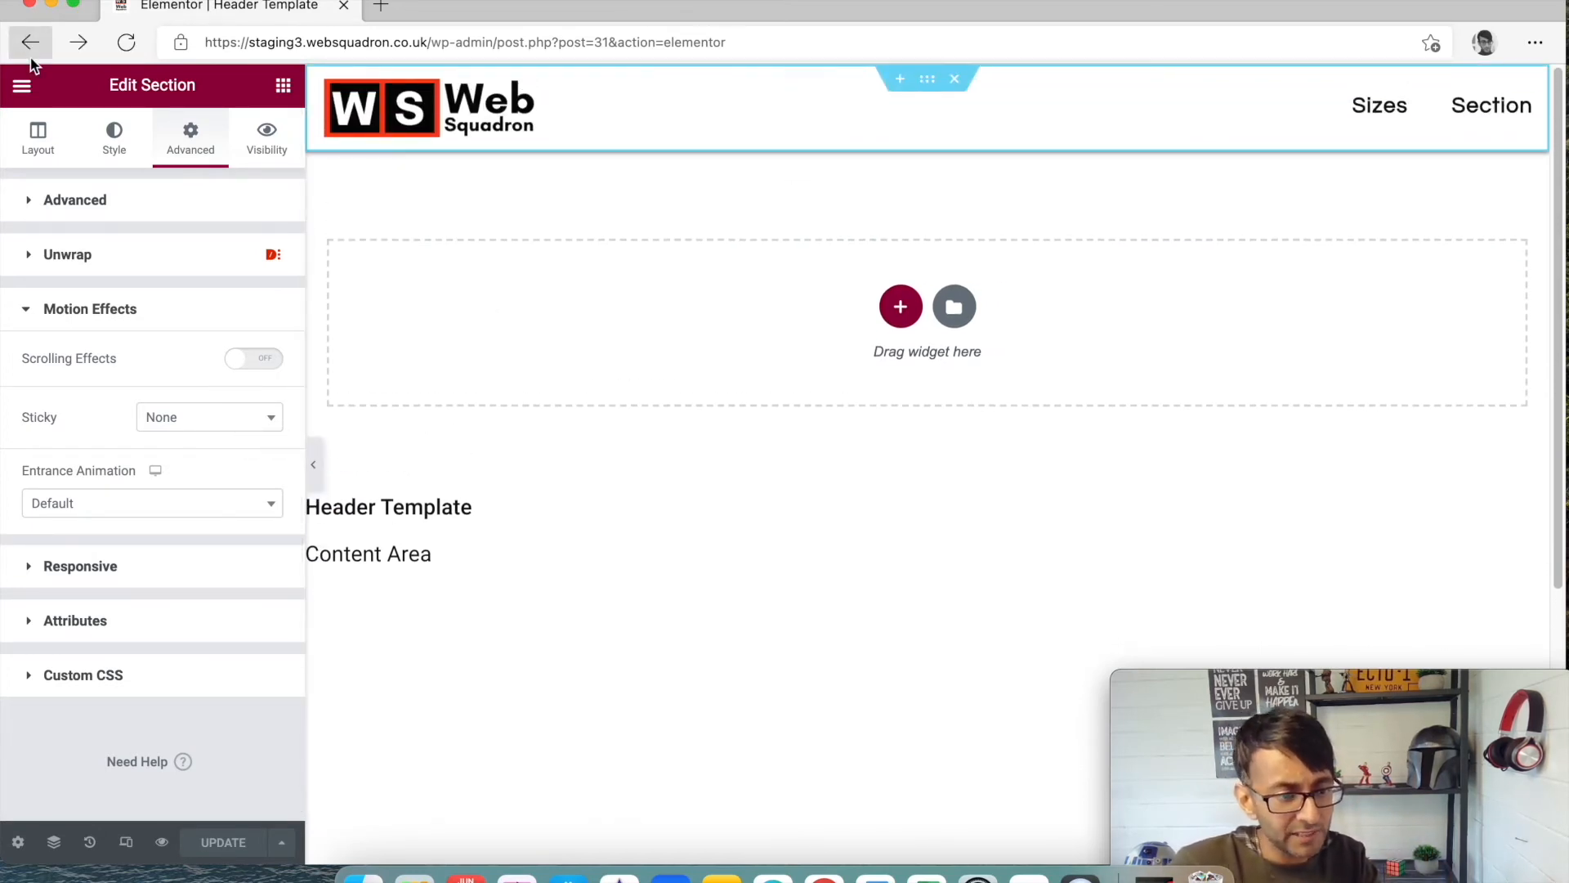
Return to My Templates, edit the Footer Template in Elementor and show save options
click(30, 42)
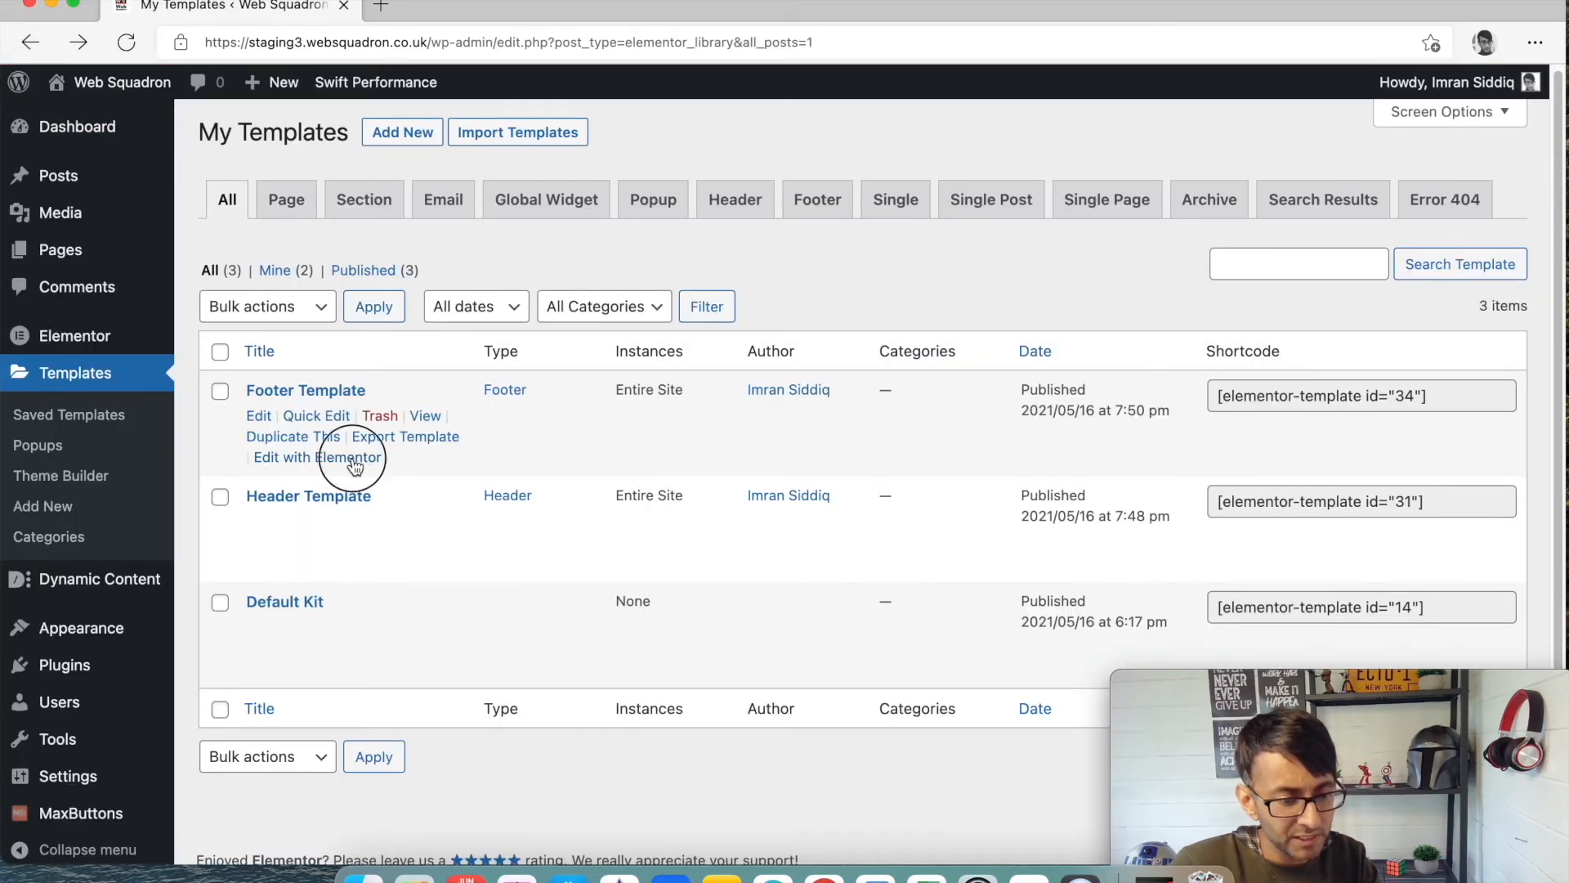
click(317, 458)
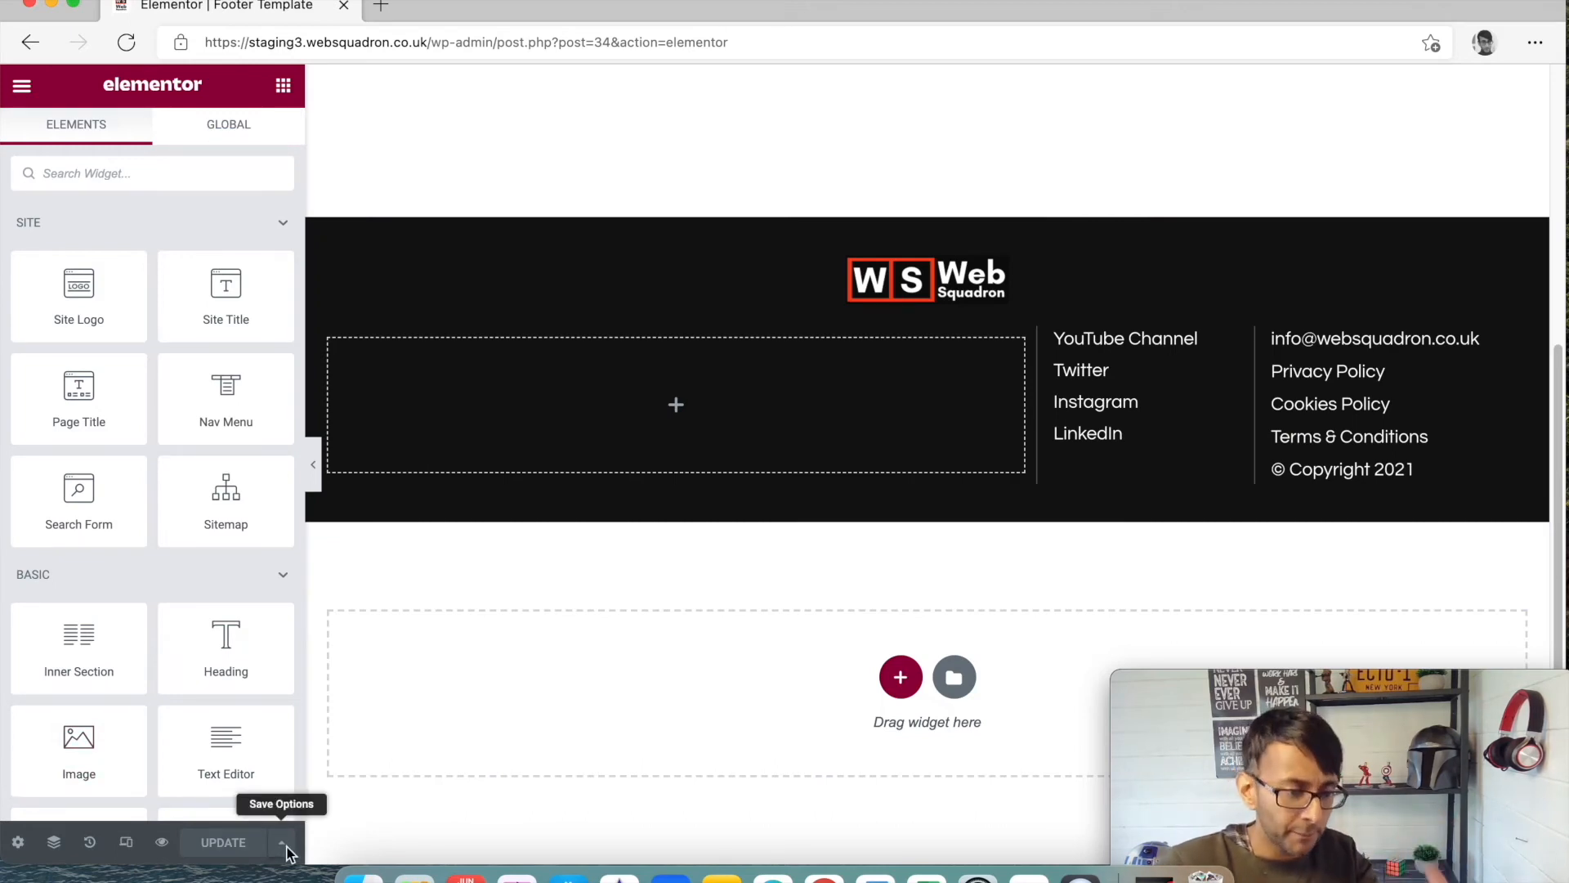
click(282, 841)
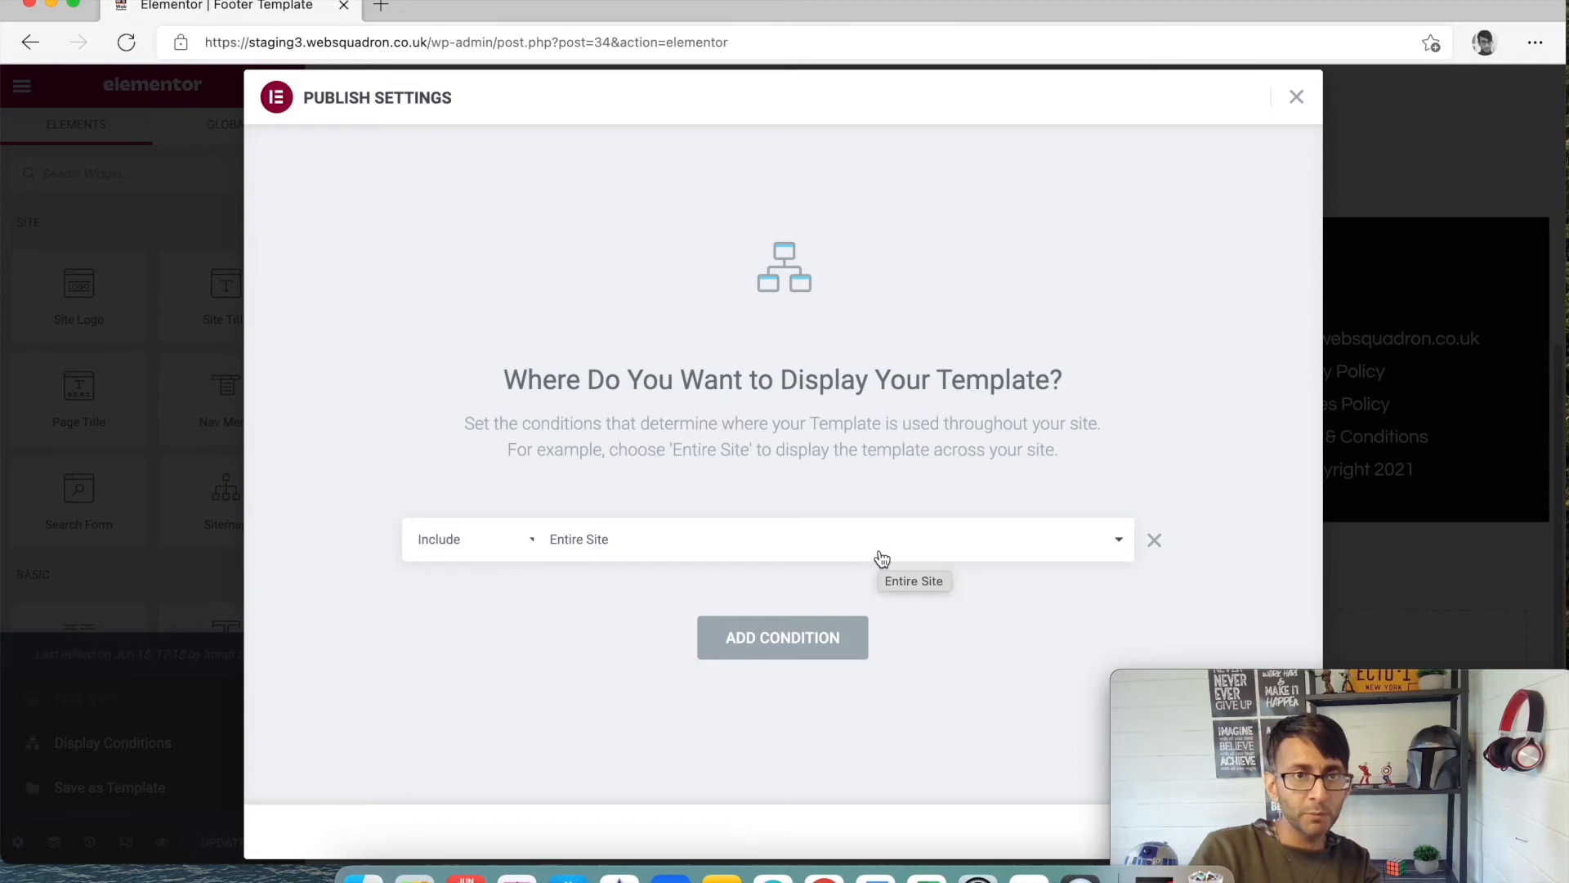
mouse_move(891, 490)
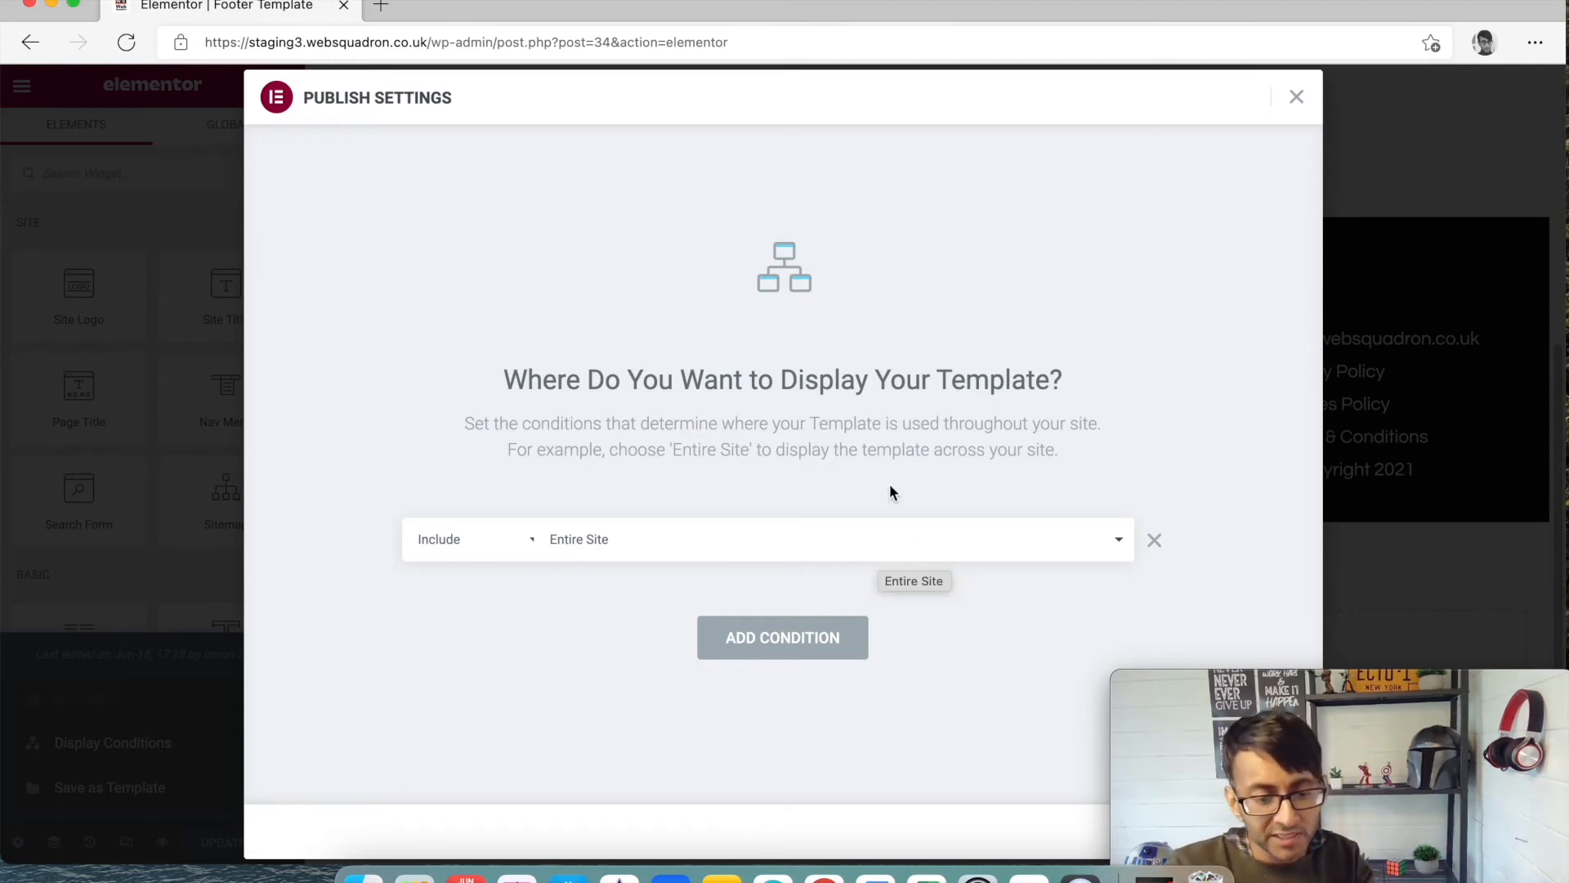
Change the footer condition from Entire Site to Singular > Pages and search 'section'
click(831, 539)
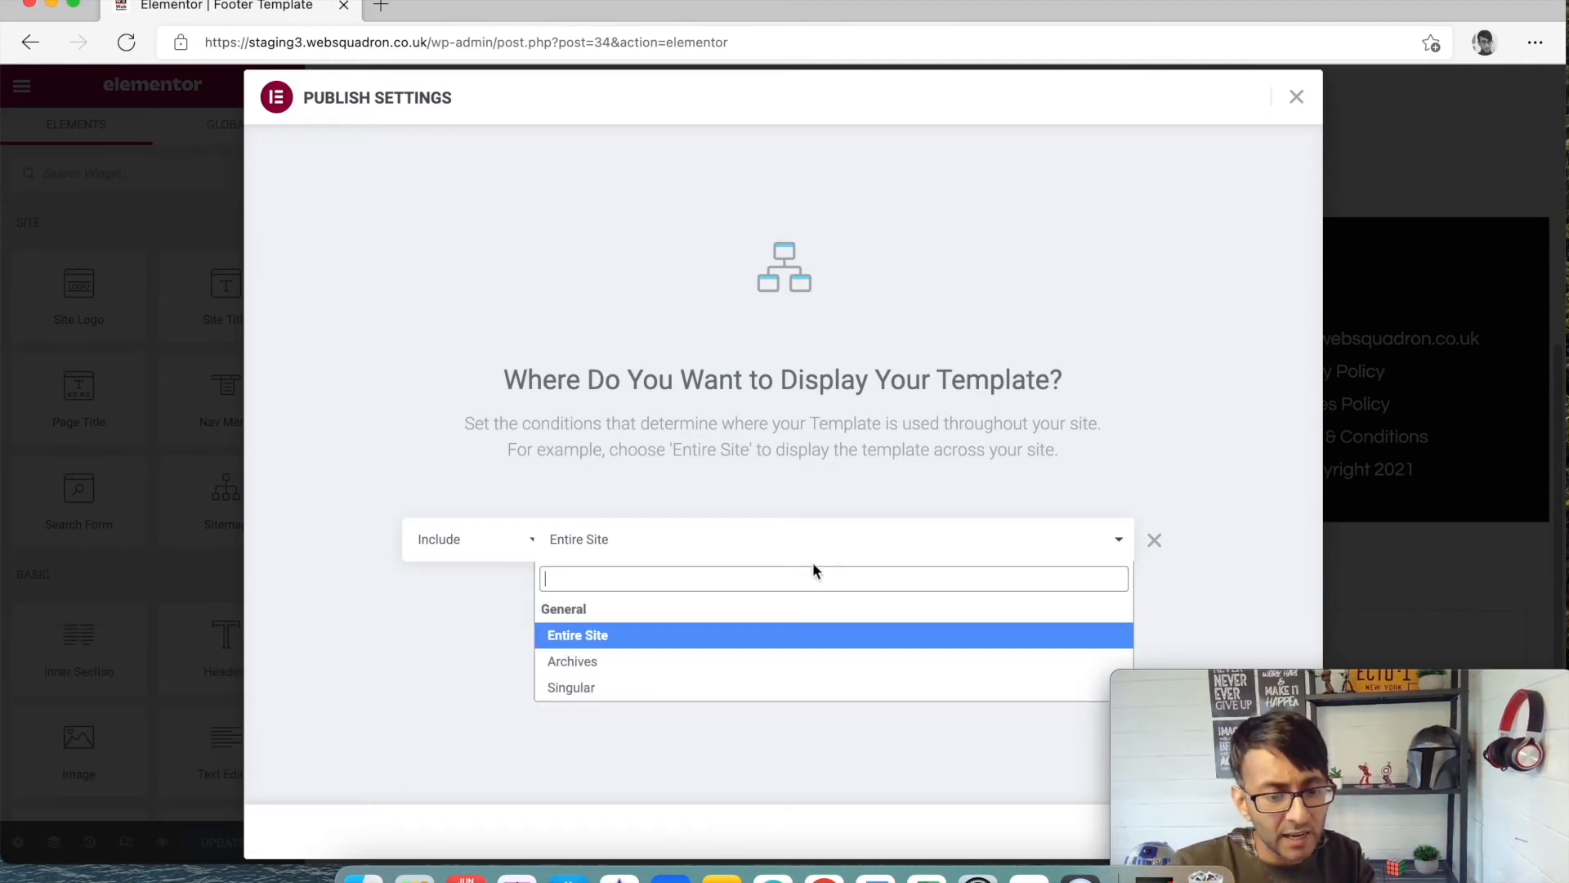
click(578, 635)
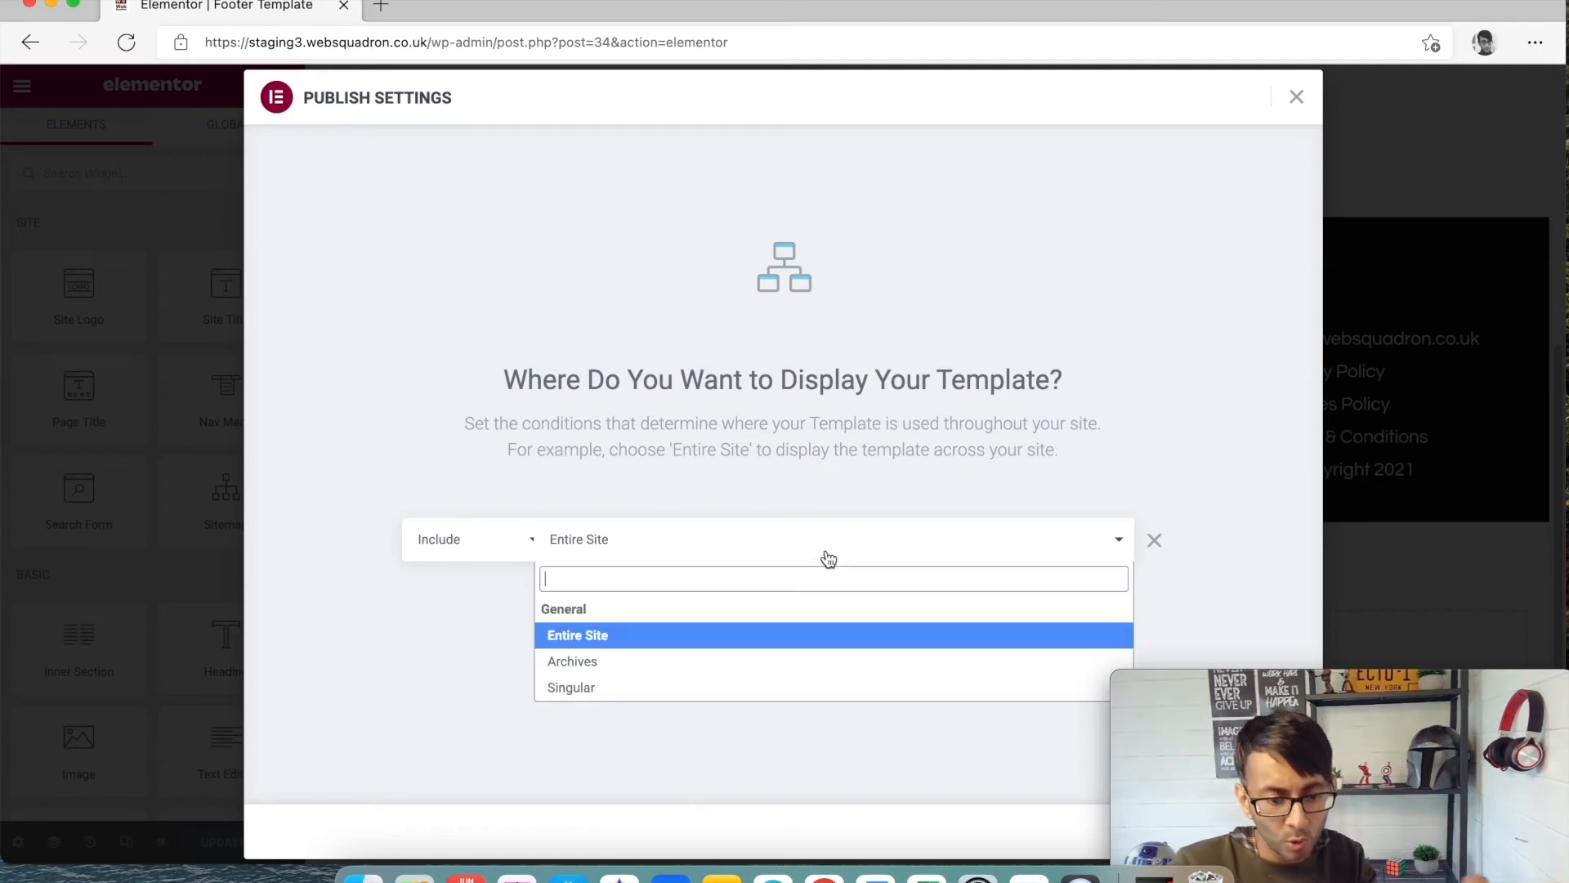
click(571, 686)
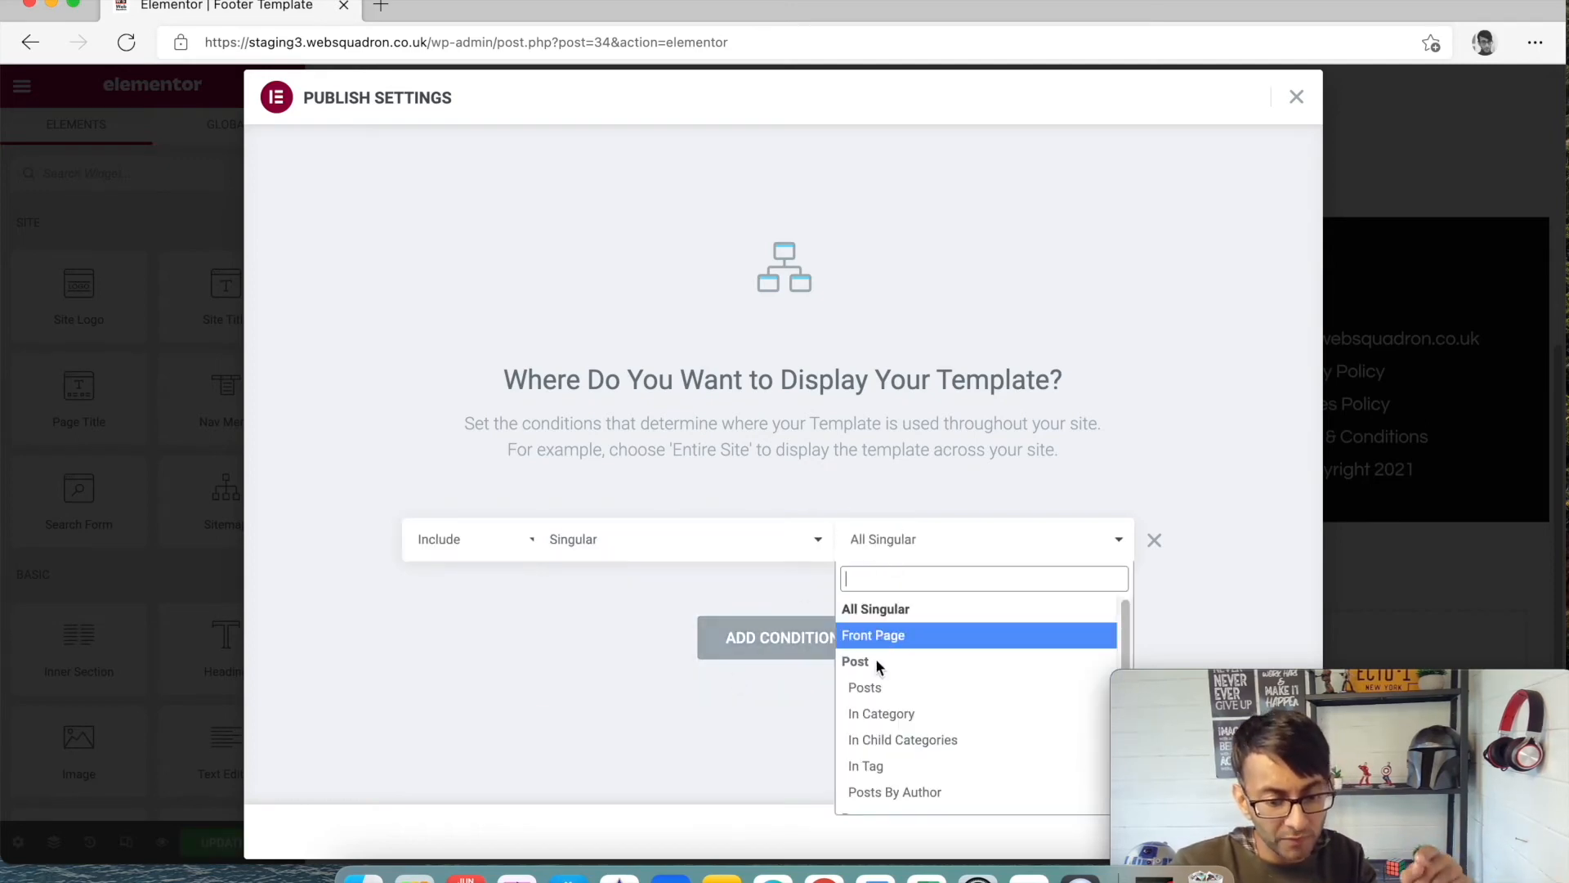
mouse_move(901, 687)
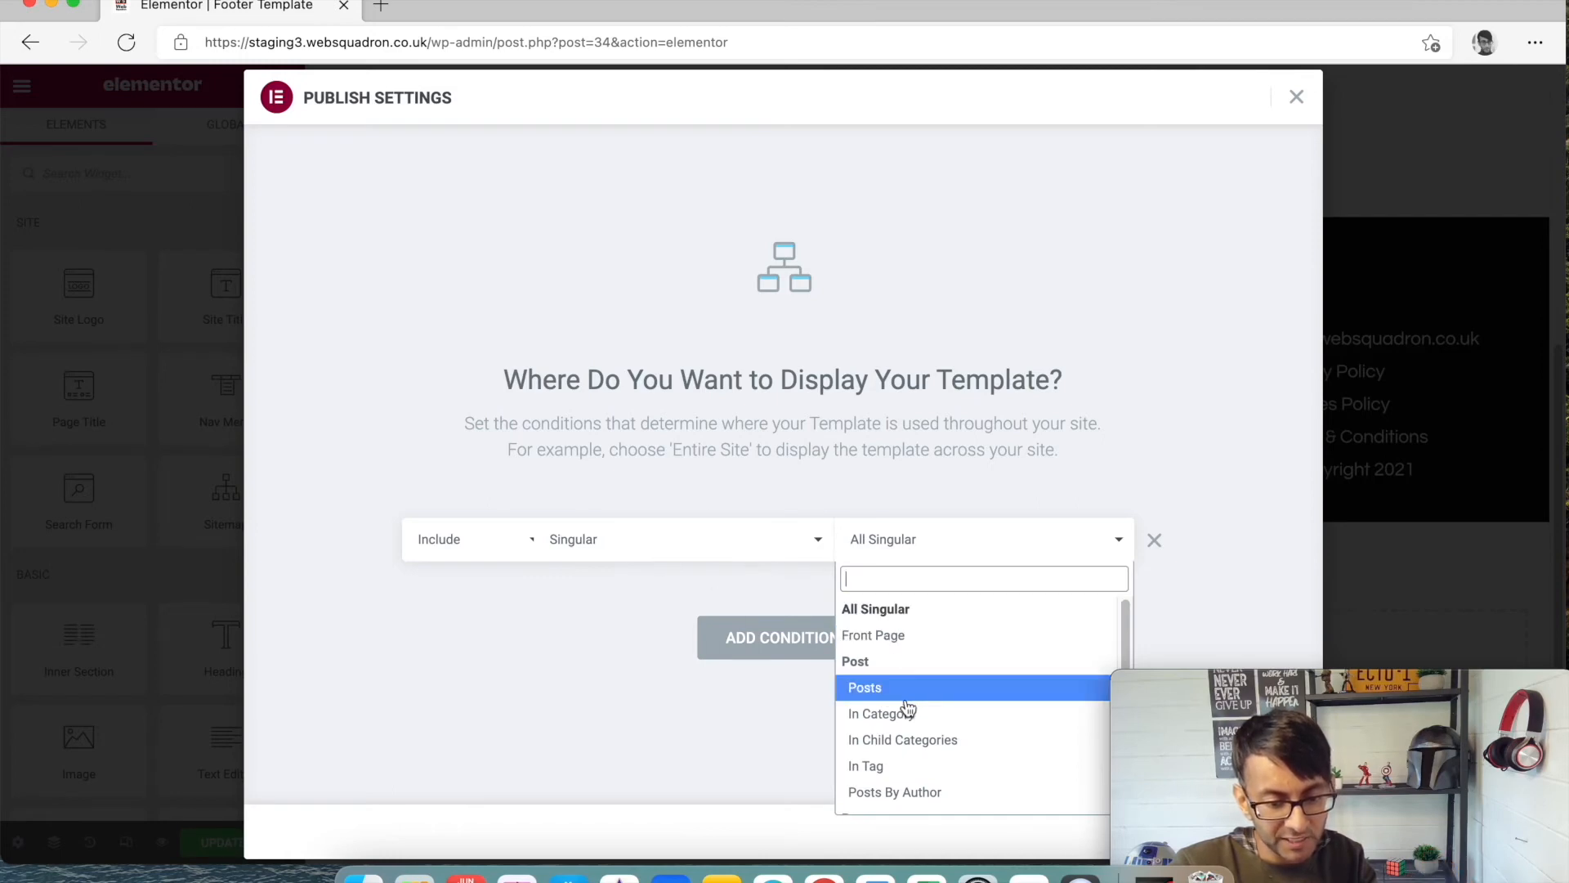
scroll(down, 3)
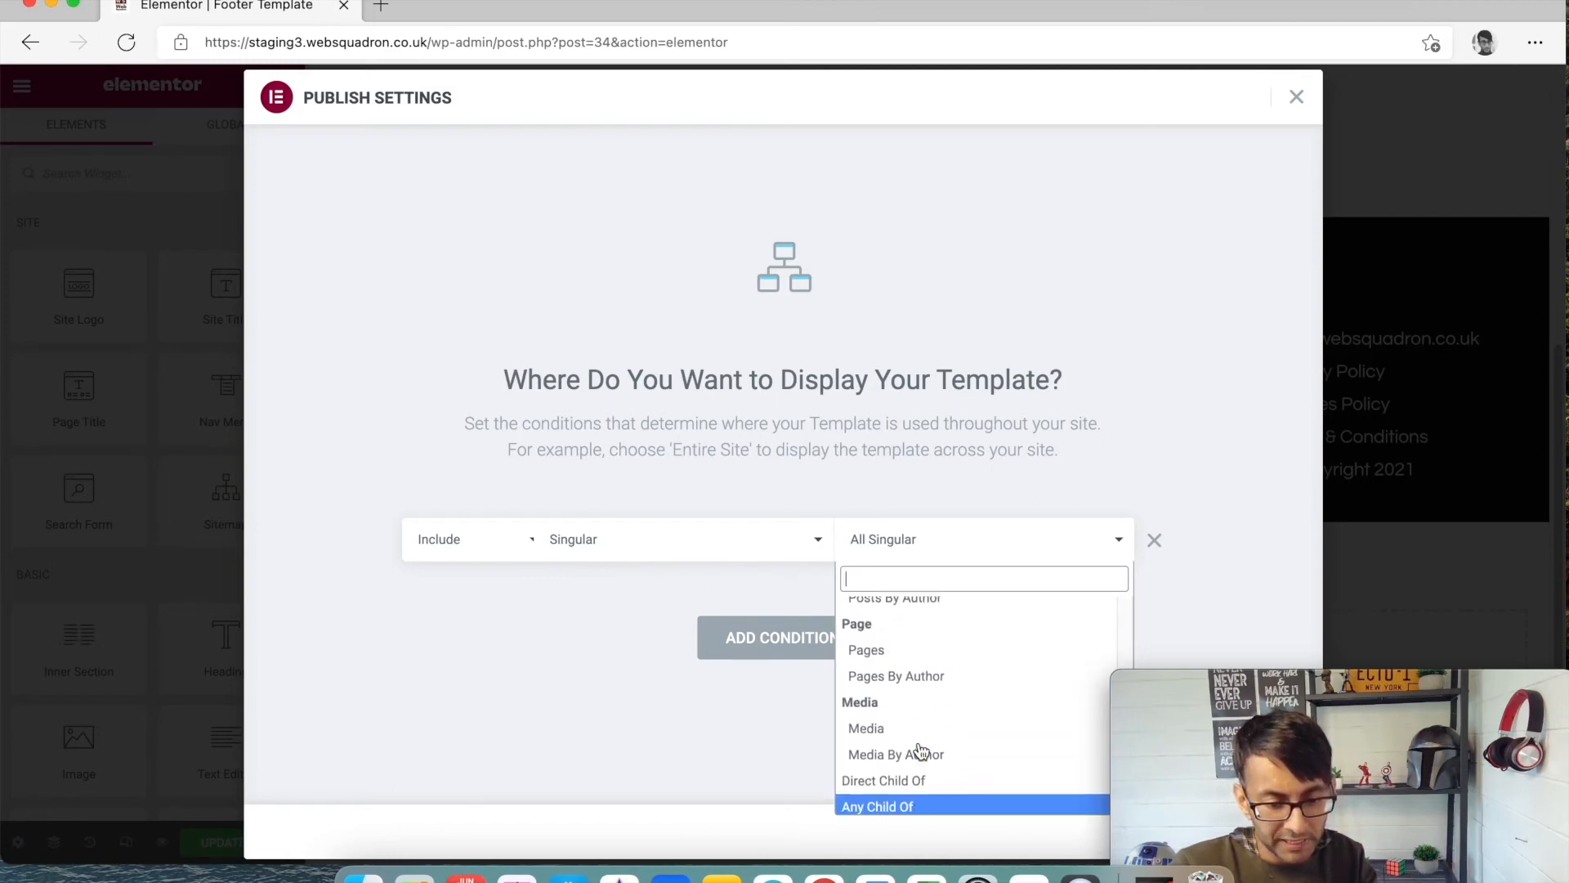
click(865, 648)
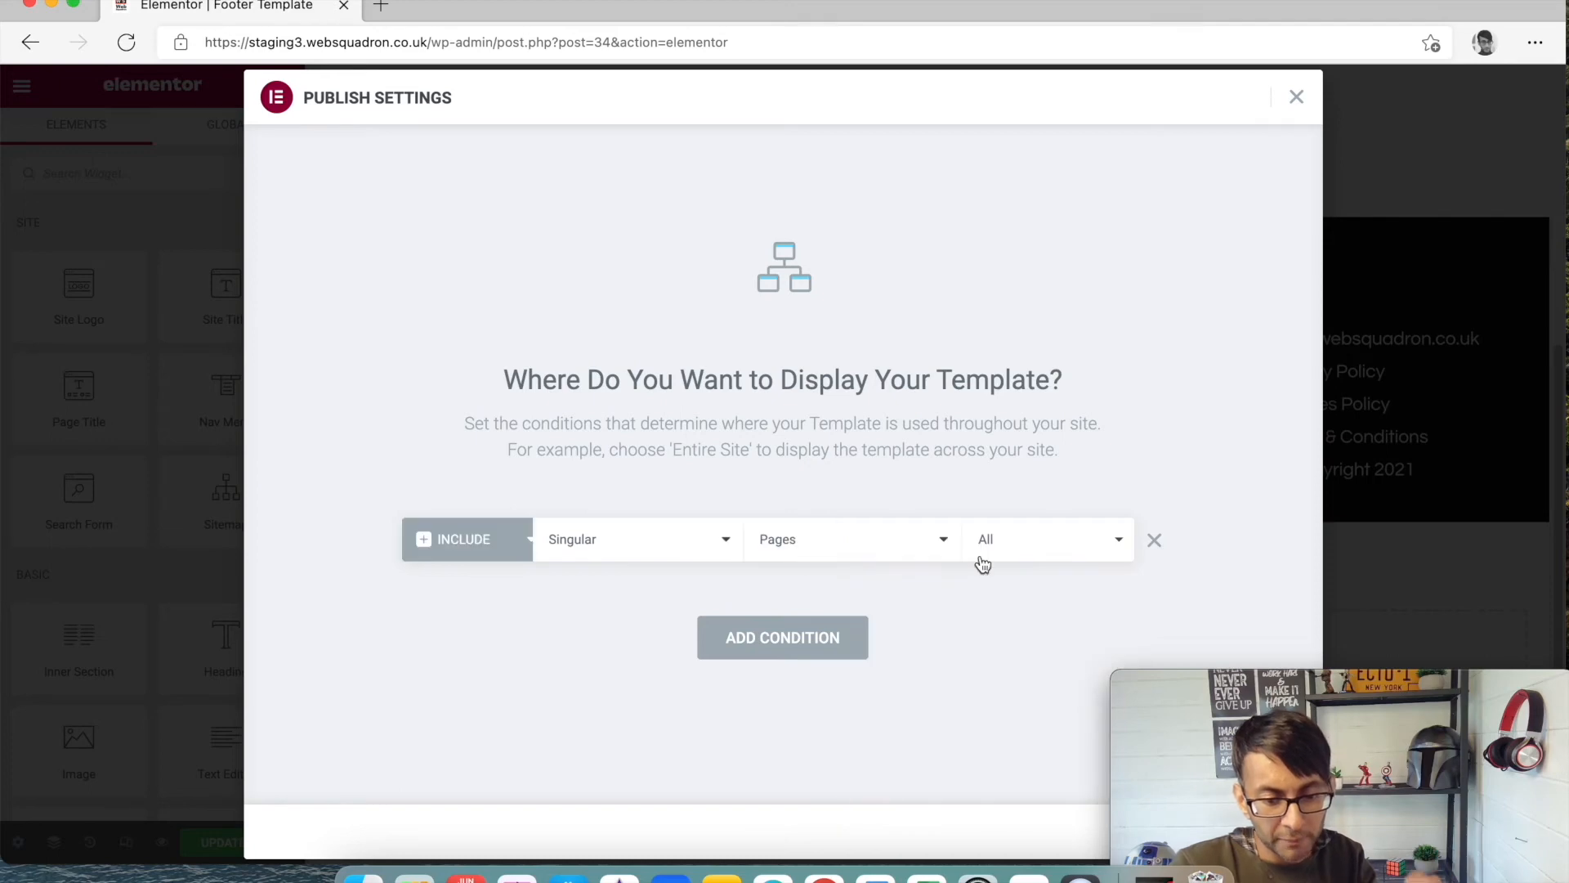
text(sect)
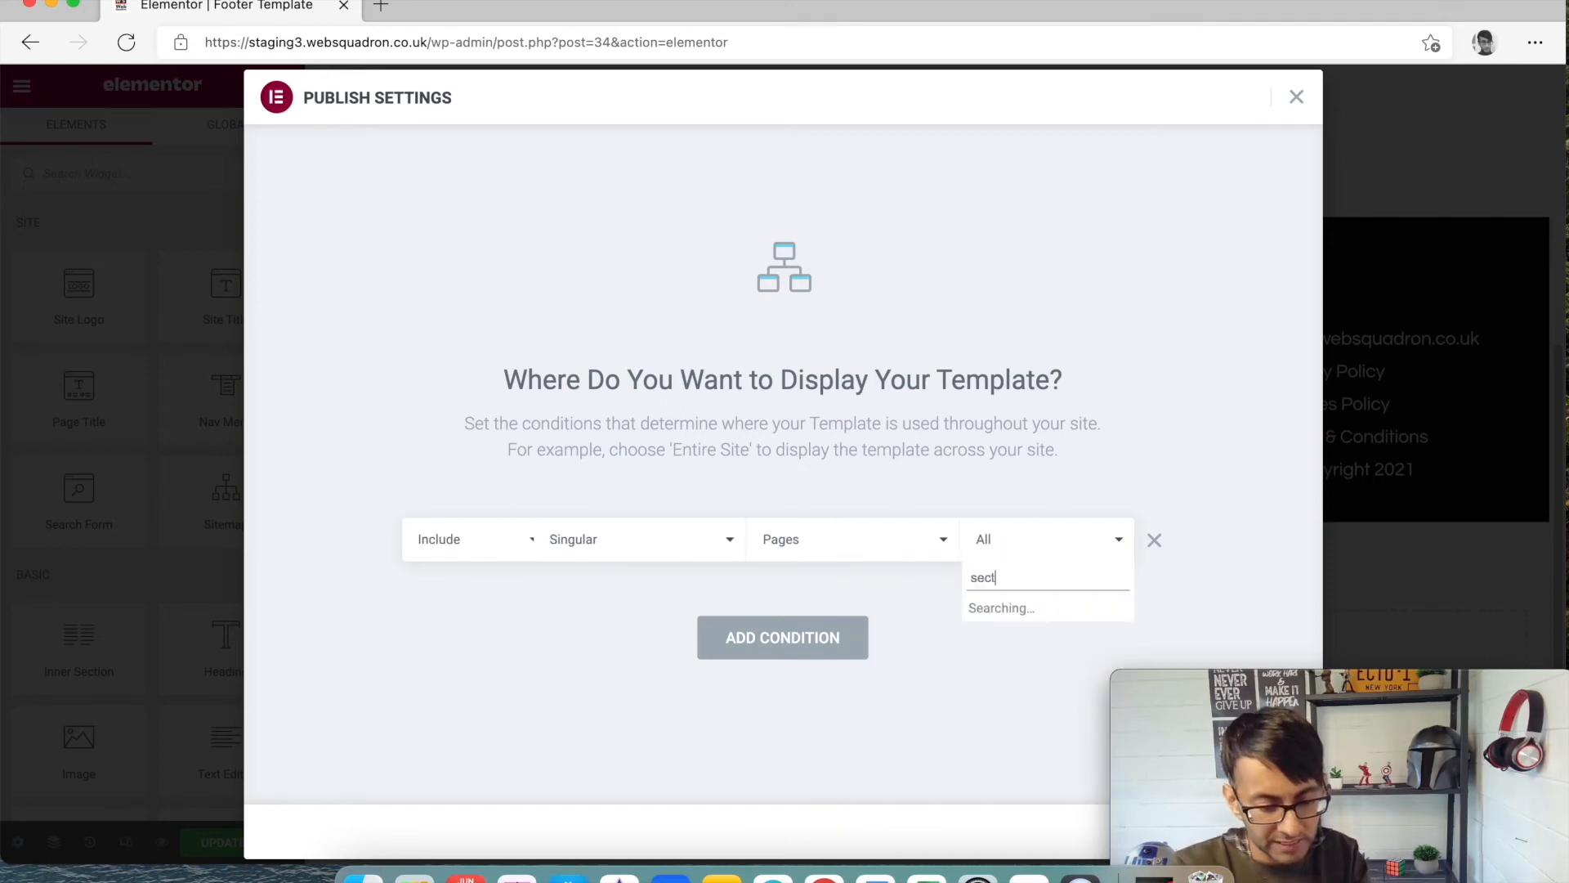
text(ion)
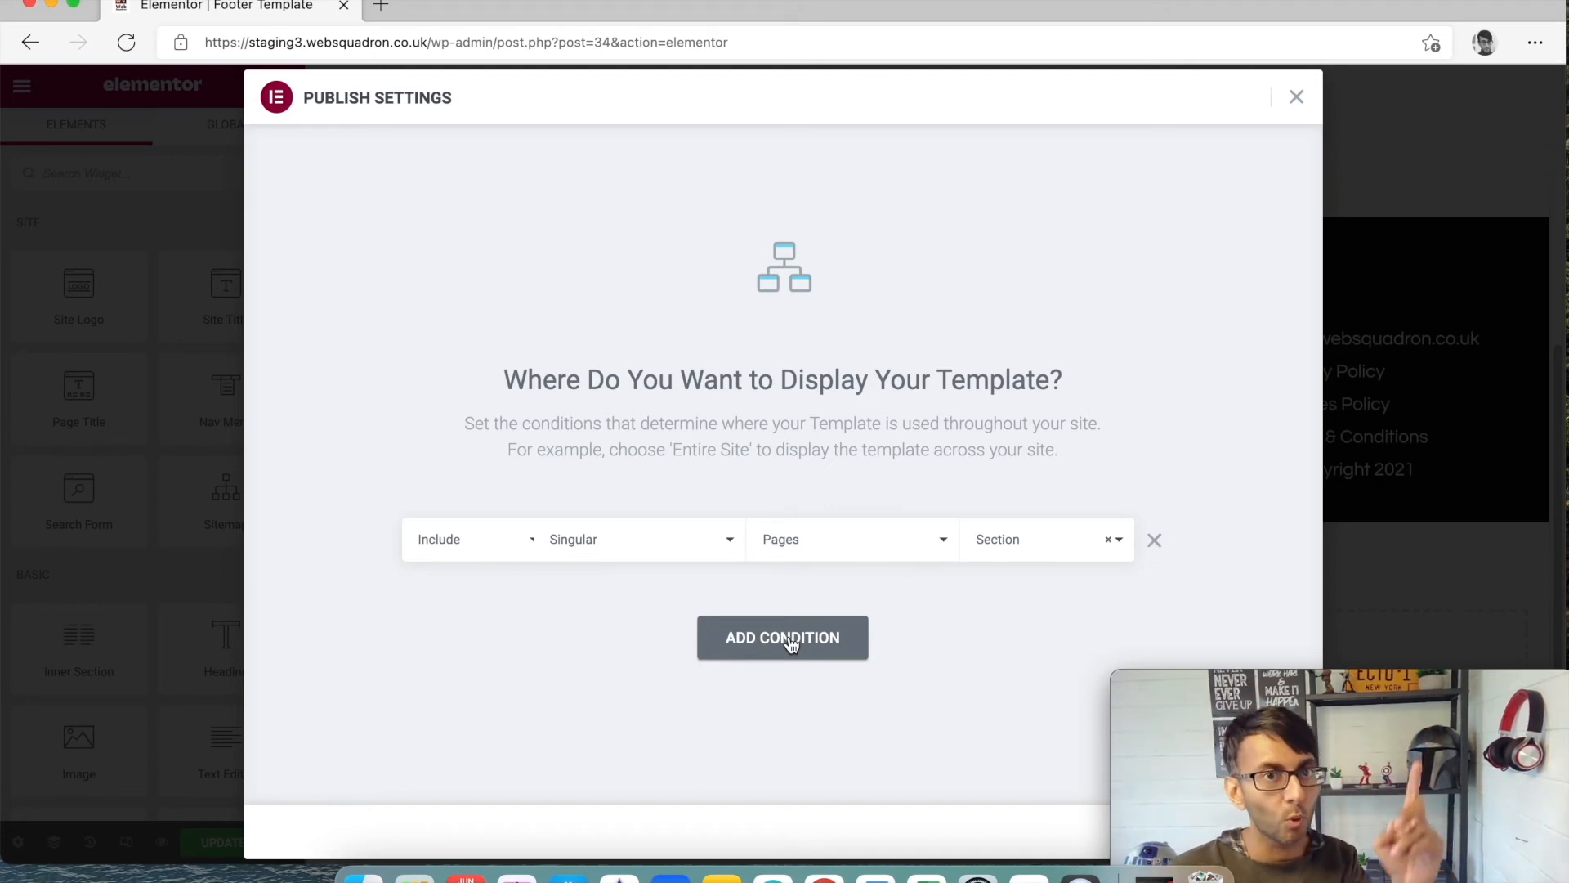
mouse_move(884, 597)
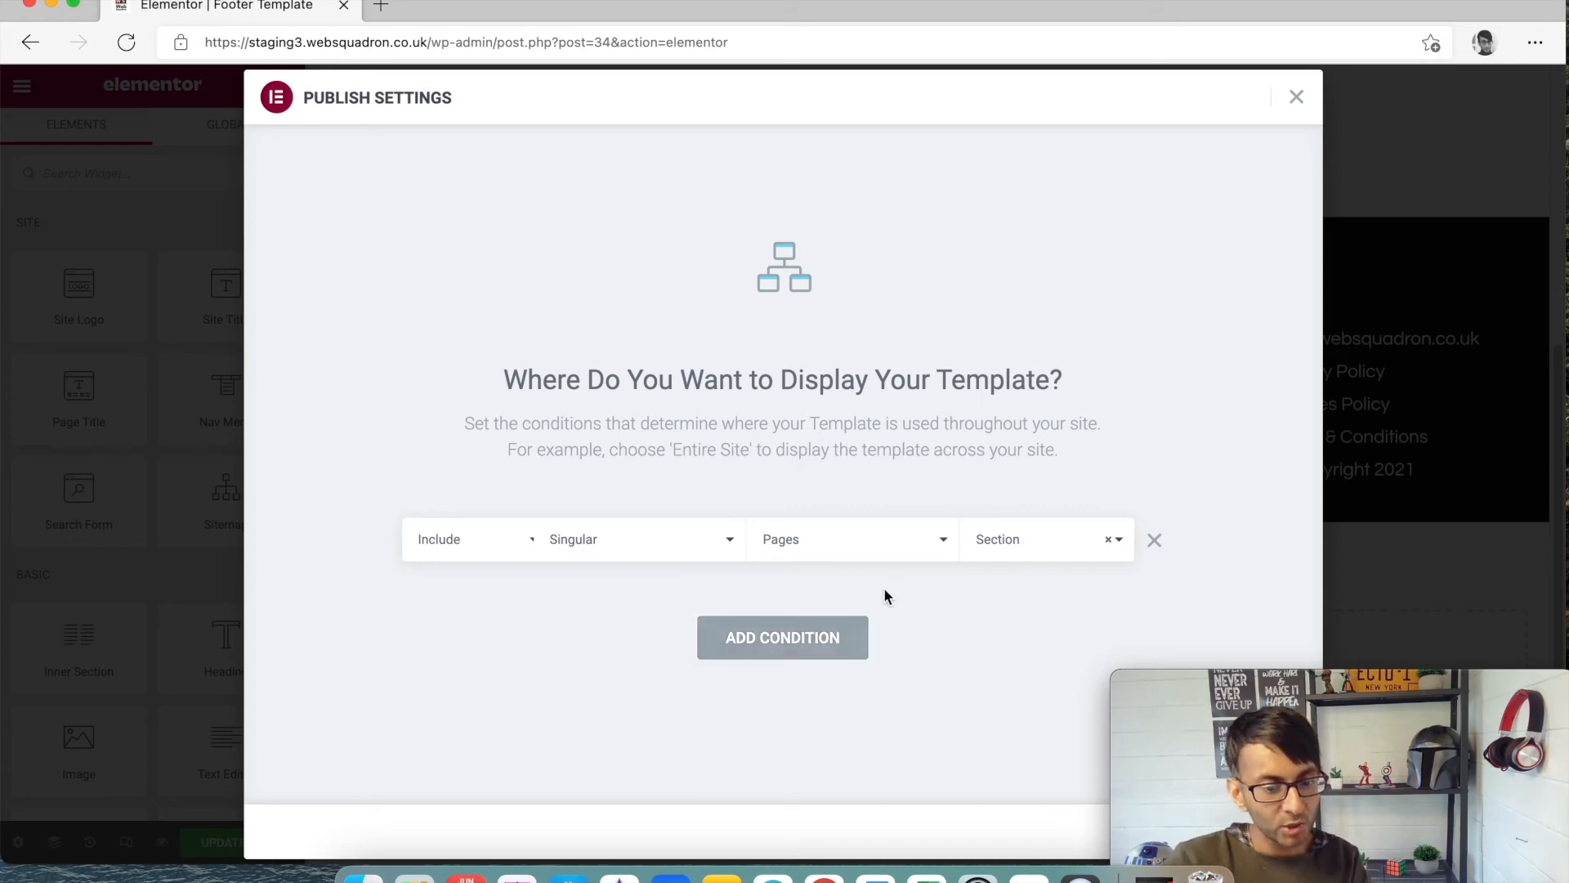
Add an Include Entire Site condition, make the Section row Exclude, and close Publish Settings
click(1041, 538)
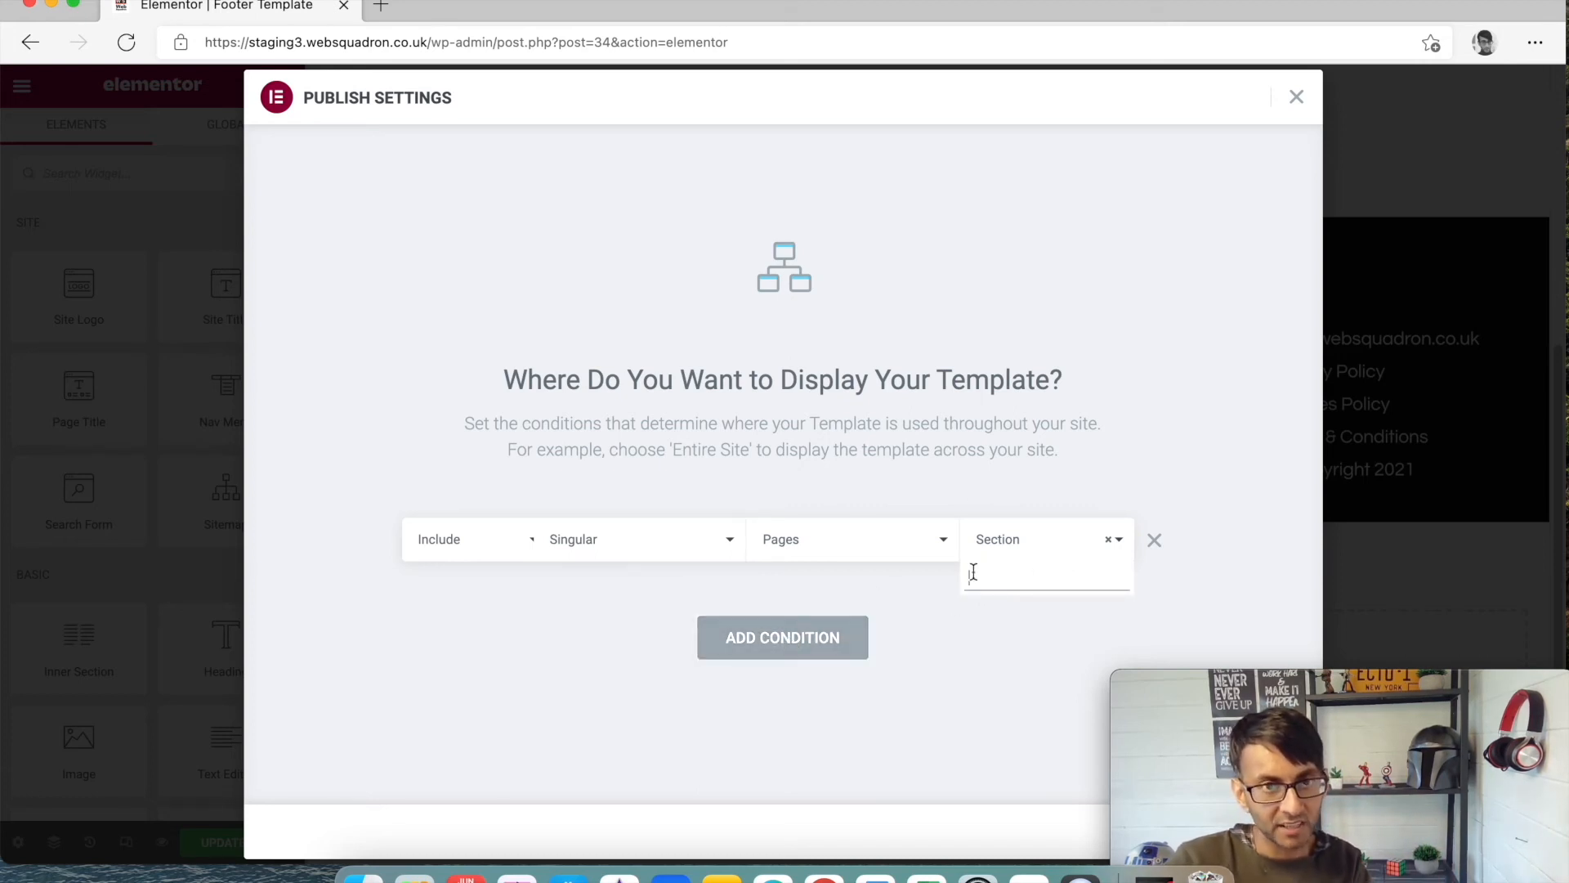
click(782, 636)
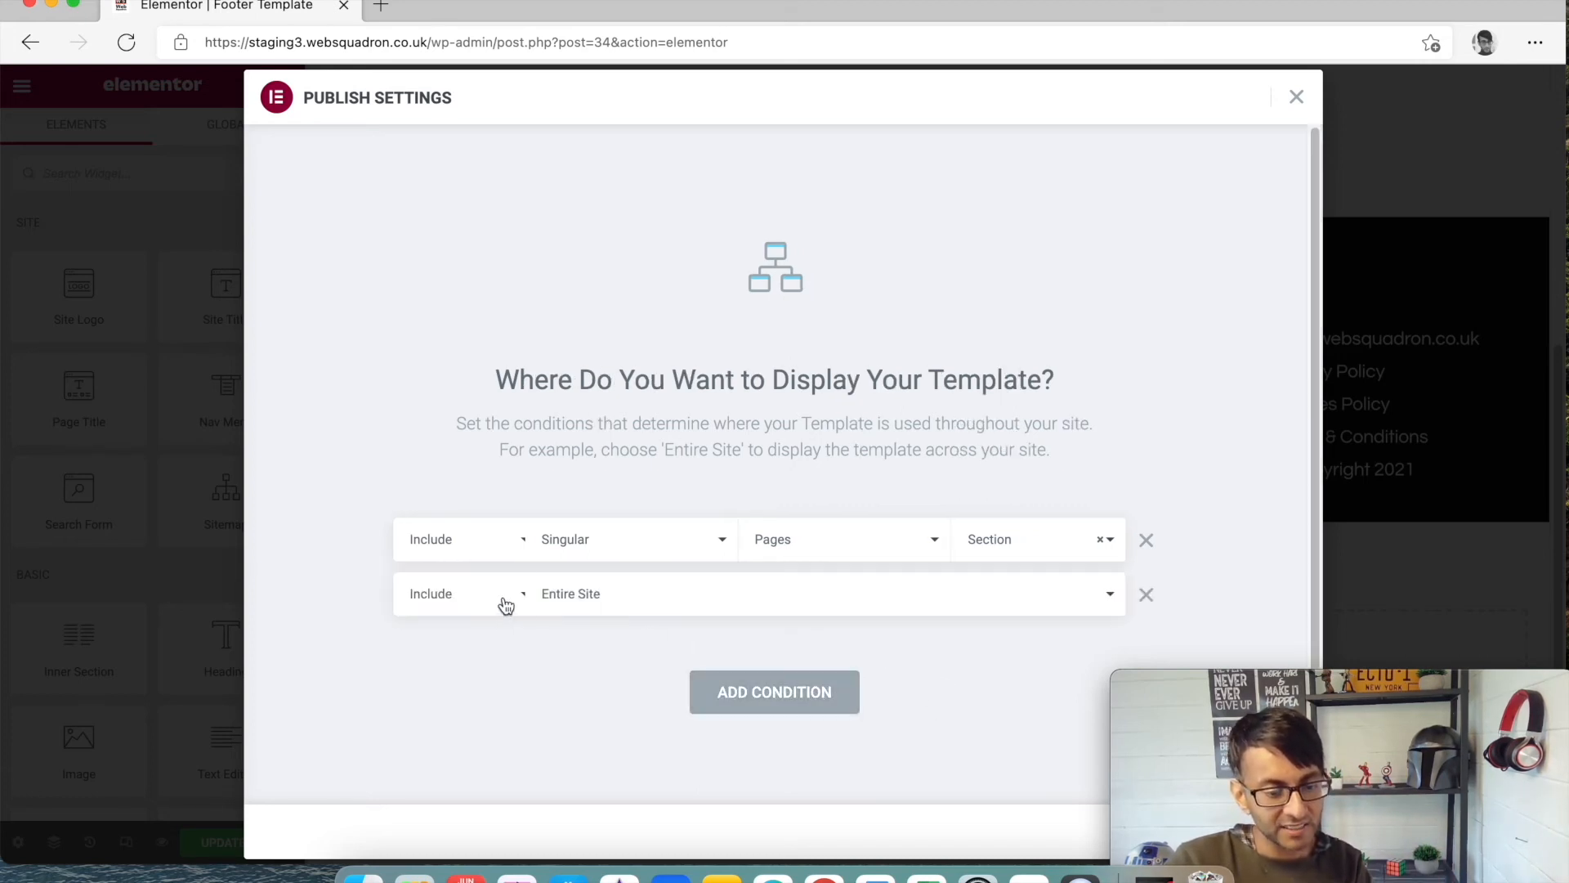
click(460, 592)
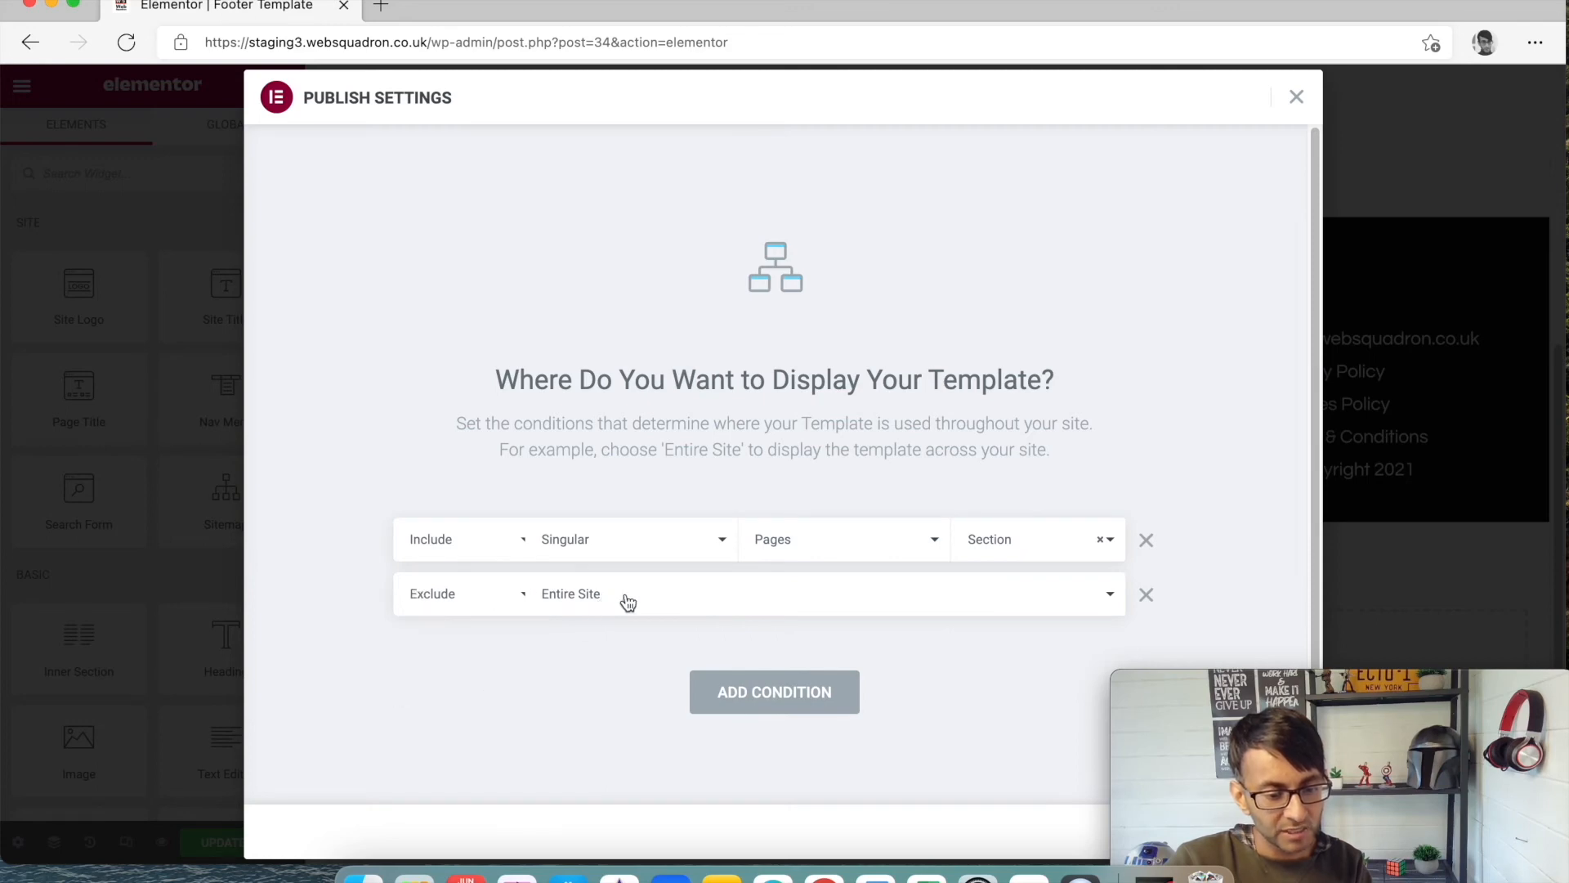
click(460, 592)
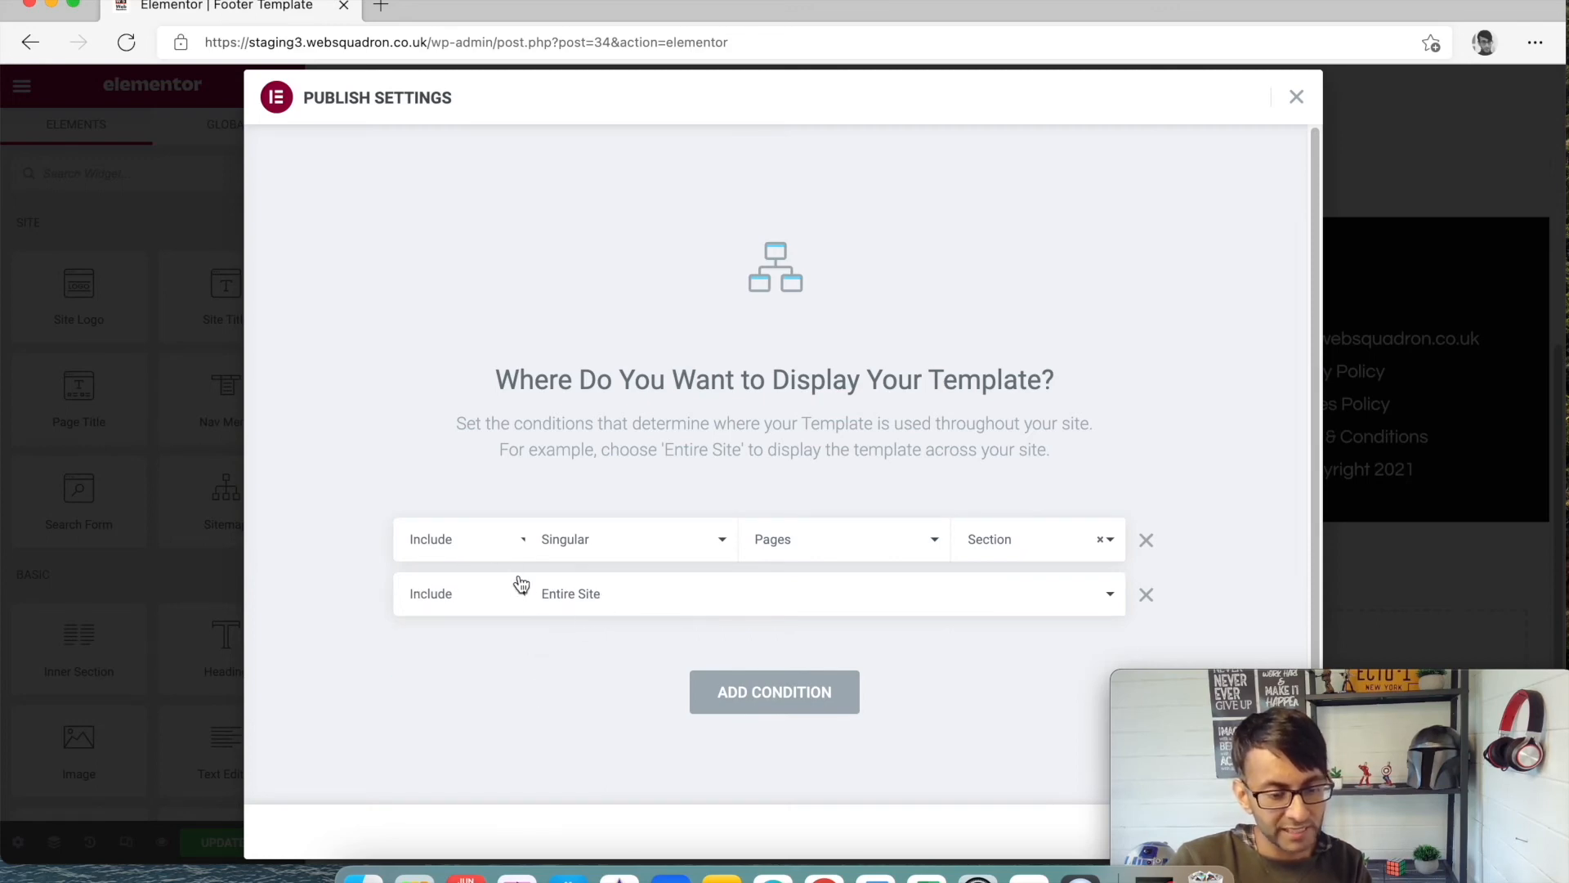
mouse_move(494, 608)
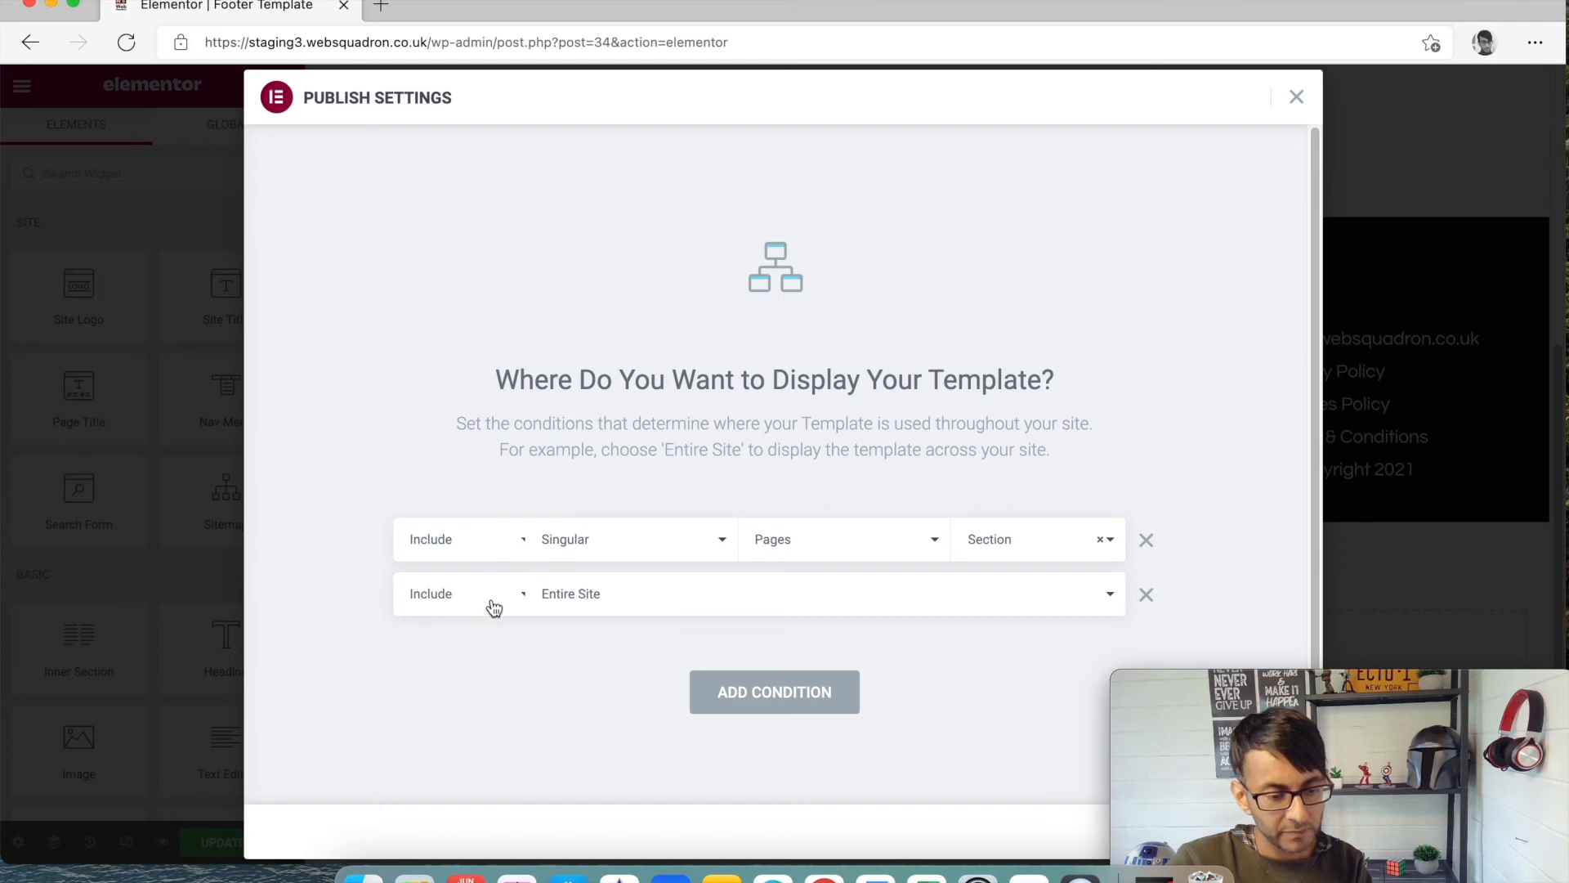
mouse_move(498, 531)
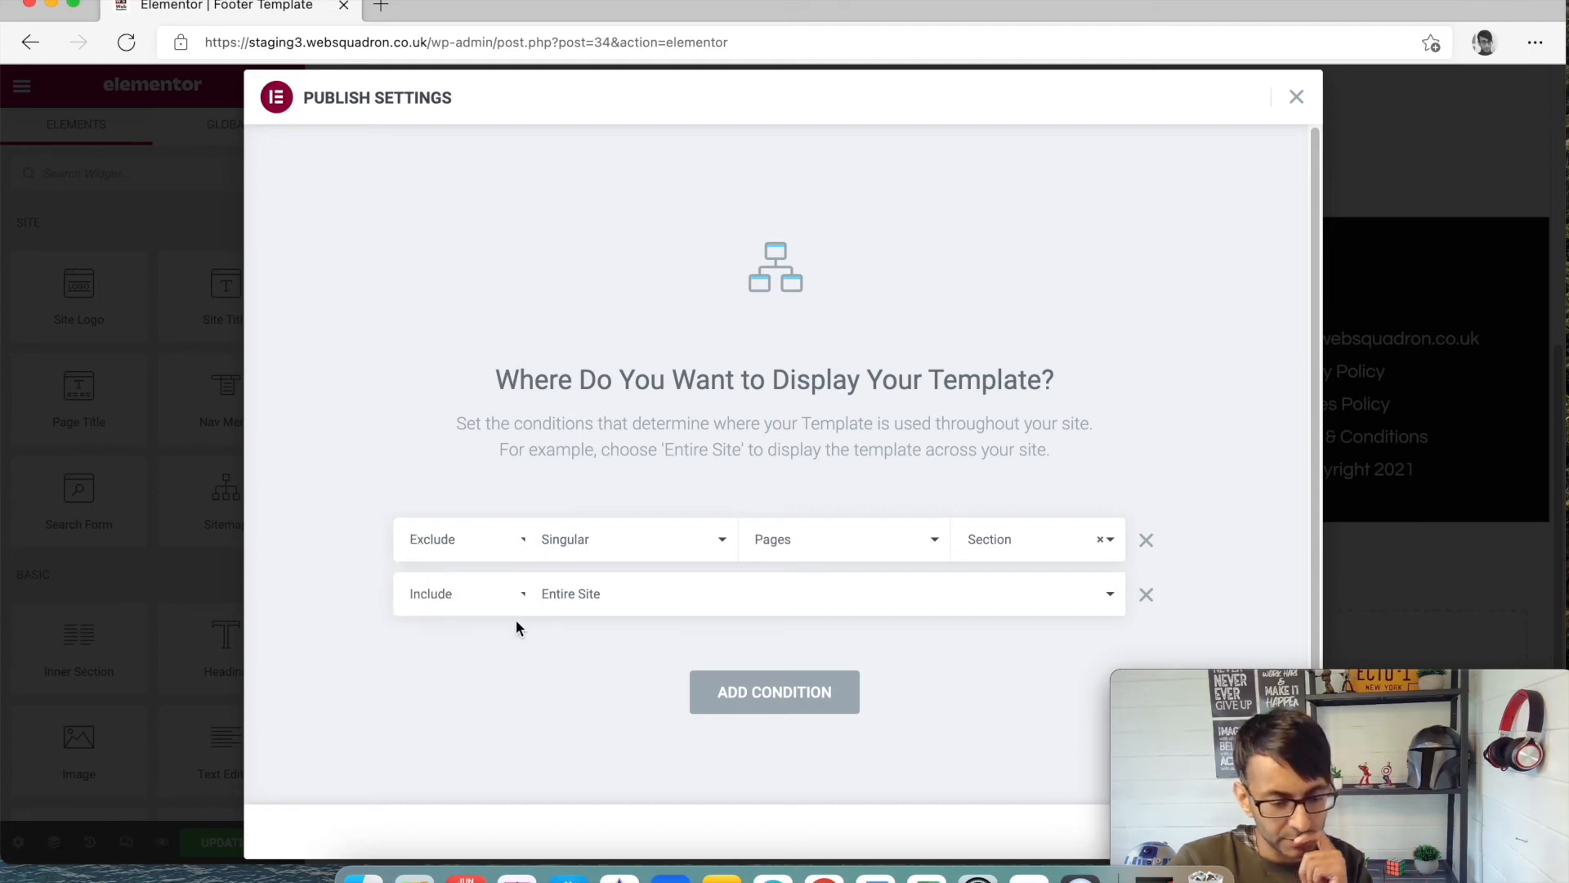
mouse_move(714, 616)
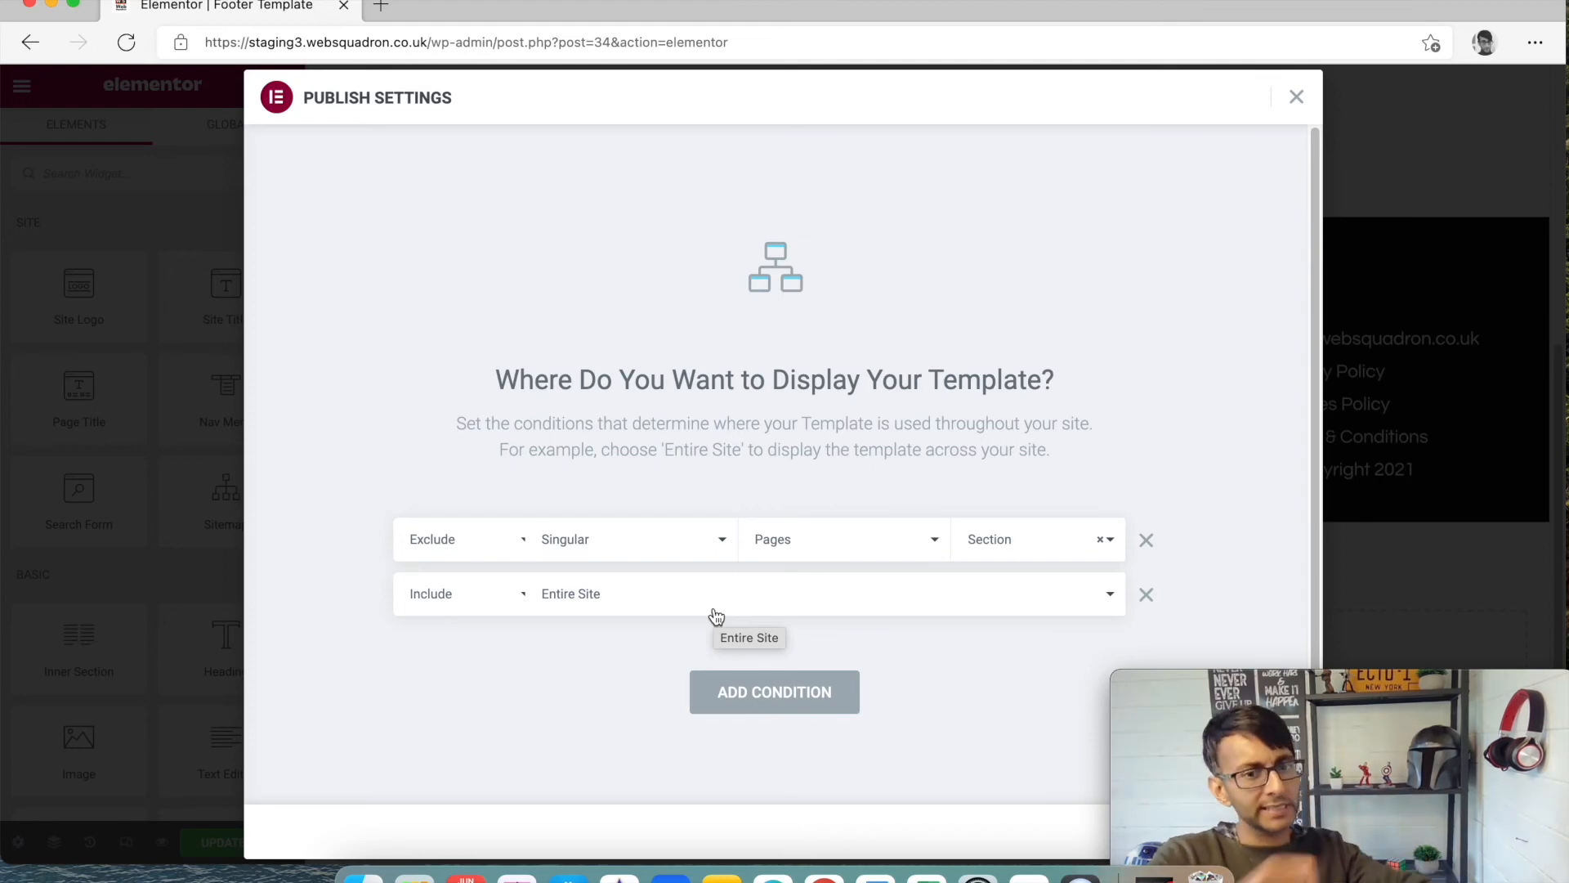
click(1297, 97)
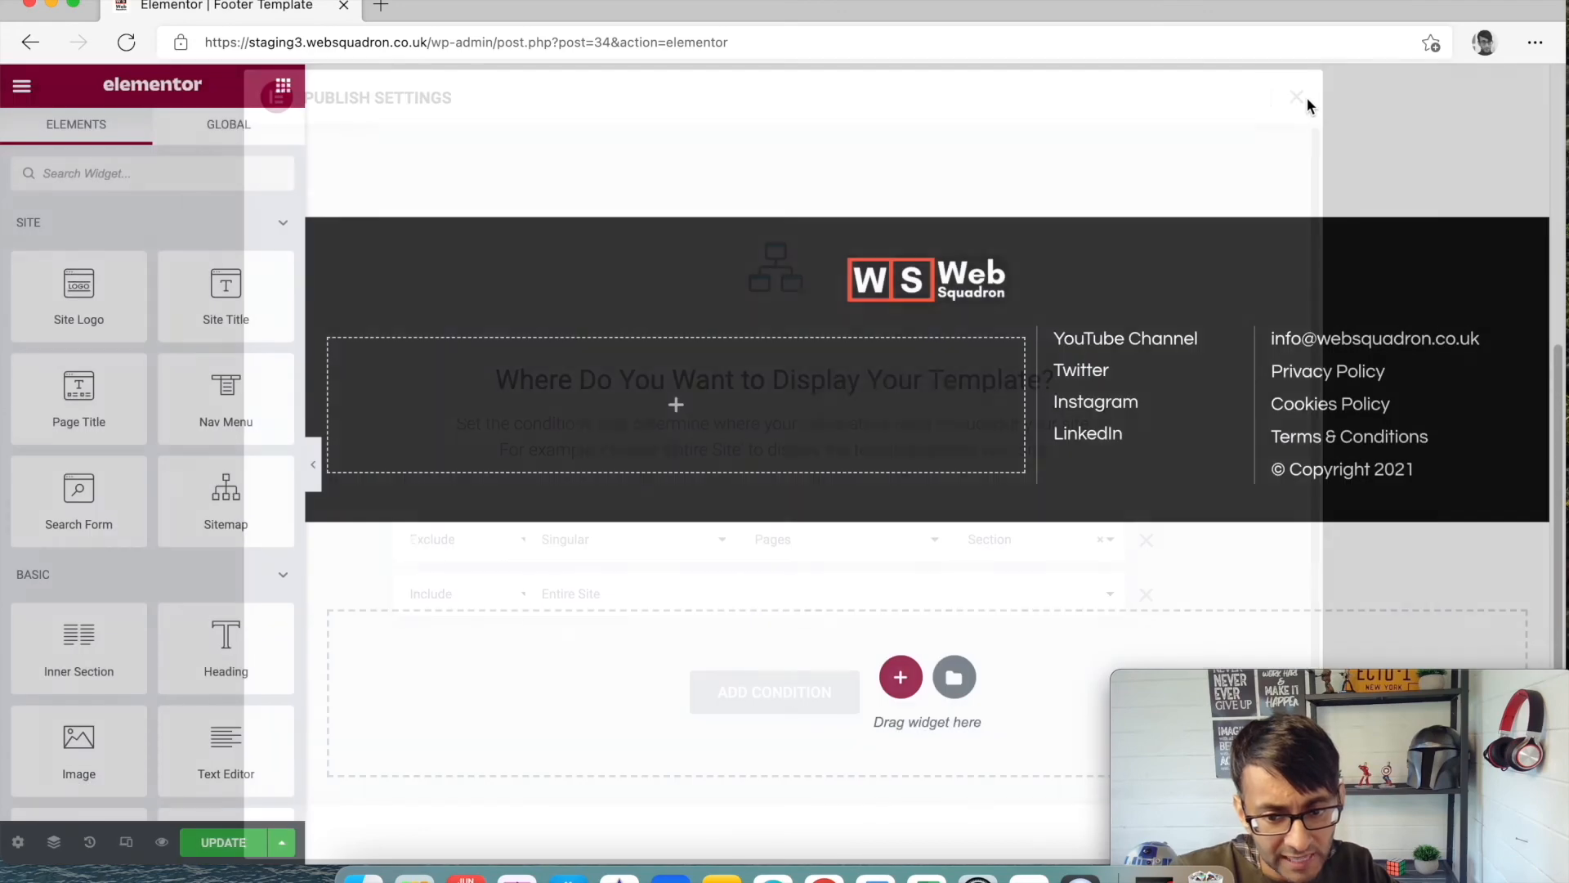
click(1298, 98)
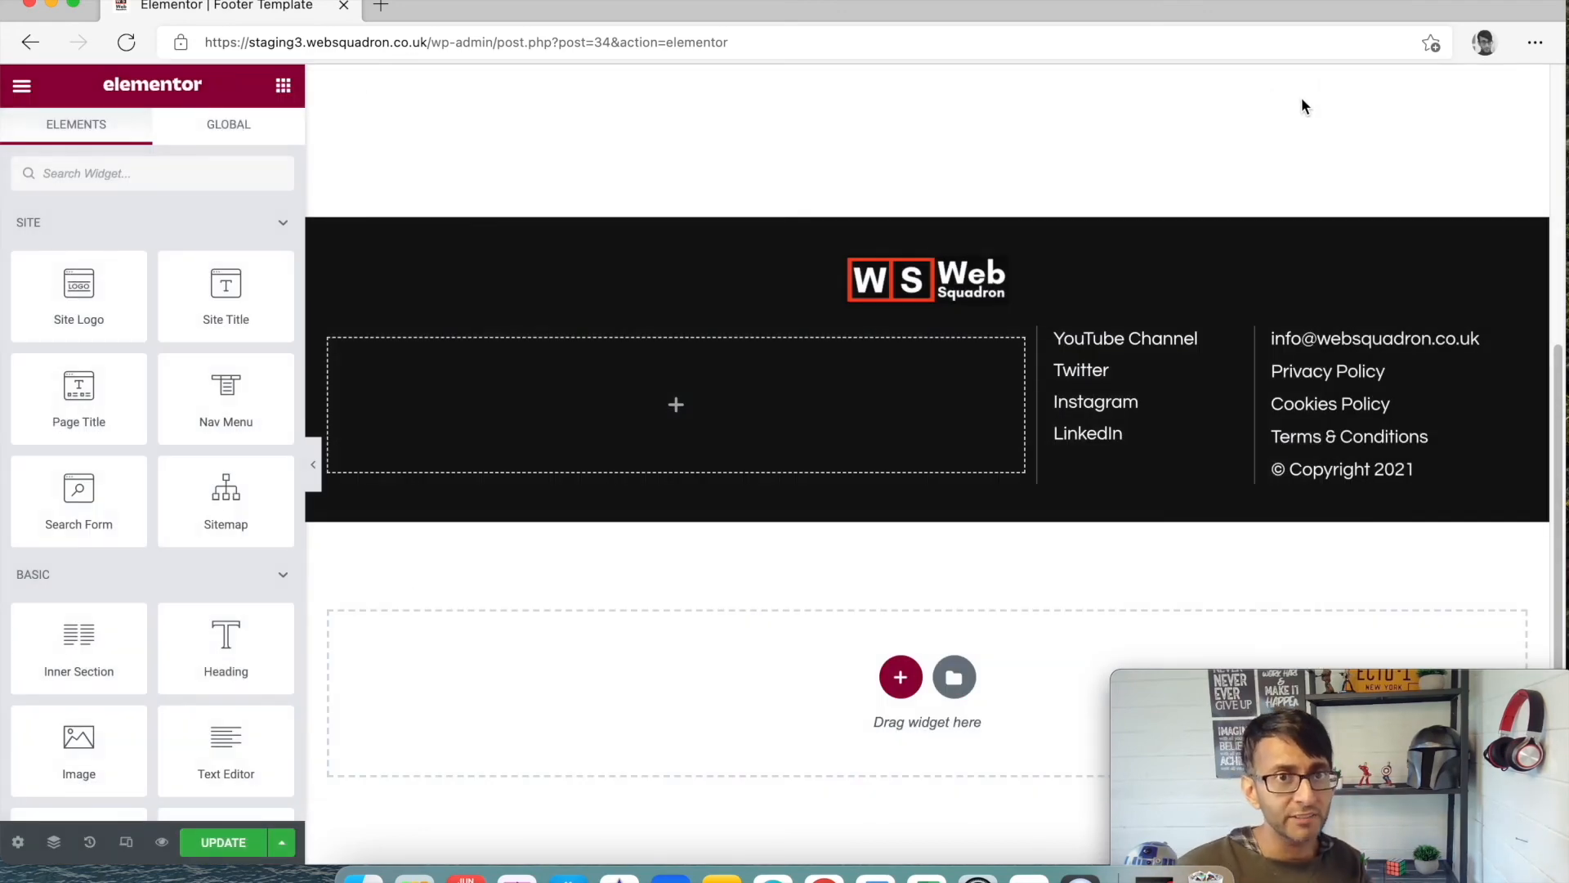